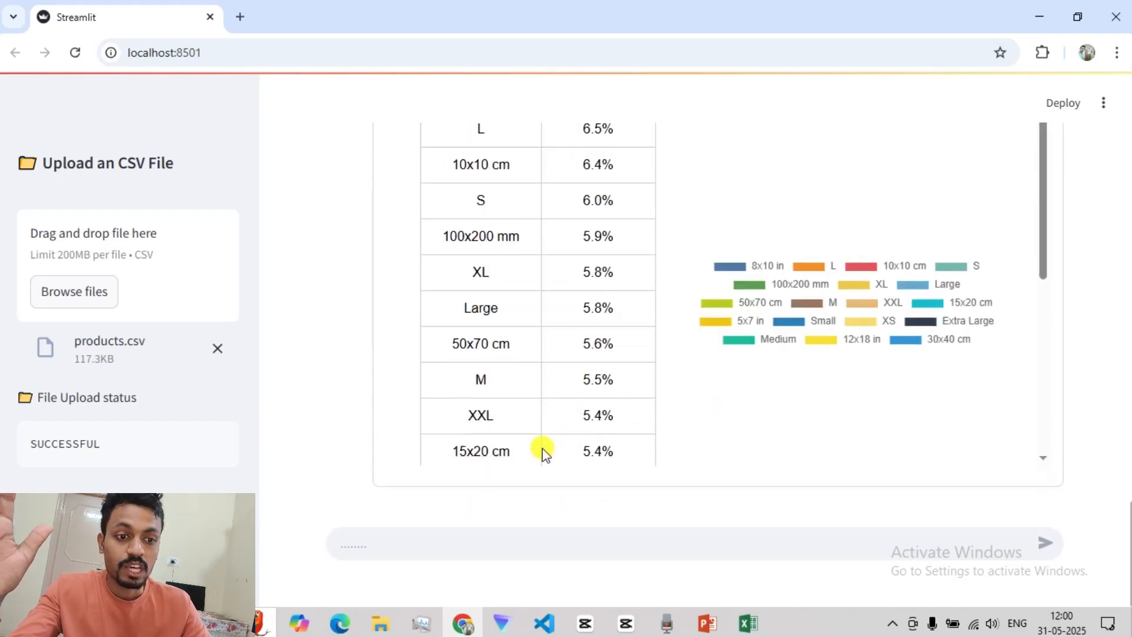
# Upload products.csv from the csv_automation folder so the upload status shows success
pyautogui.scroll(3)
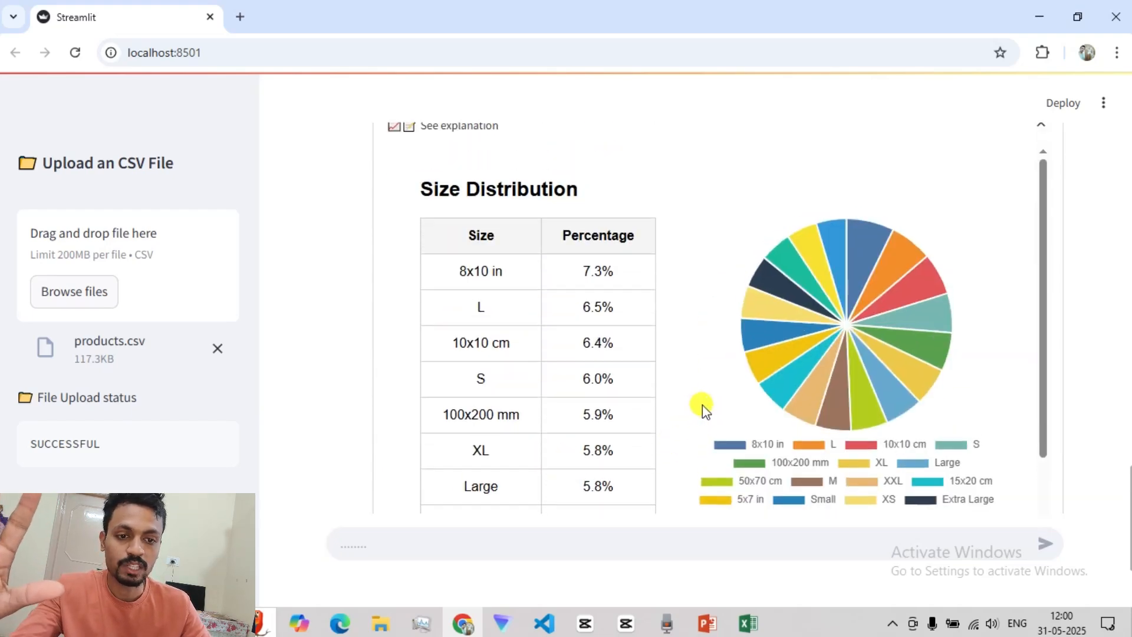
pyautogui.scroll(3)
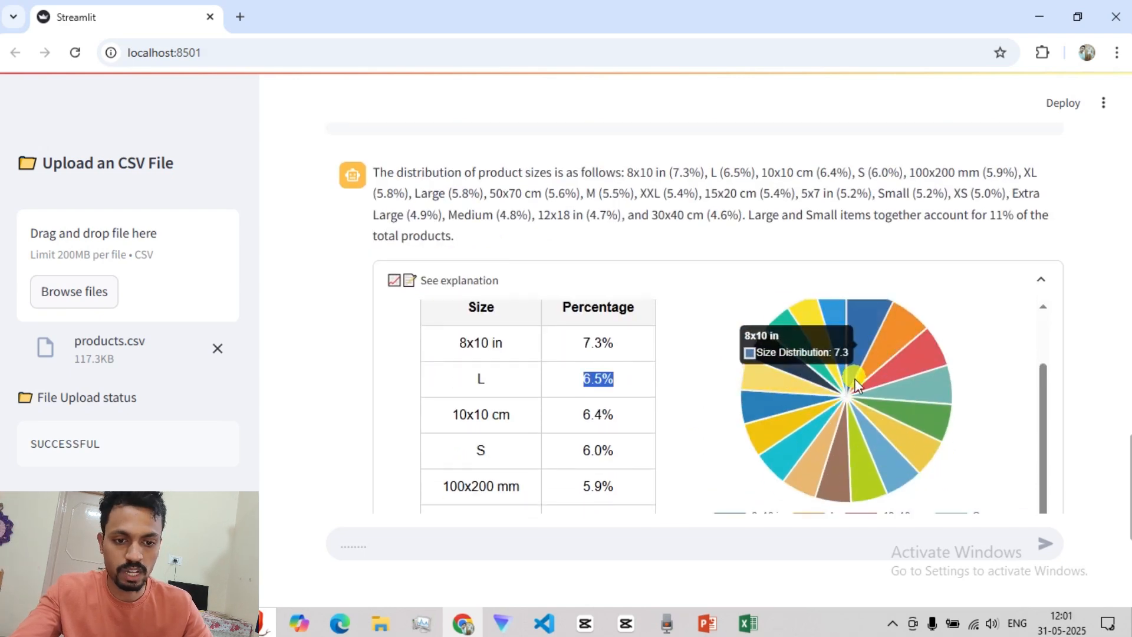
pyautogui.moveTo(761, 432)
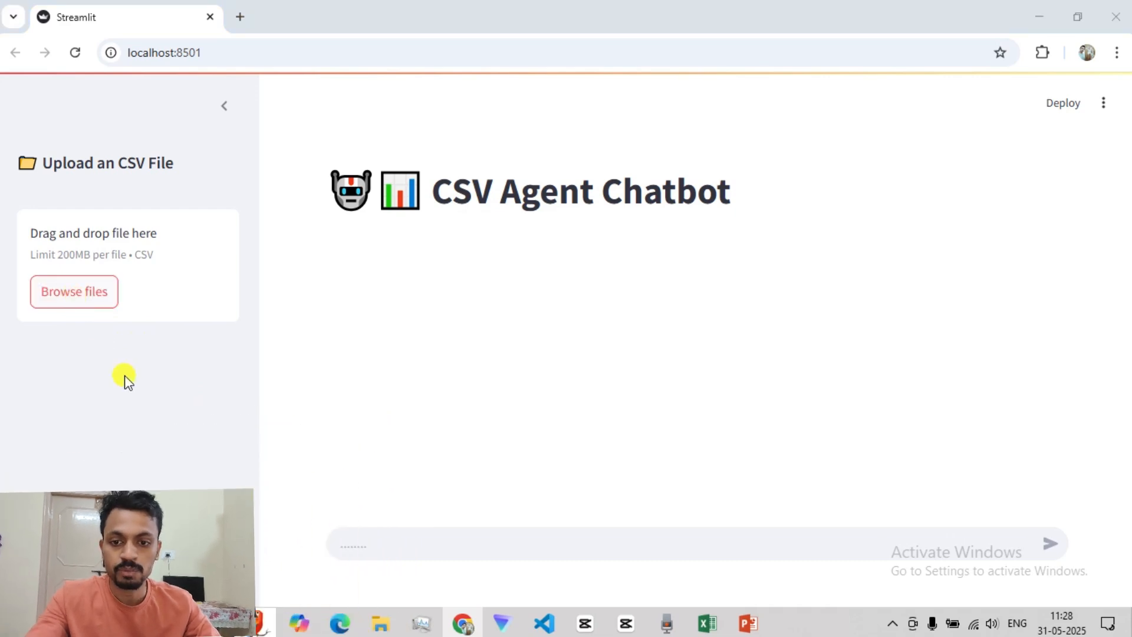
pyautogui.click(73, 291)
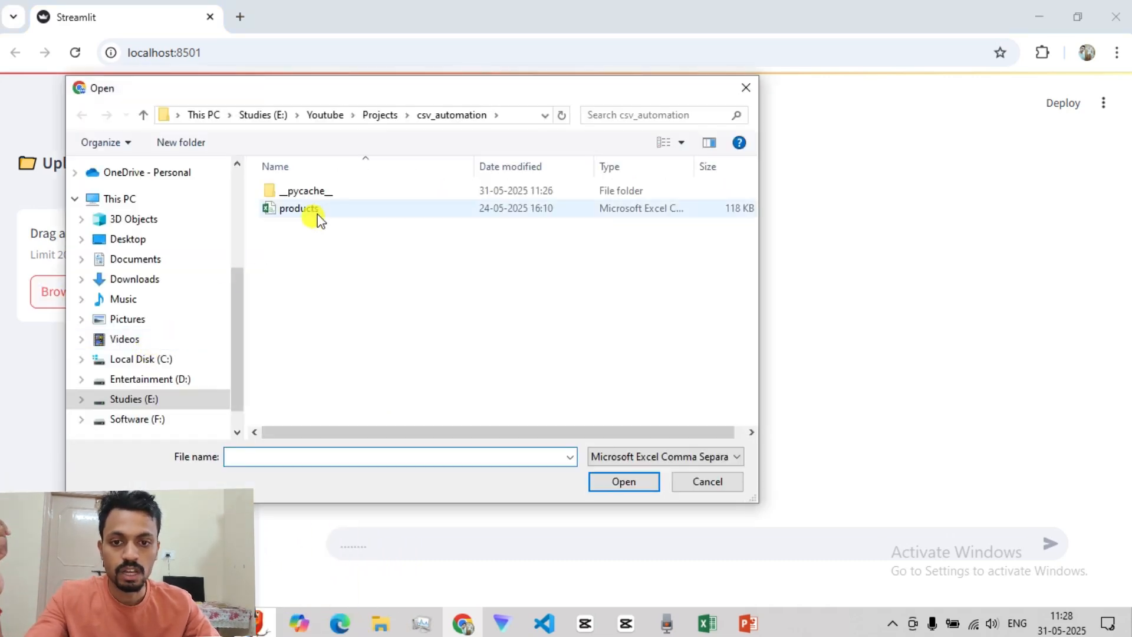
pyautogui.click(297, 207)
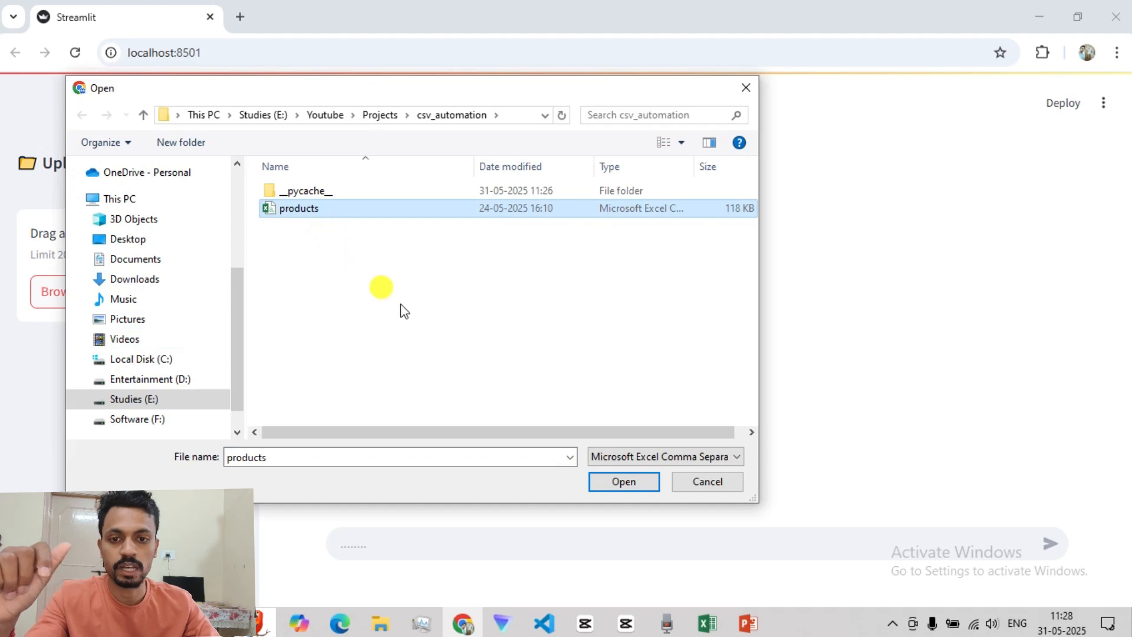
pyautogui.click(623, 481)
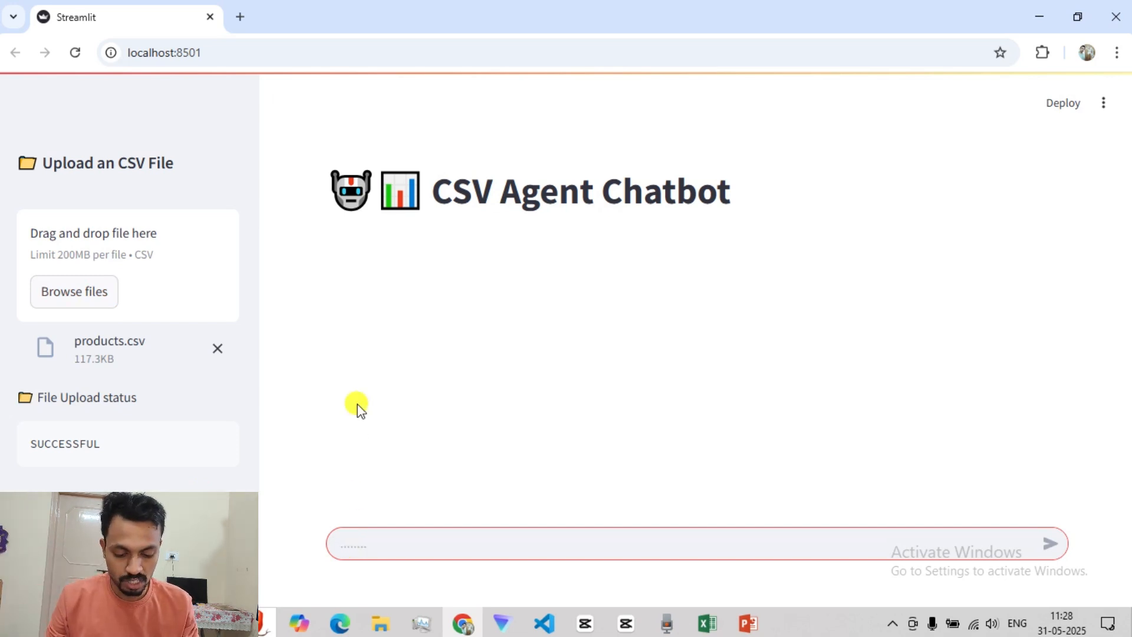
# Ask 'Show me how the data looks like in the file' with a short preview
pyautogui.write('Sh')
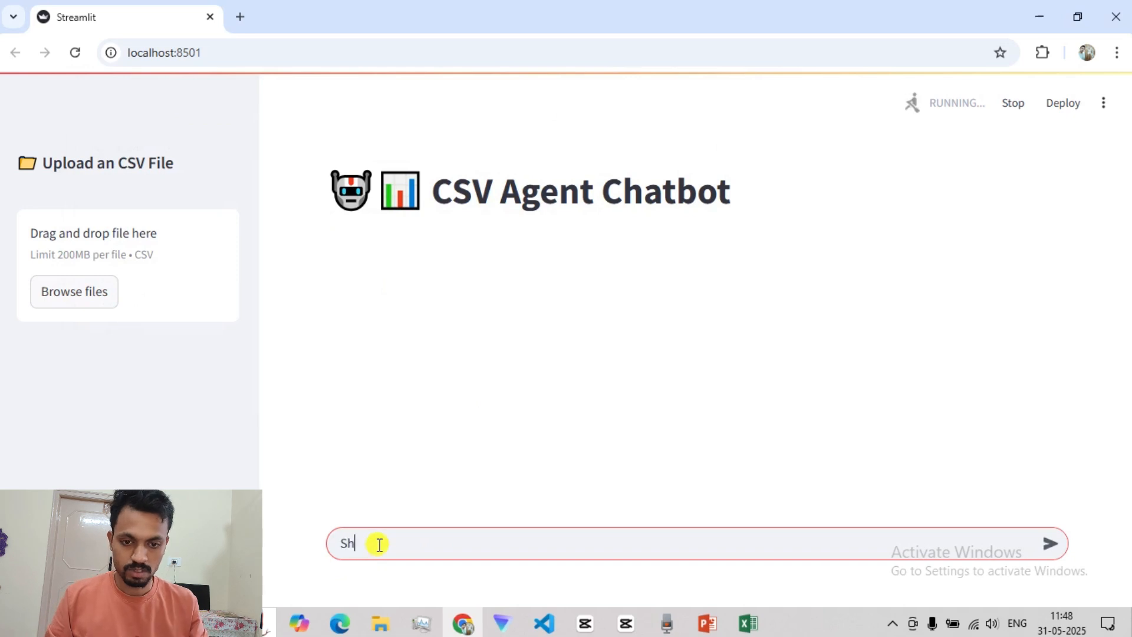
pyautogui.write('Show me how the')
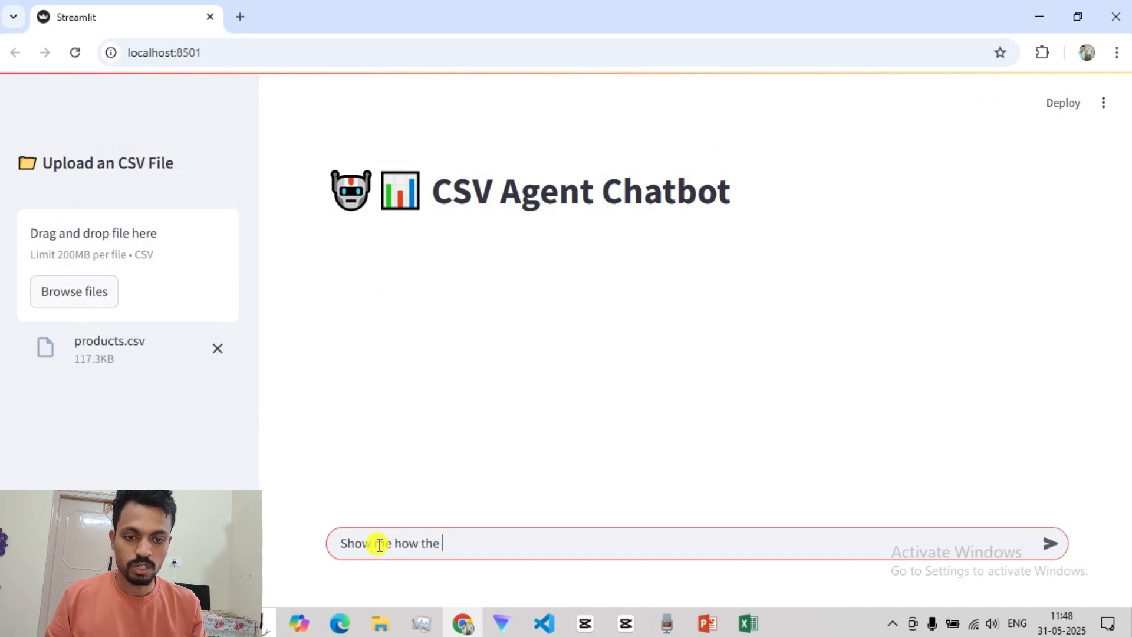
pyautogui.write('data loo')
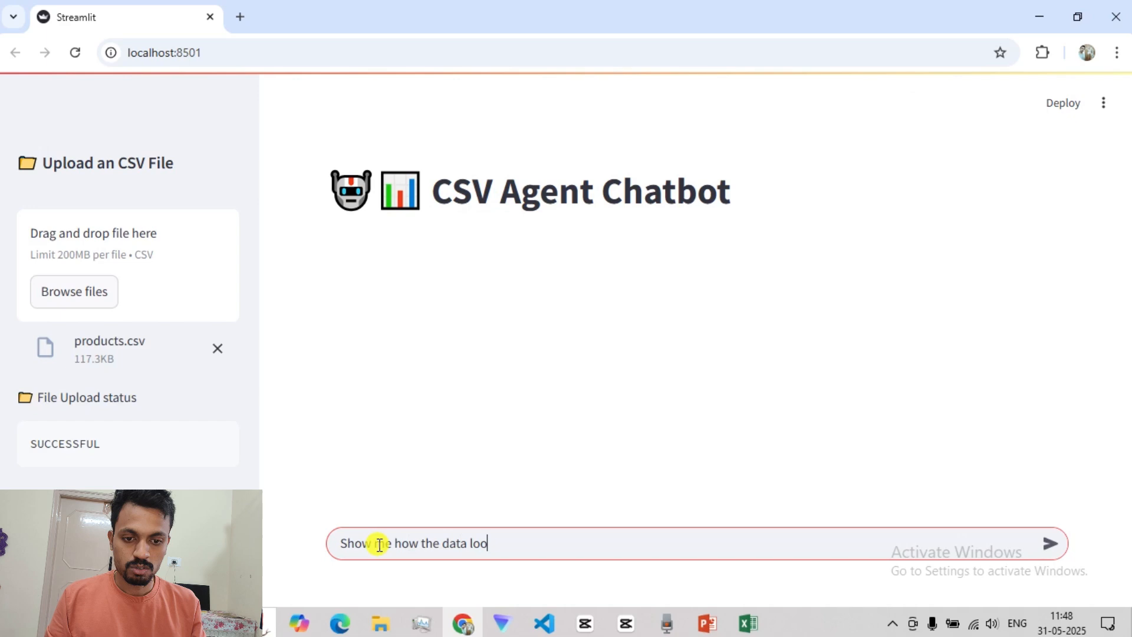
pyautogui.write('ks like in')
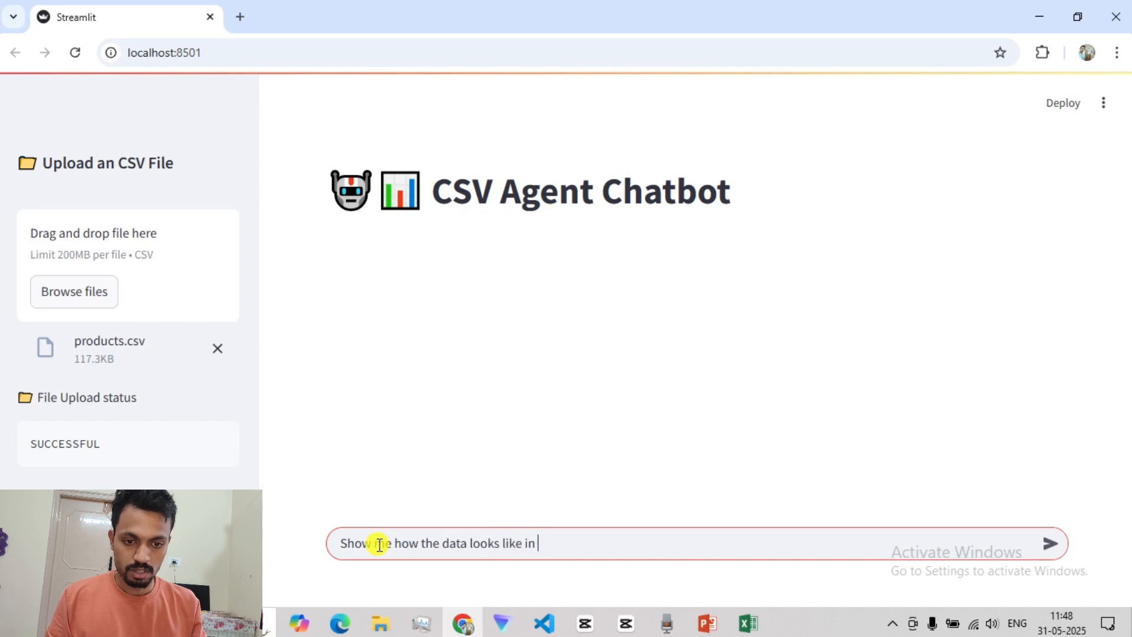
pyautogui.press('Backspace')
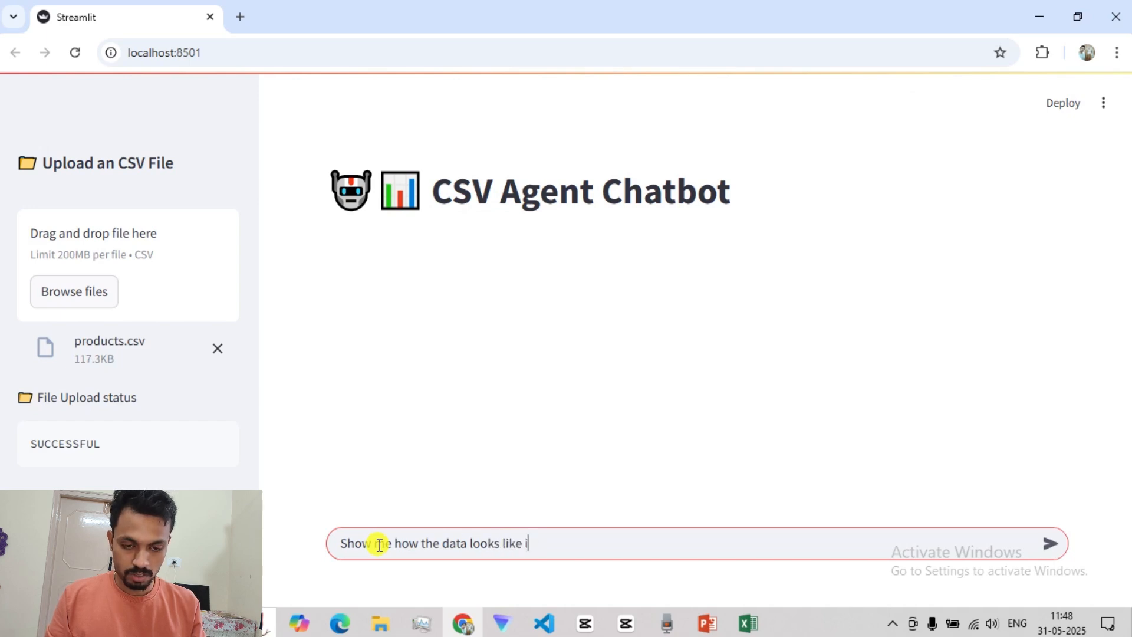
pyautogui.write('n the file. Also give')
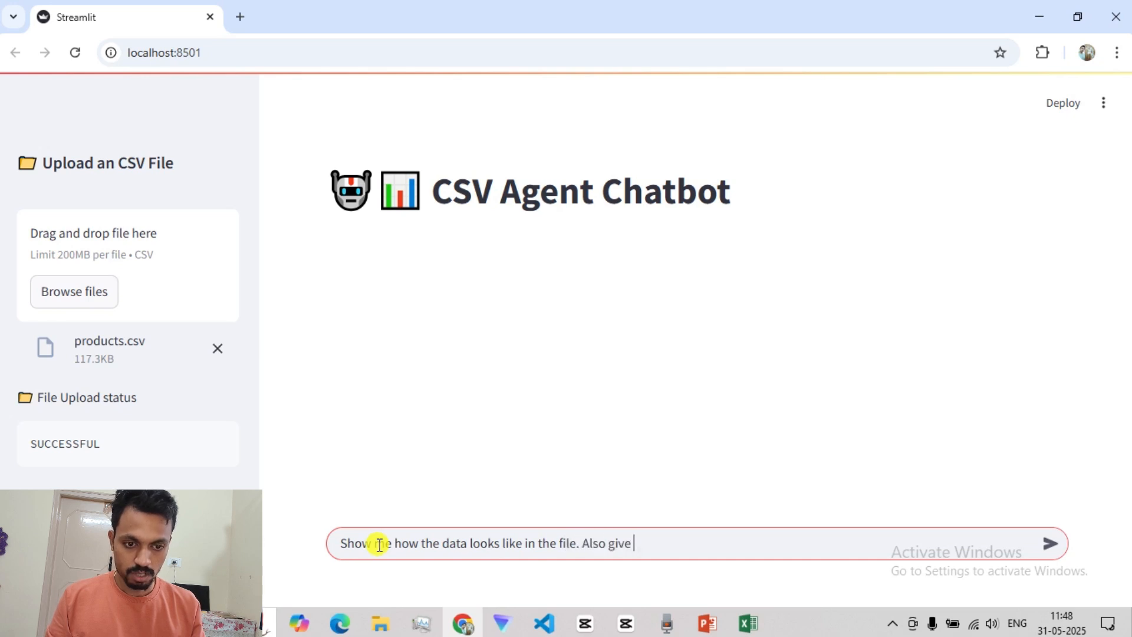
pyautogui.write('a short pr')
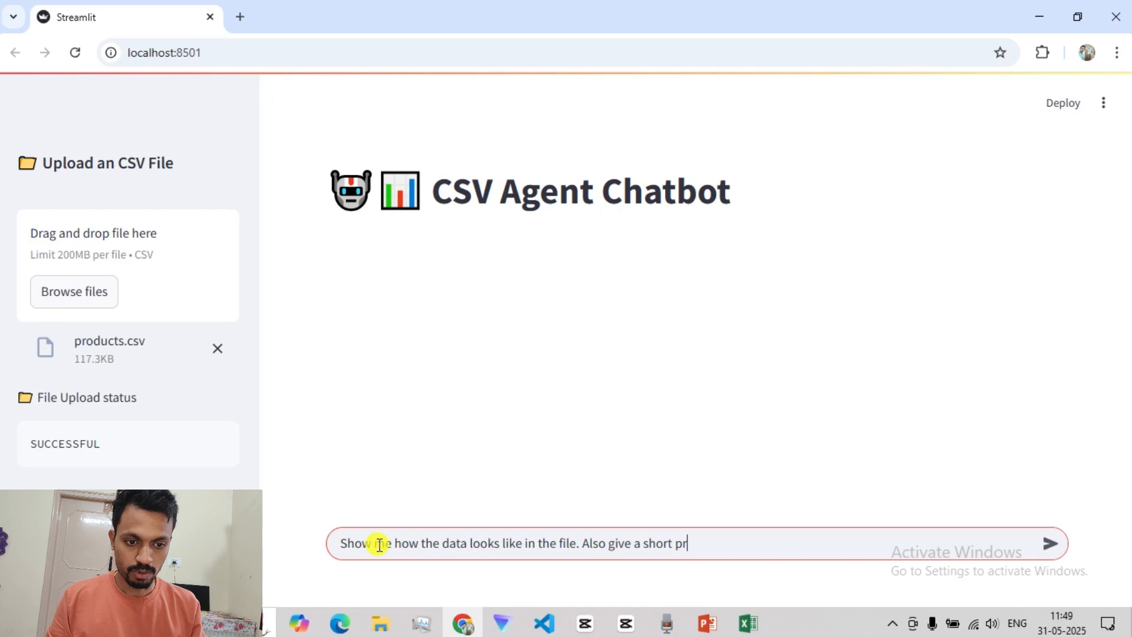
pyautogui.write('eview.')
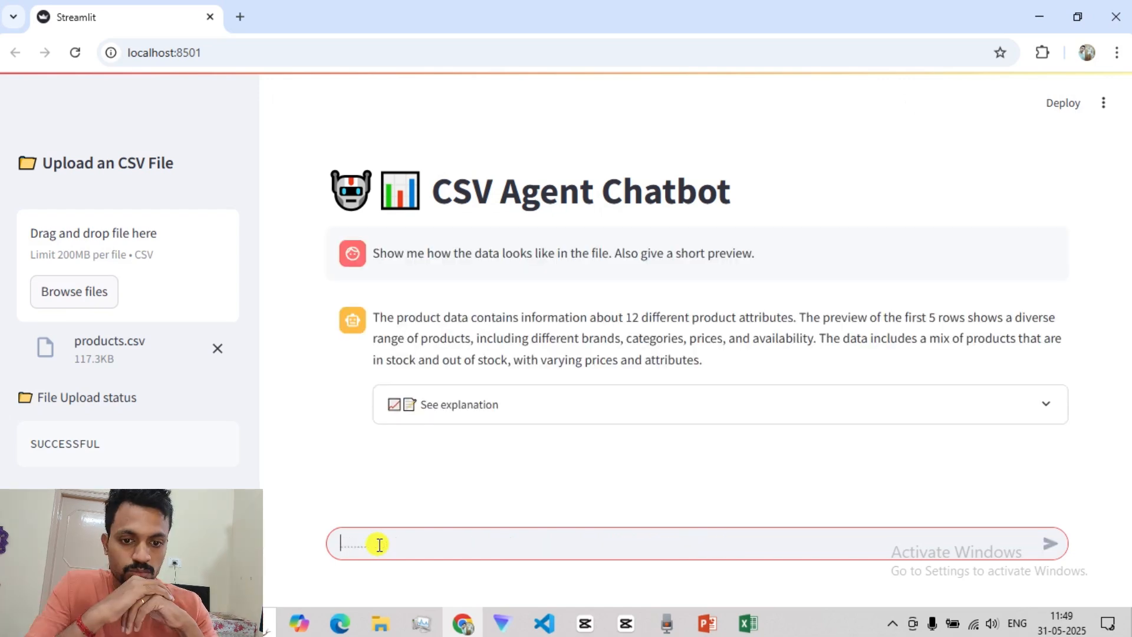
pyautogui.moveTo(458, 404)
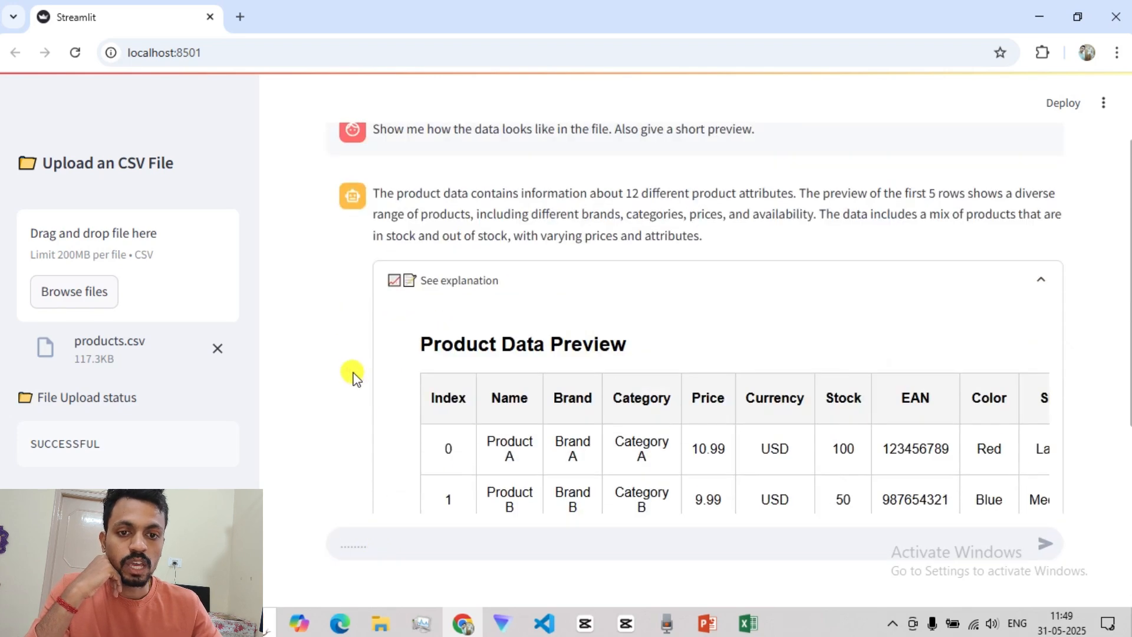
pyautogui.moveTo(542, 343)
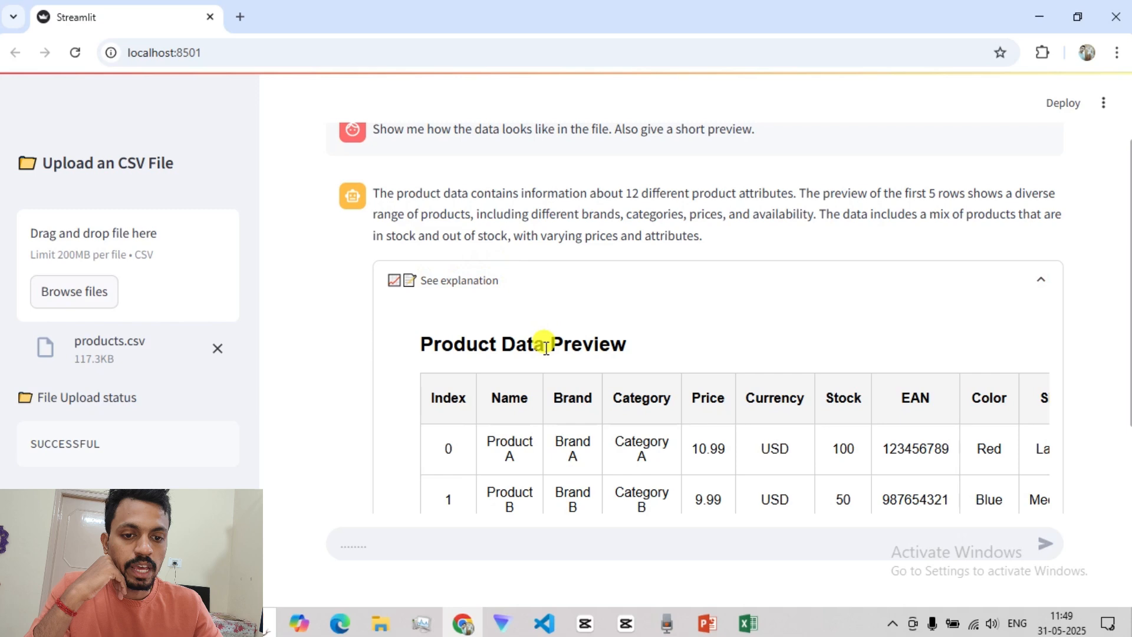
# Review the summary and five-row product preview table, highlighting the first row's brand
pyautogui.scroll(3)
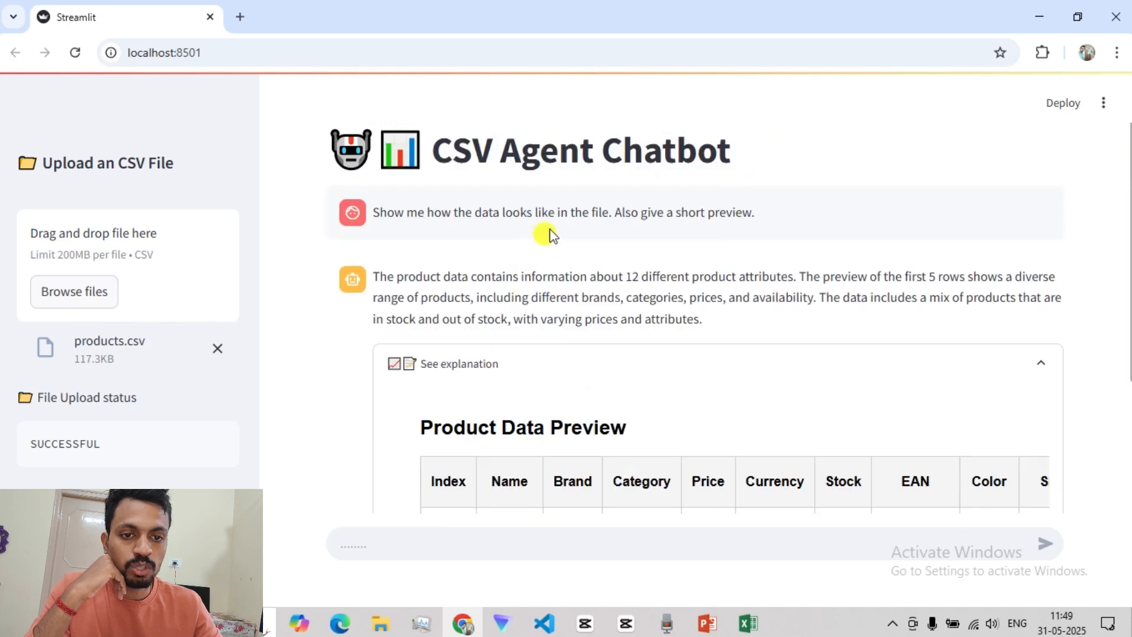
pyautogui.scroll(-3)
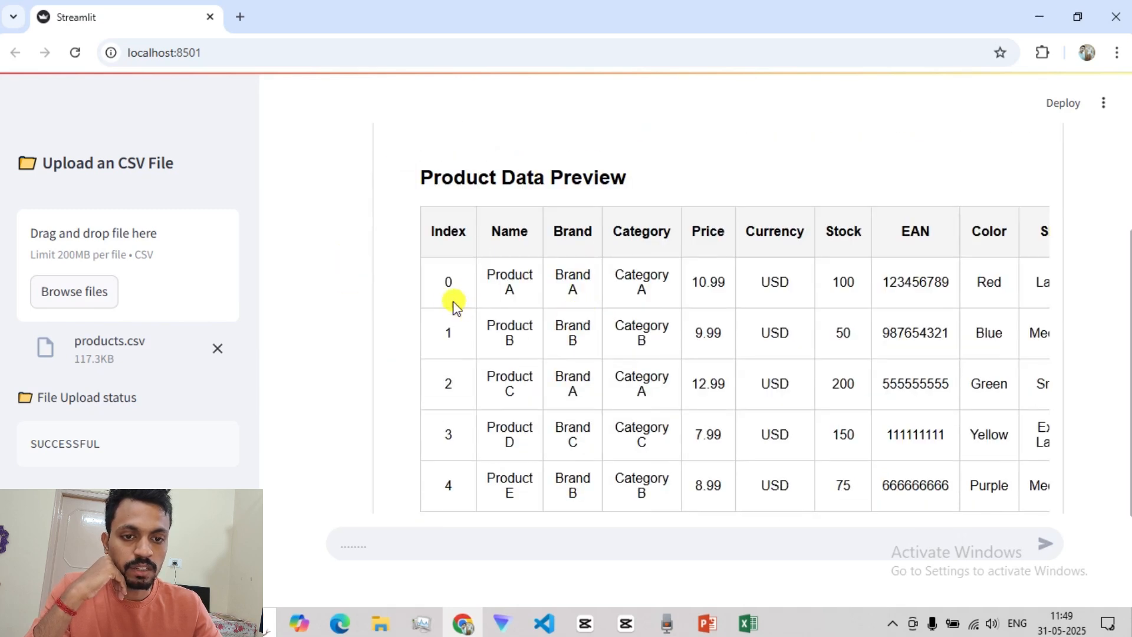
pyautogui.doubleClick(509, 281)
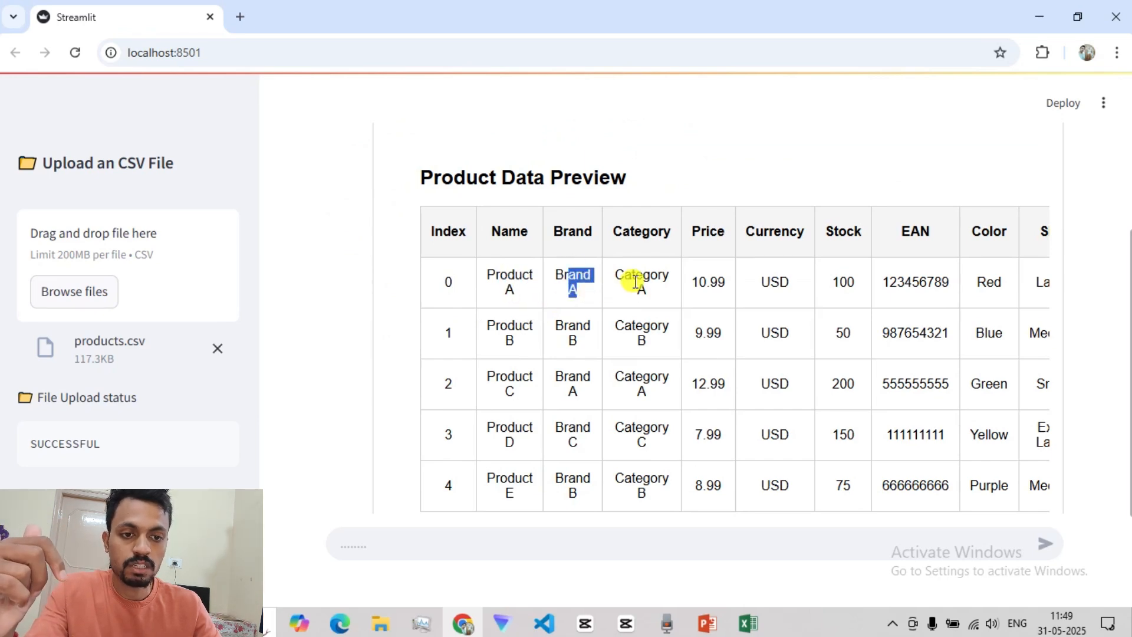
pyautogui.moveTo(746, 289)
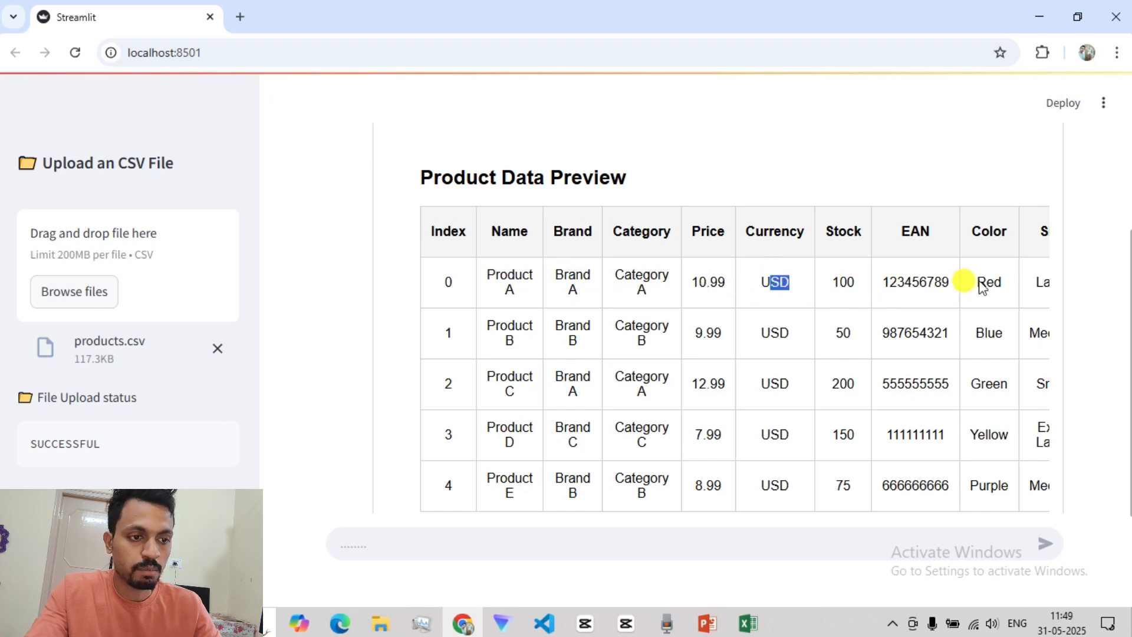
pyautogui.scroll(-3)
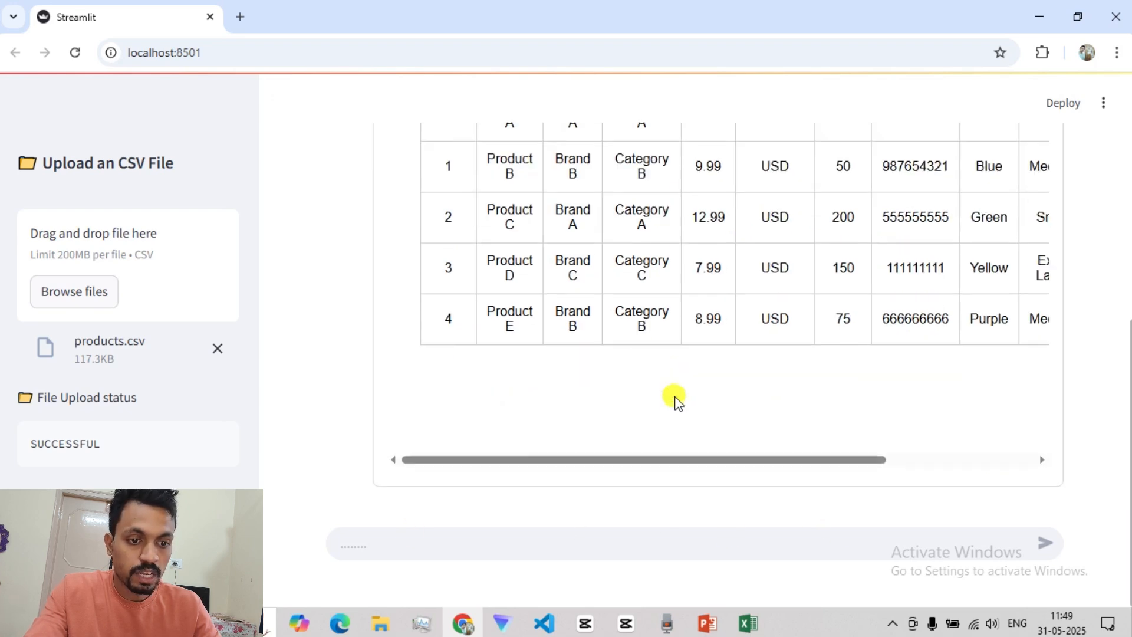
pyautogui.scroll(3)
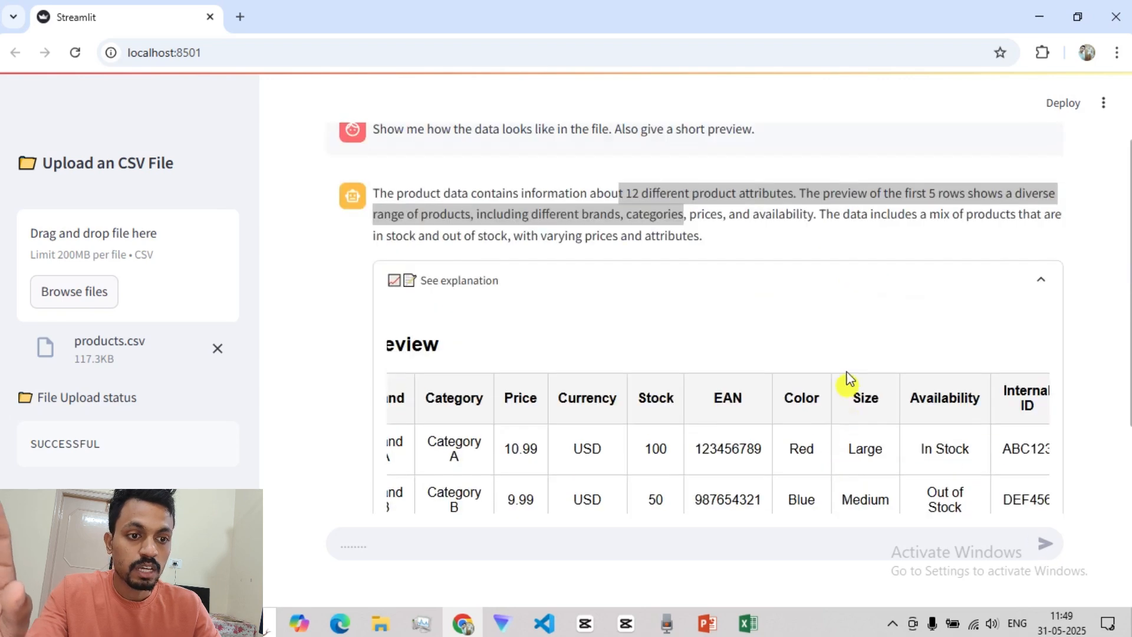
pyautogui.scroll(-3)
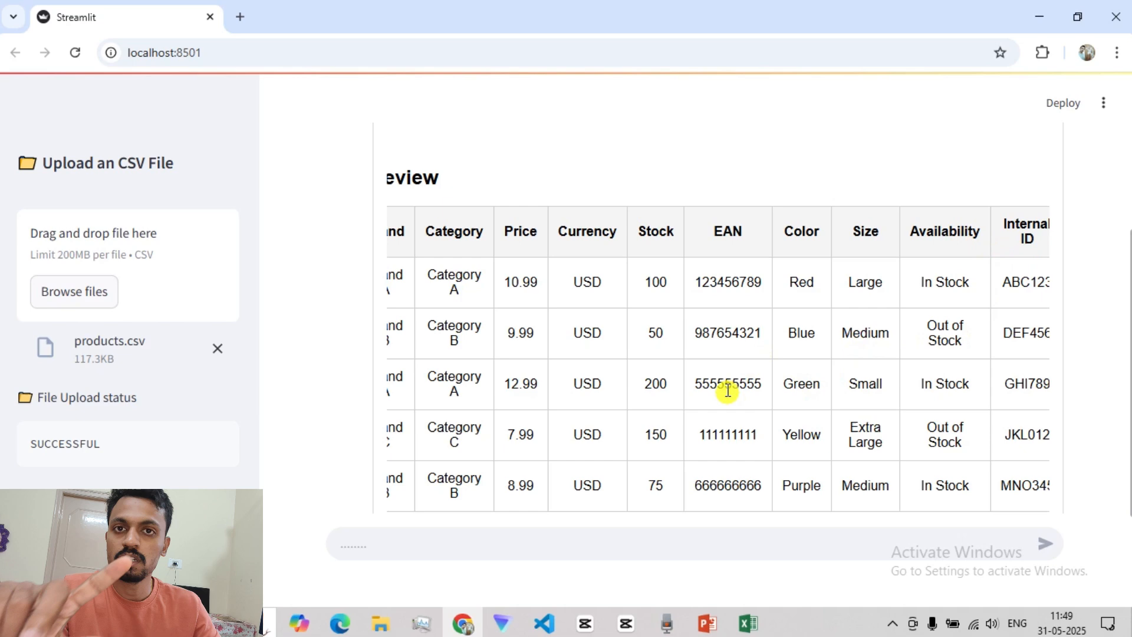
# View the products sheet in Excel, marking the Brand and Category entries of the first rows
pyautogui.click(748, 623)
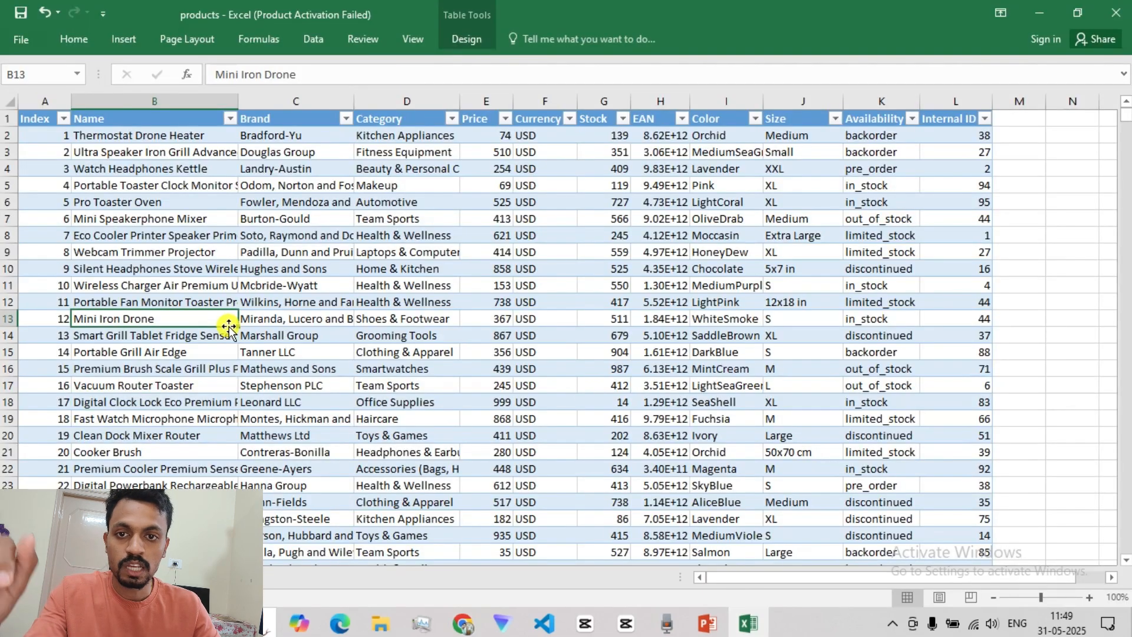
pyautogui.moveTo(148, 179)
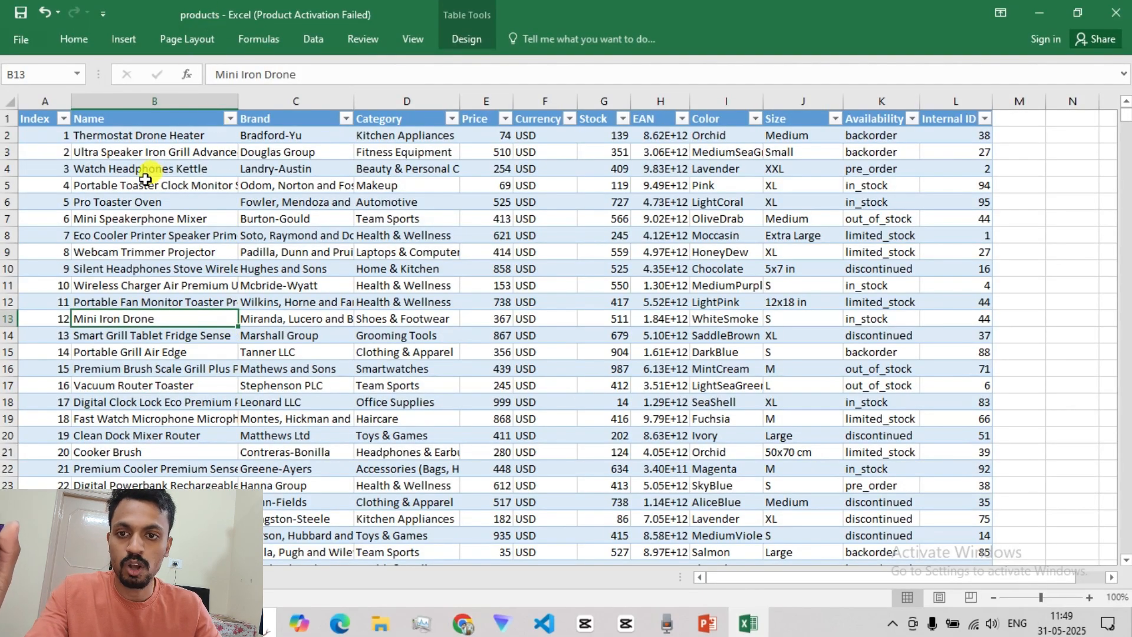
pyautogui.moveTo(153, 134); pyautogui.dragTo(153, 269)
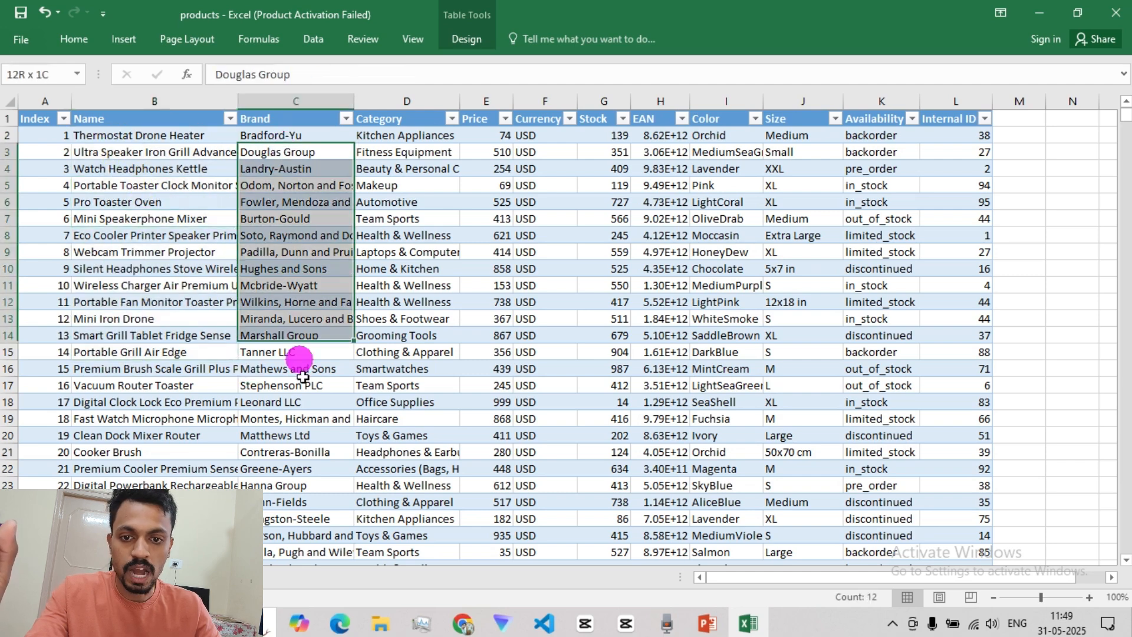
pyautogui.click(406, 168)
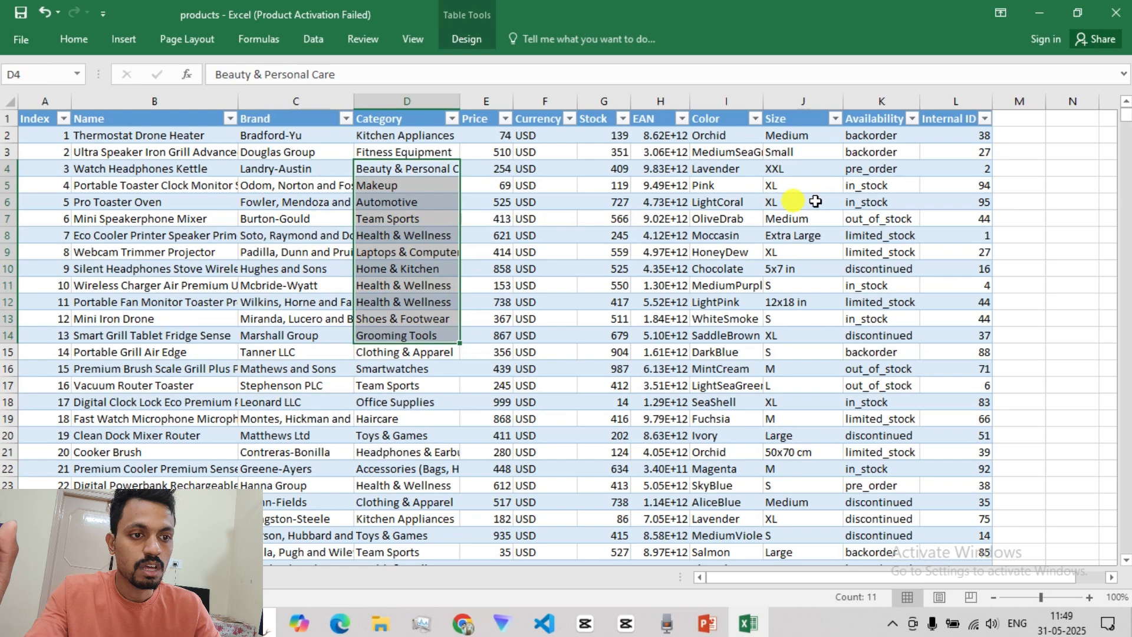
pyautogui.click(880, 169)
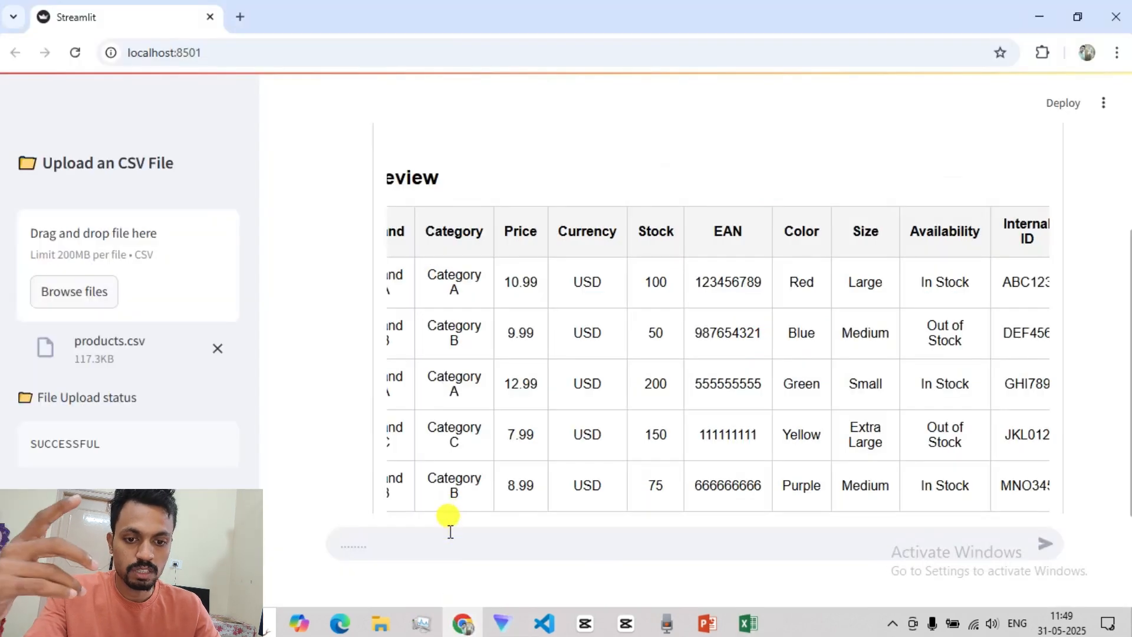
# Ask the chatbot 'How many Rows are there in the file'
pyautogui.click(649, 543)
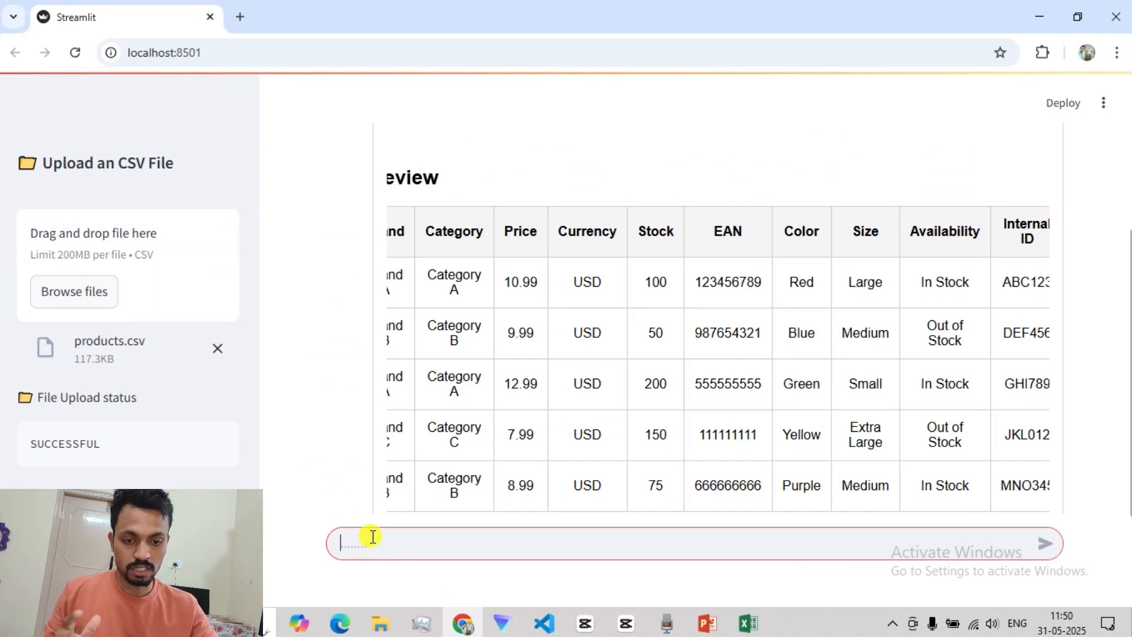
pyautogui.write('How')
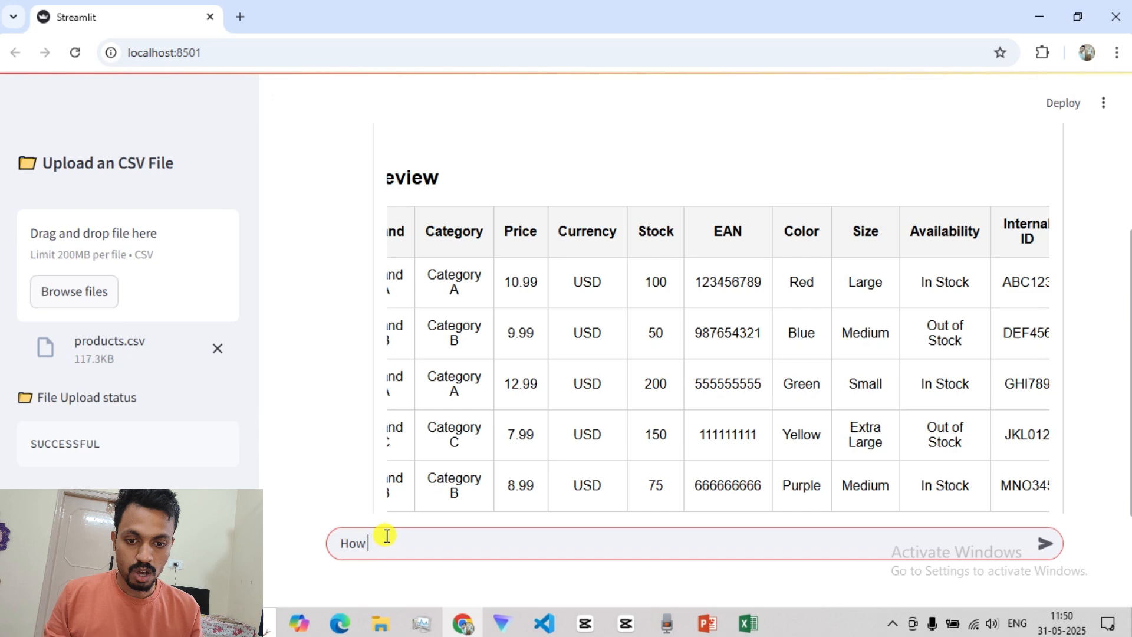
pyautogui.write('many Rows')
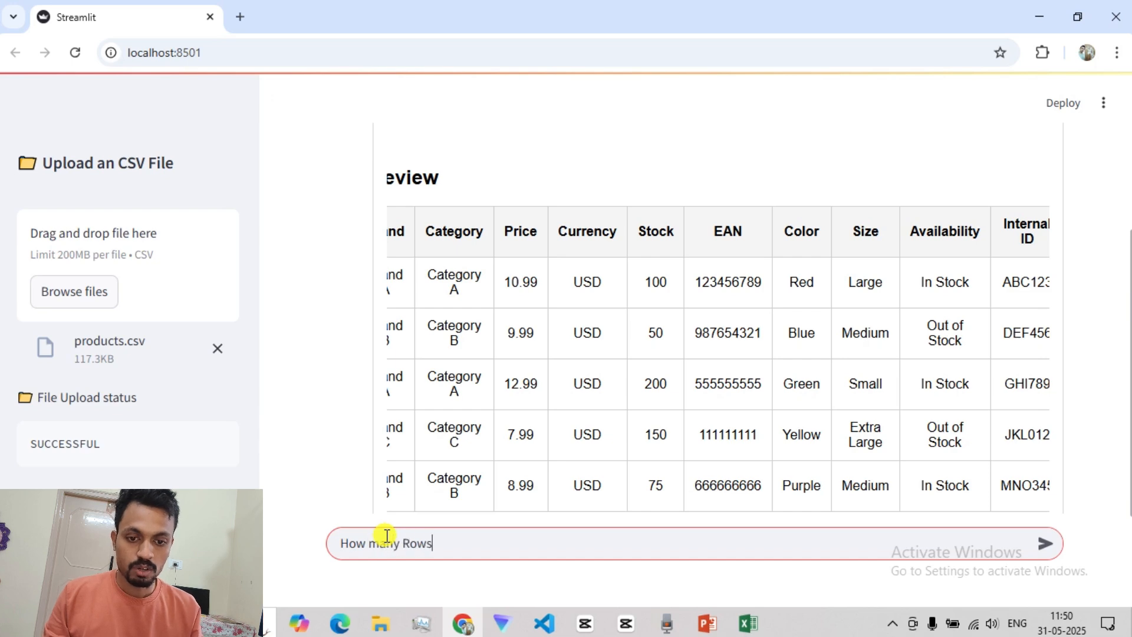
pyautogui.write('are there in the')
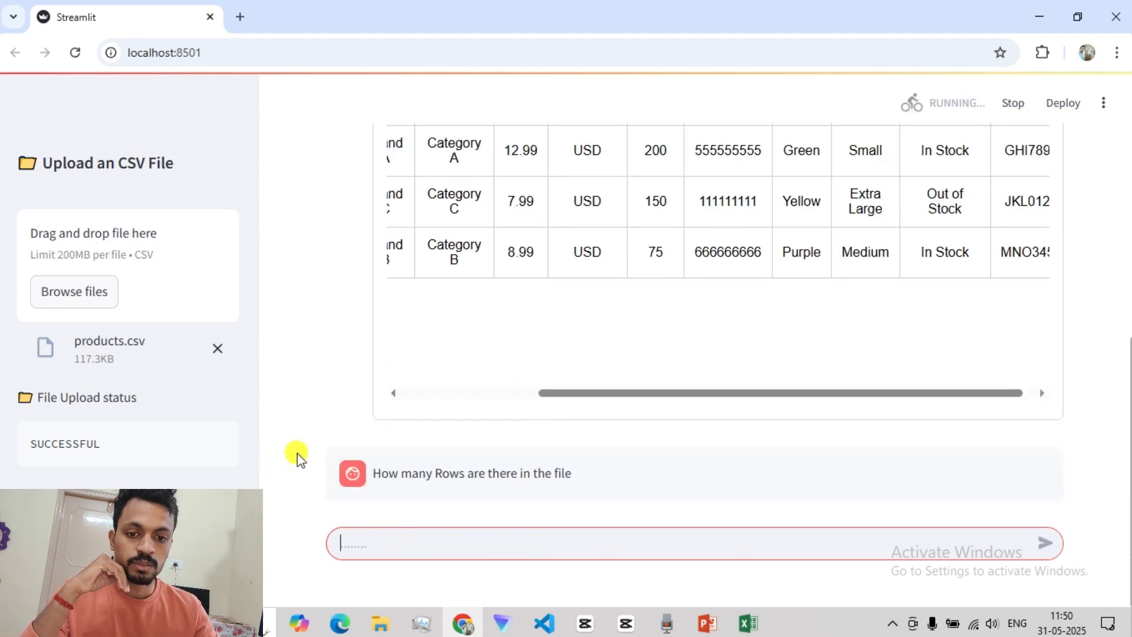
pyautogui.moveTo(303, 466)
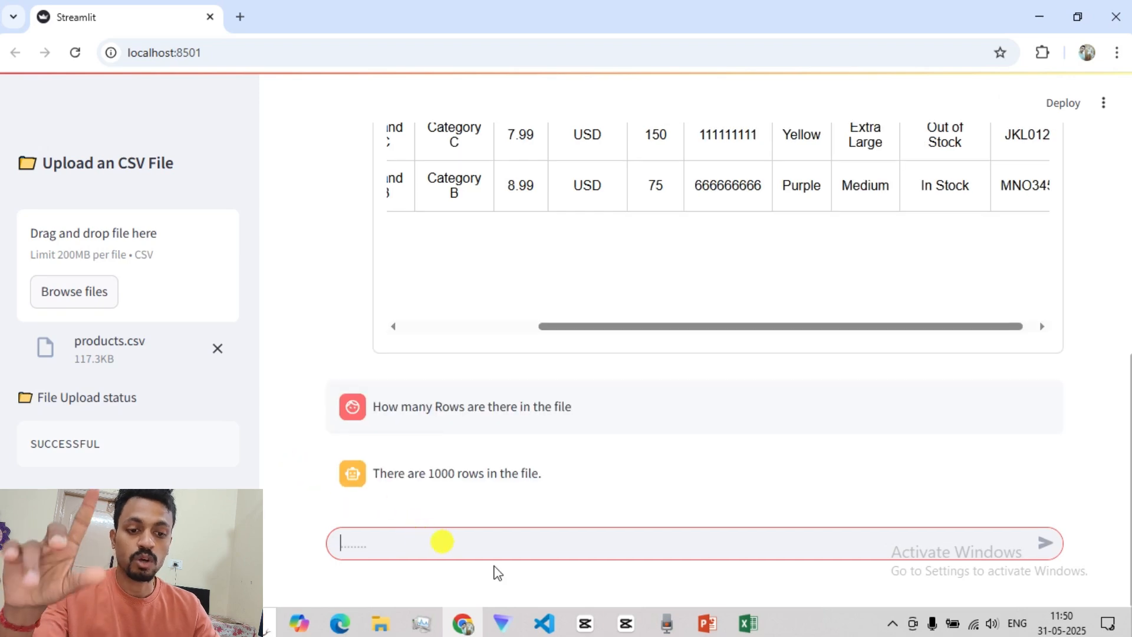
# Confirm the 1000-row count in Excel's Index filter list and return to the chatbot
pyautogui.click(748, 622)
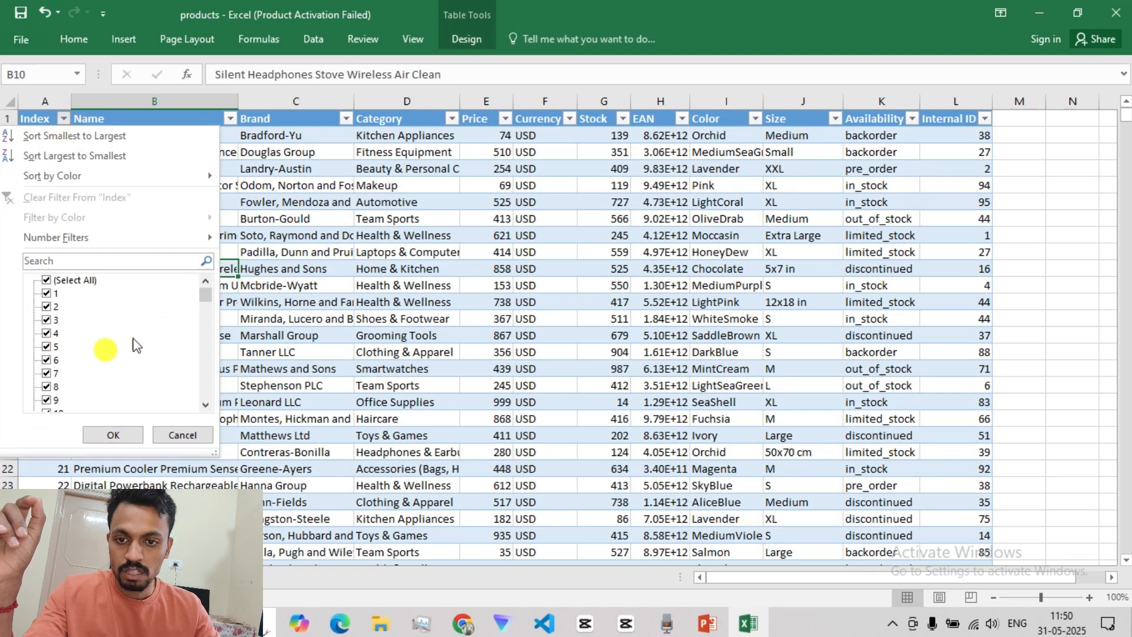
pyautogui.scroll(-3)
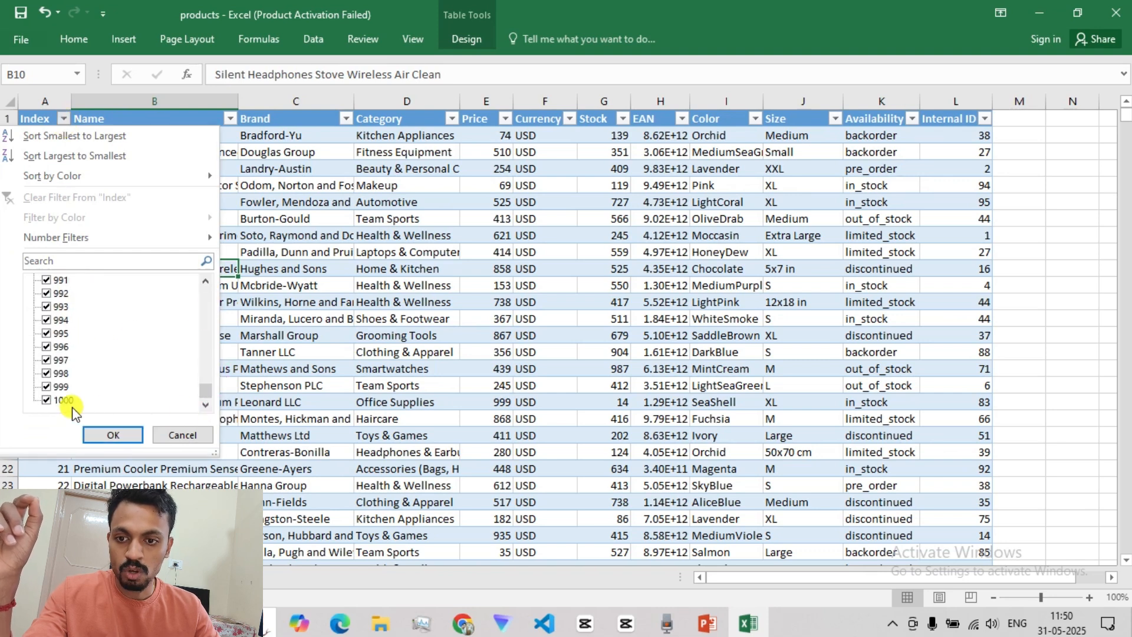
pyautogui.click(112, 435)
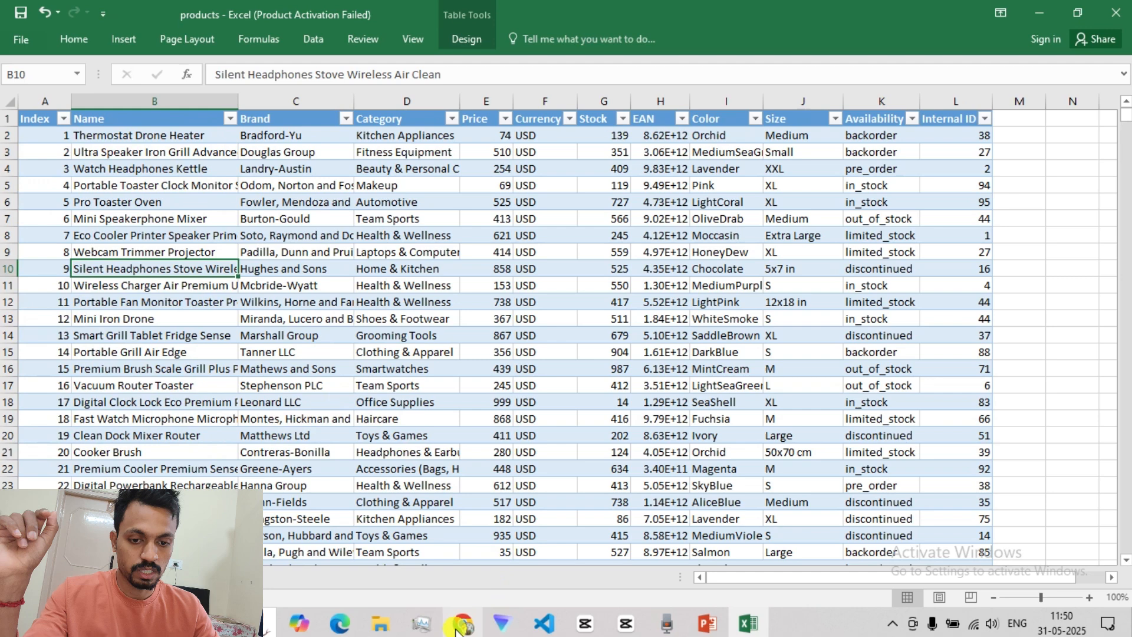
pyautogui.click(462, 622)
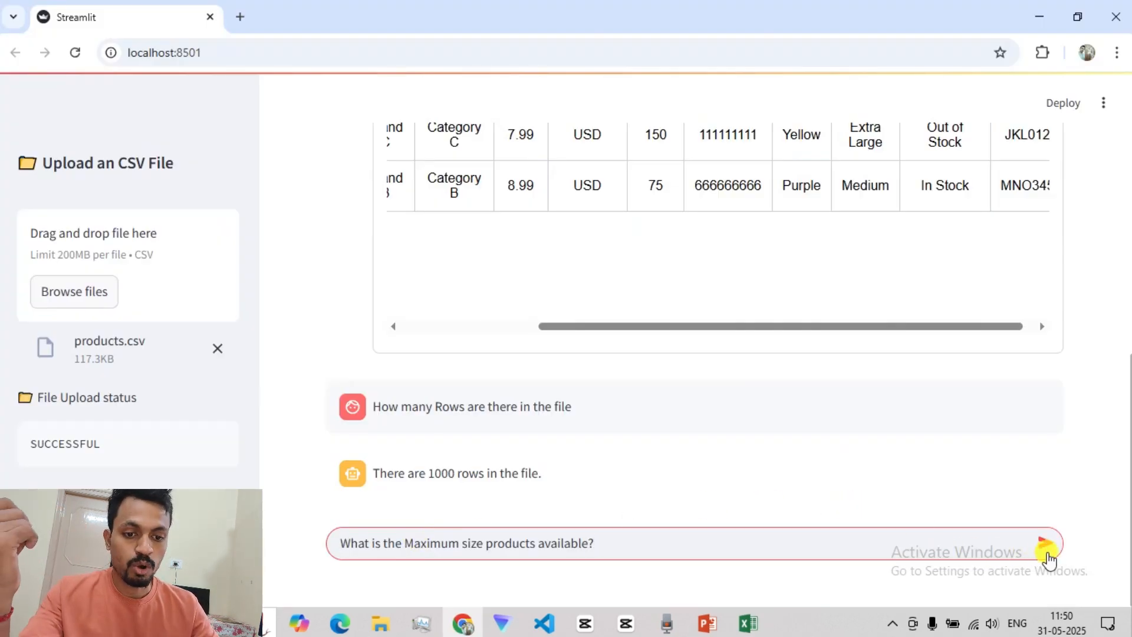
# Submit the maximum product size question and receive the answer XXL
pyautogui.click(1044, 542)
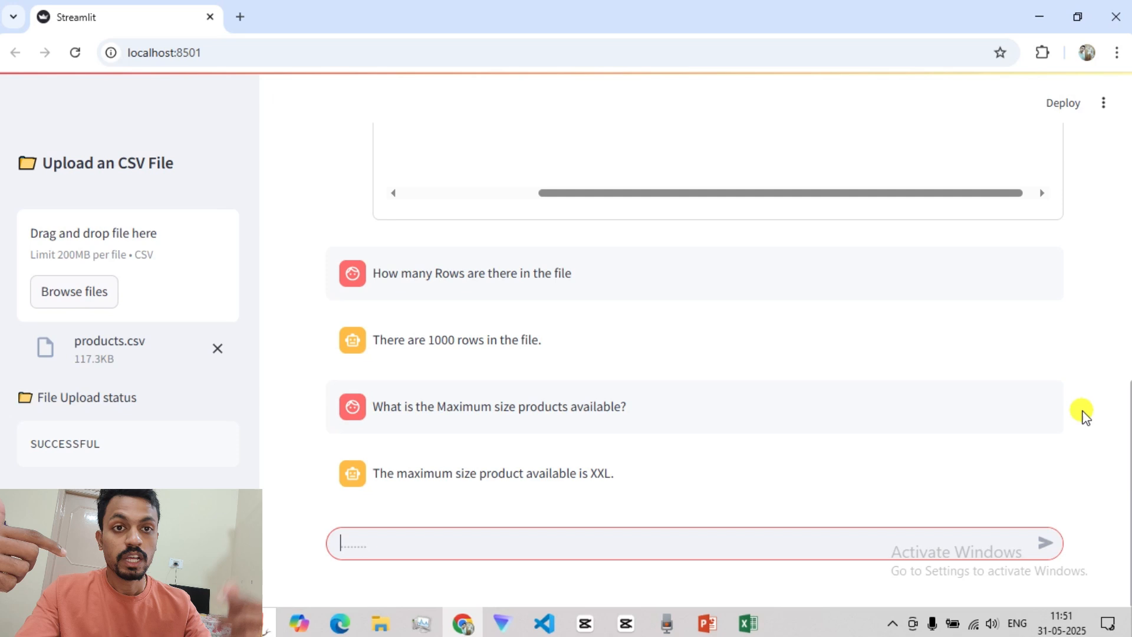
pyautogui.moveTo(1058, 509)
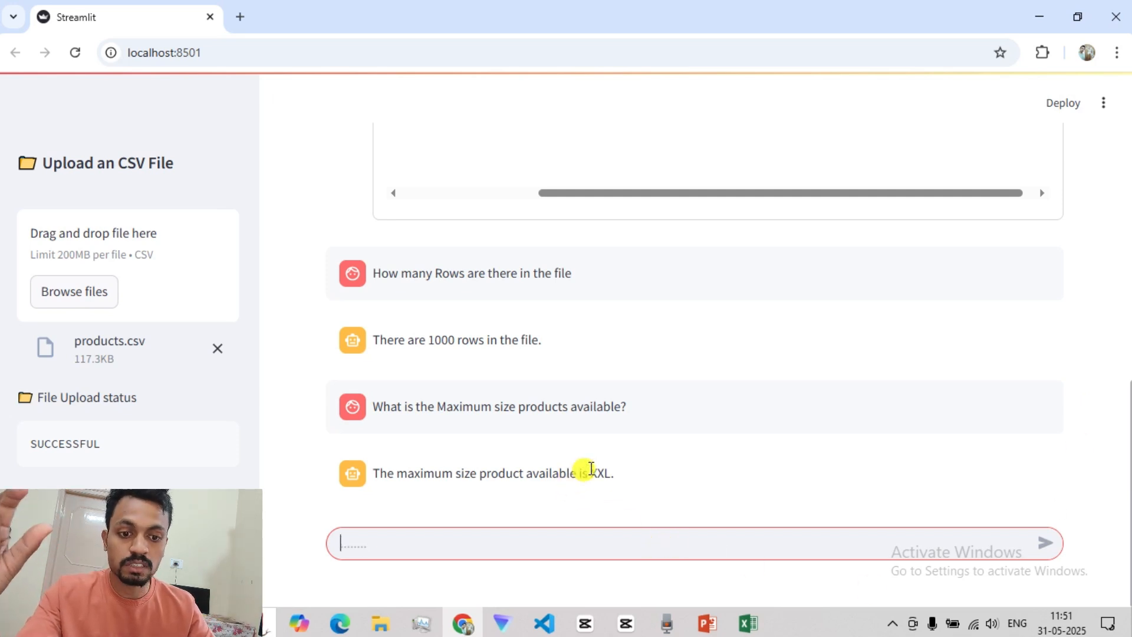
# Check the Size column's distinct values in Excel against XXL, then view the agent output in VS Code
pyautogui.click(748, 622)
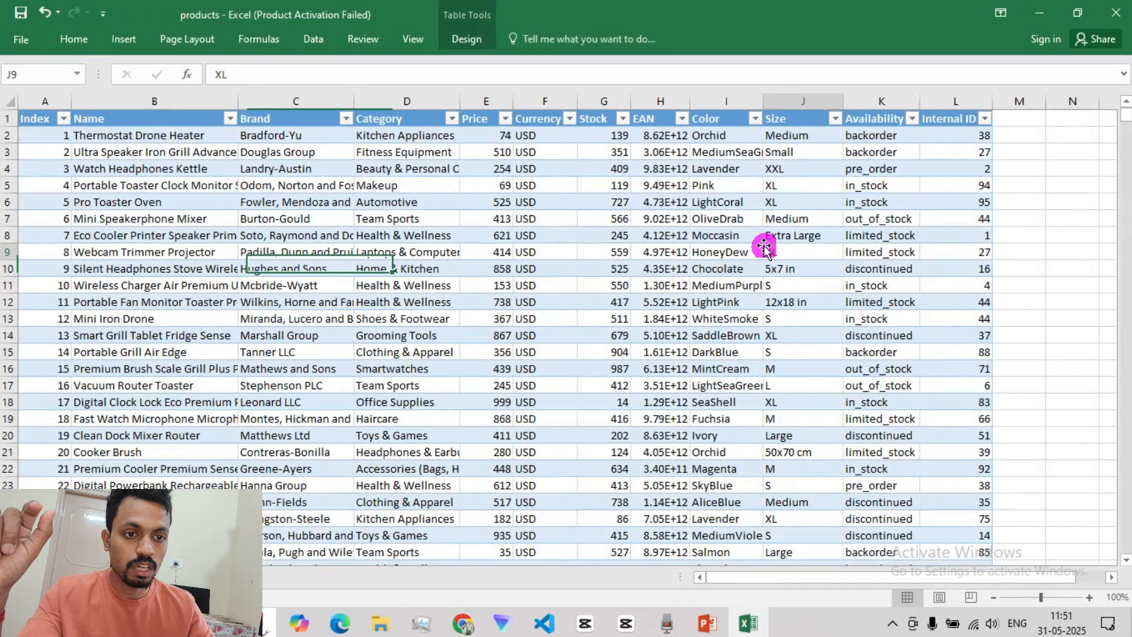
pyautogui.click(833, 117)
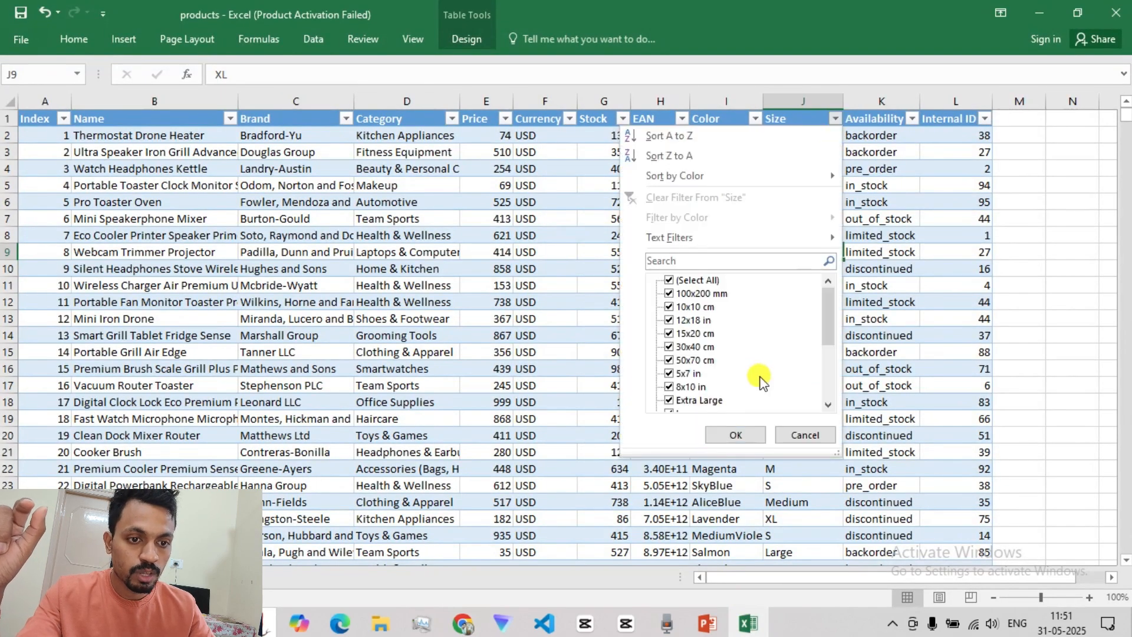
pyautogui.moveTo(736, 368)
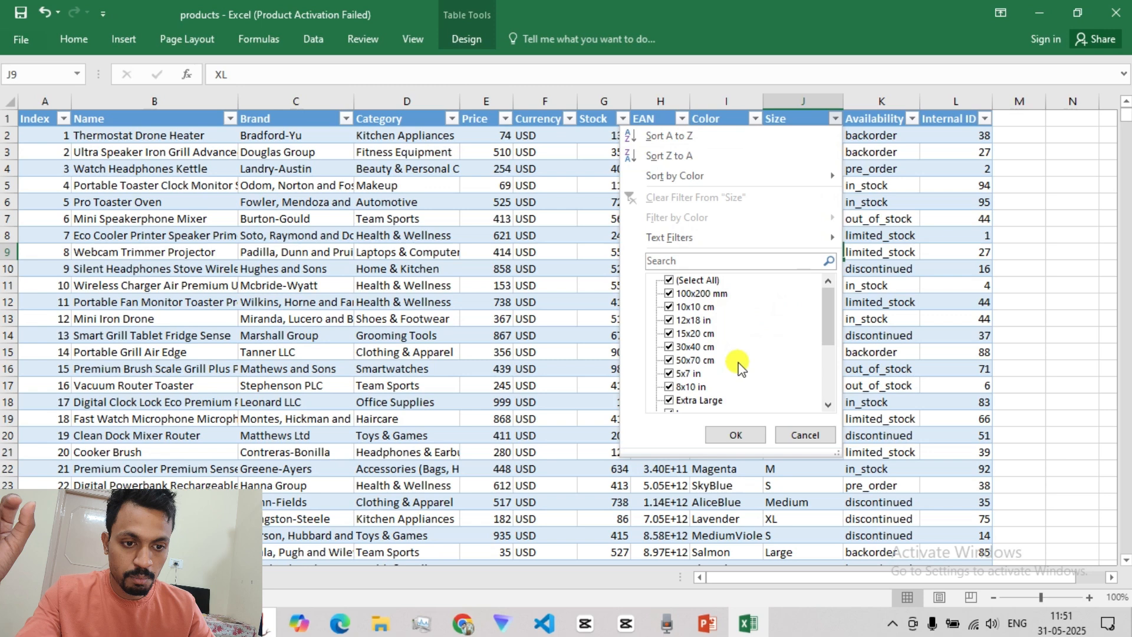
pyautogui.scroll(-3)
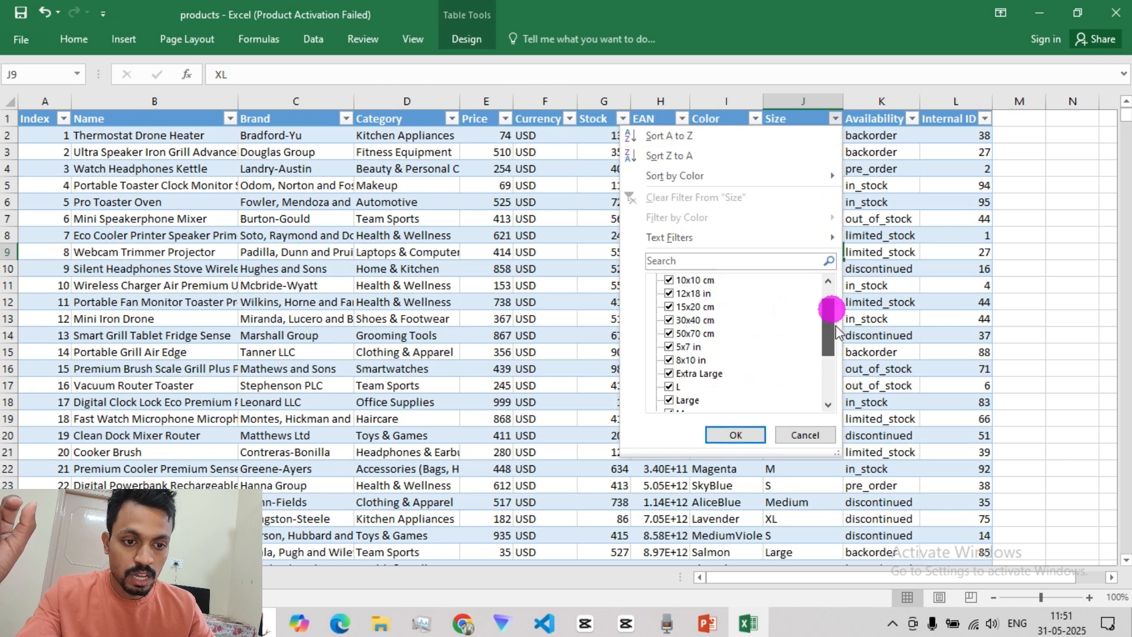
pyautogui.scroll(-3)
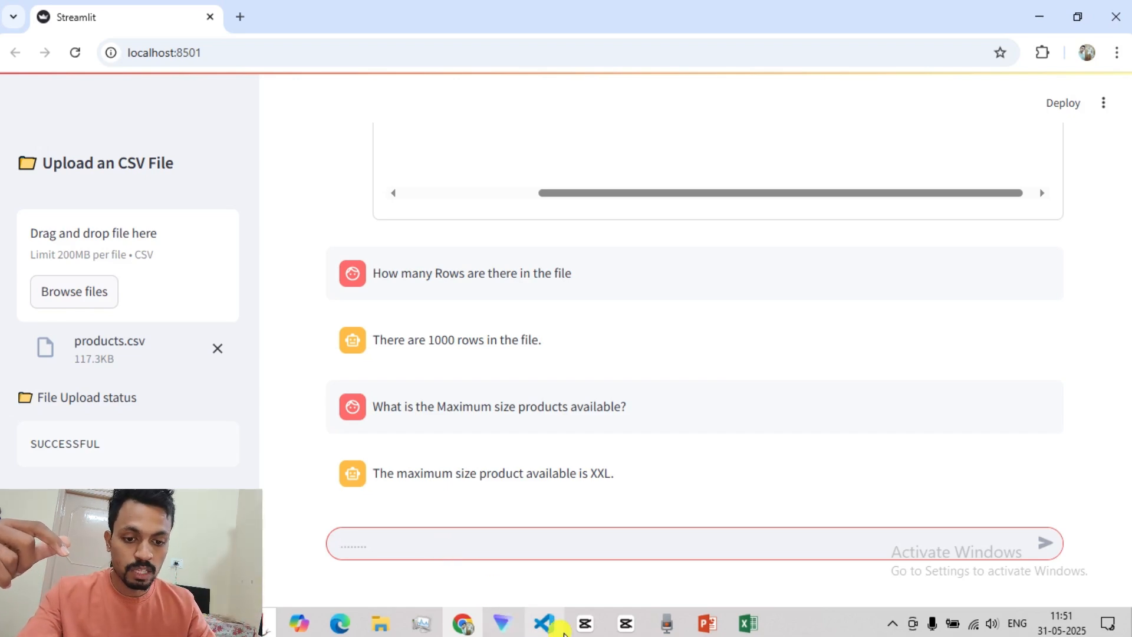
pyautogui.click(543, 622)
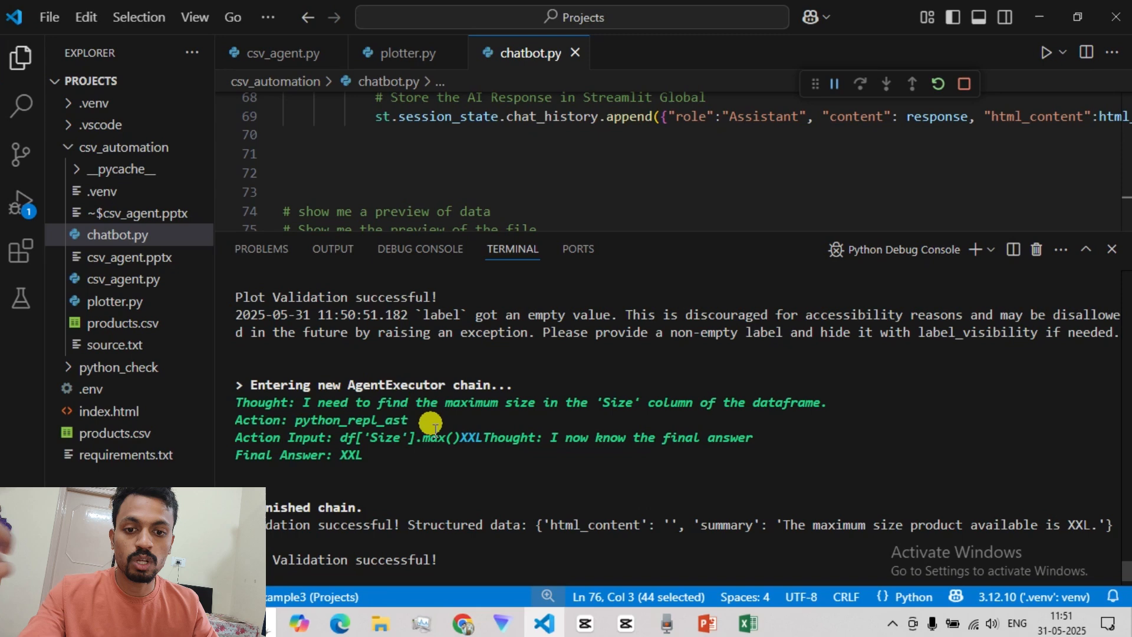
pyautogui.moveTo(482, 422)
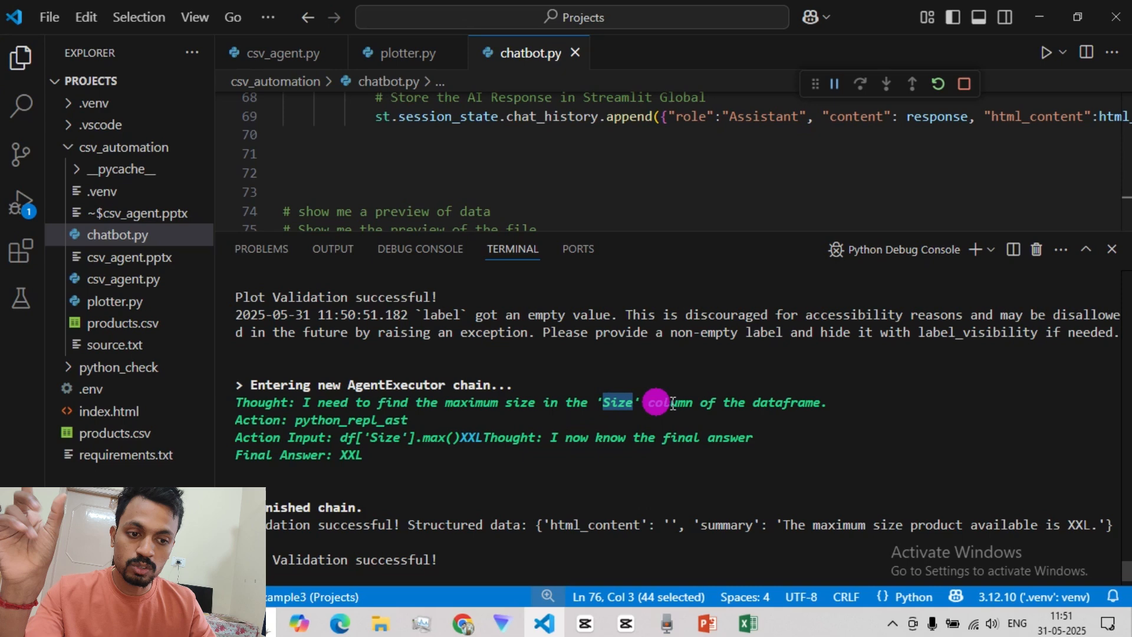
pyautogui.moveTo(494, 416)
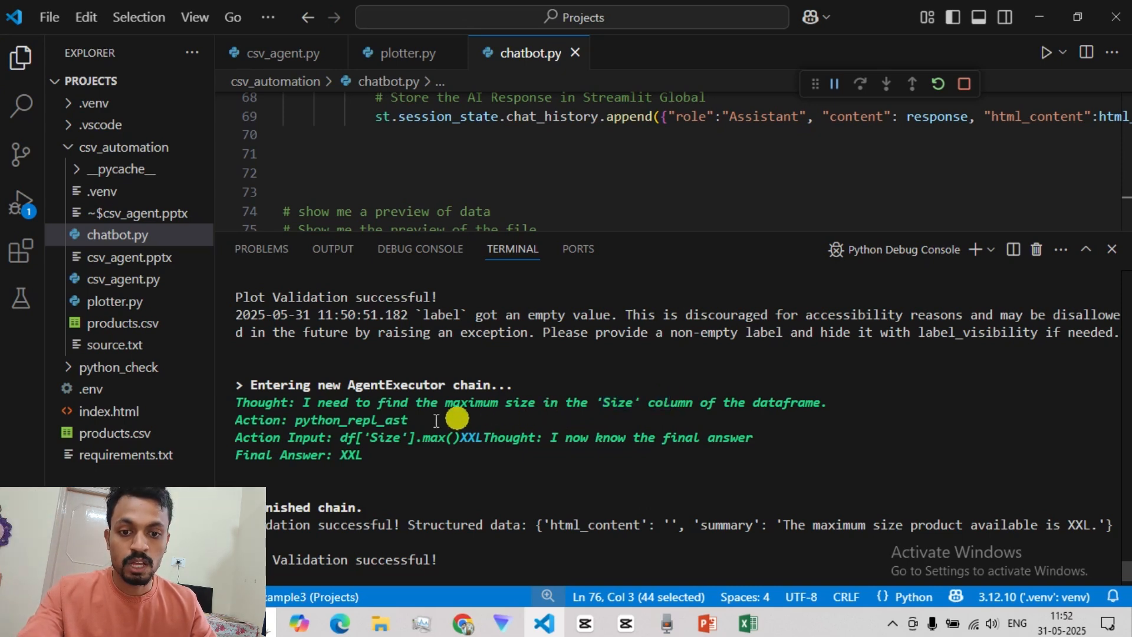
pyautogui.moveTo(401, 439)
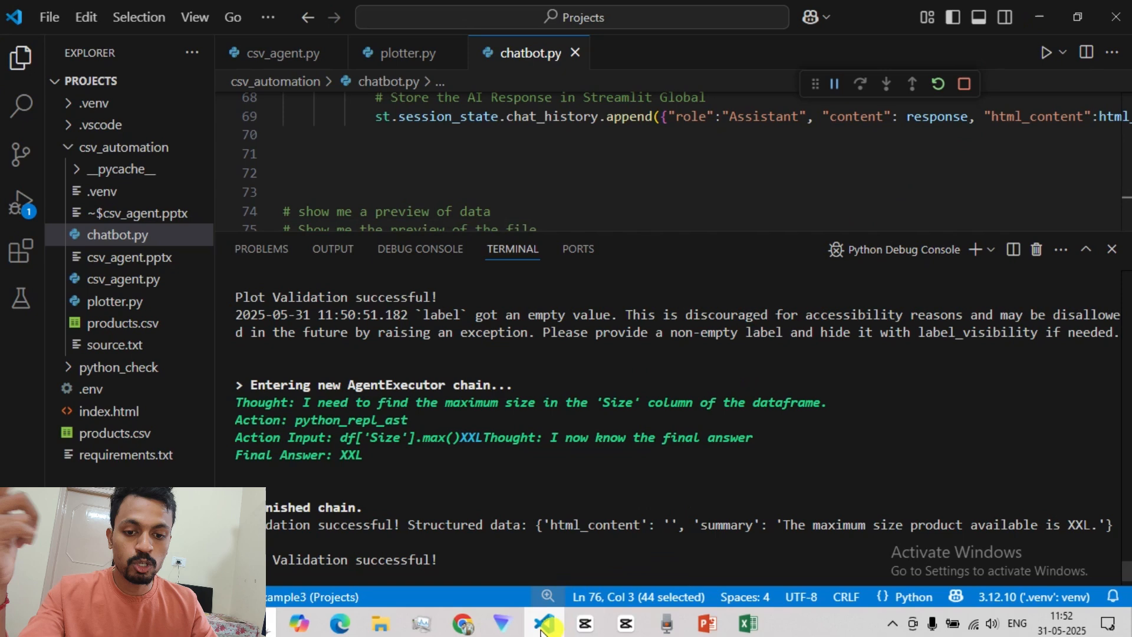
# Reveal the Product Size Distribution pie chart behind the XXL percentage answer
pyautogui.click(463, 622)
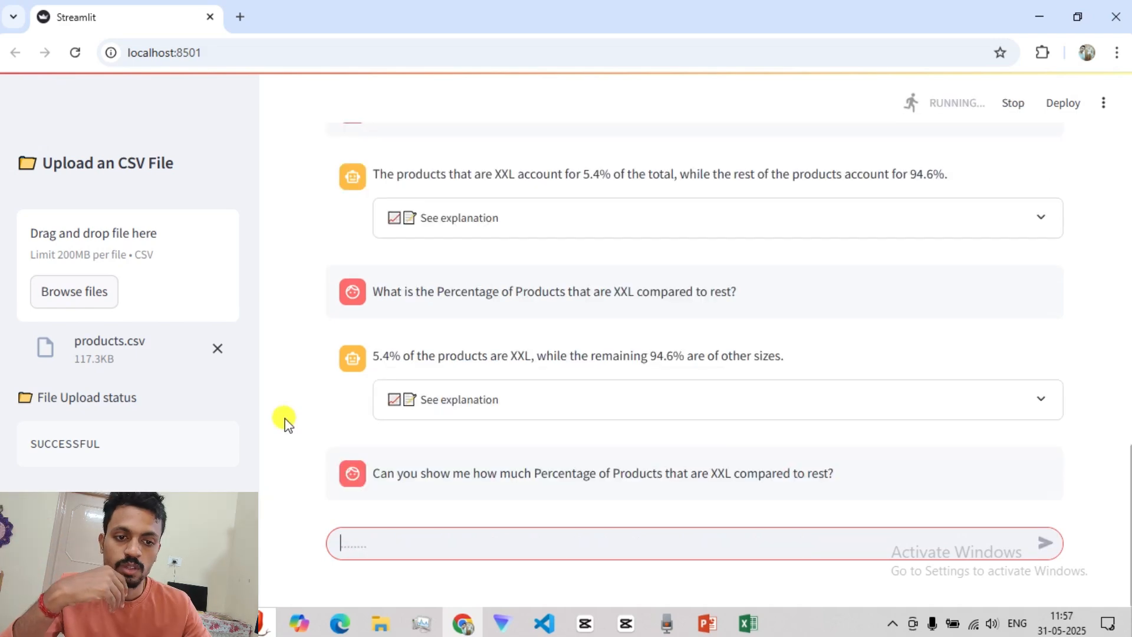
pyautogui.click(459, 400)
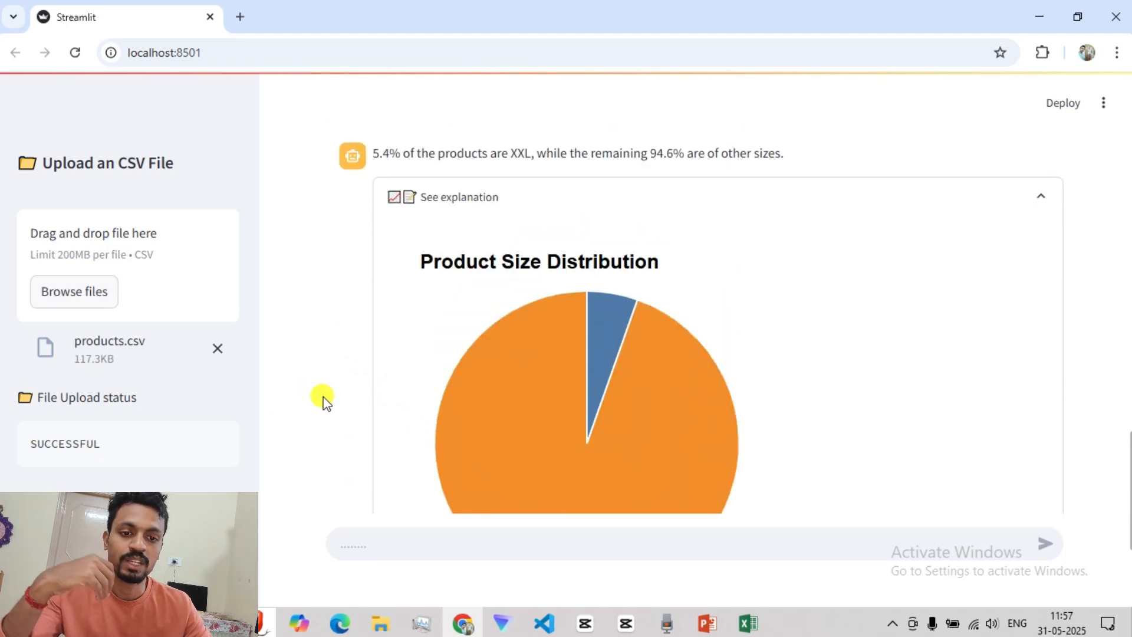
pyautogui.moveTo(381, 199)
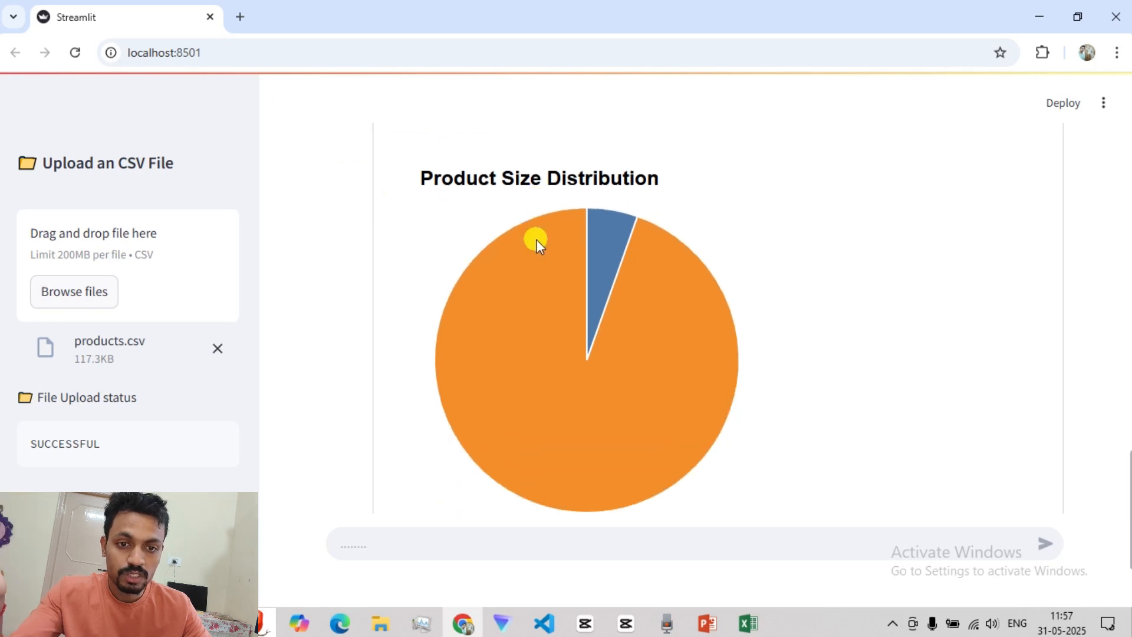
pyautogui.moveTo(600, 183)
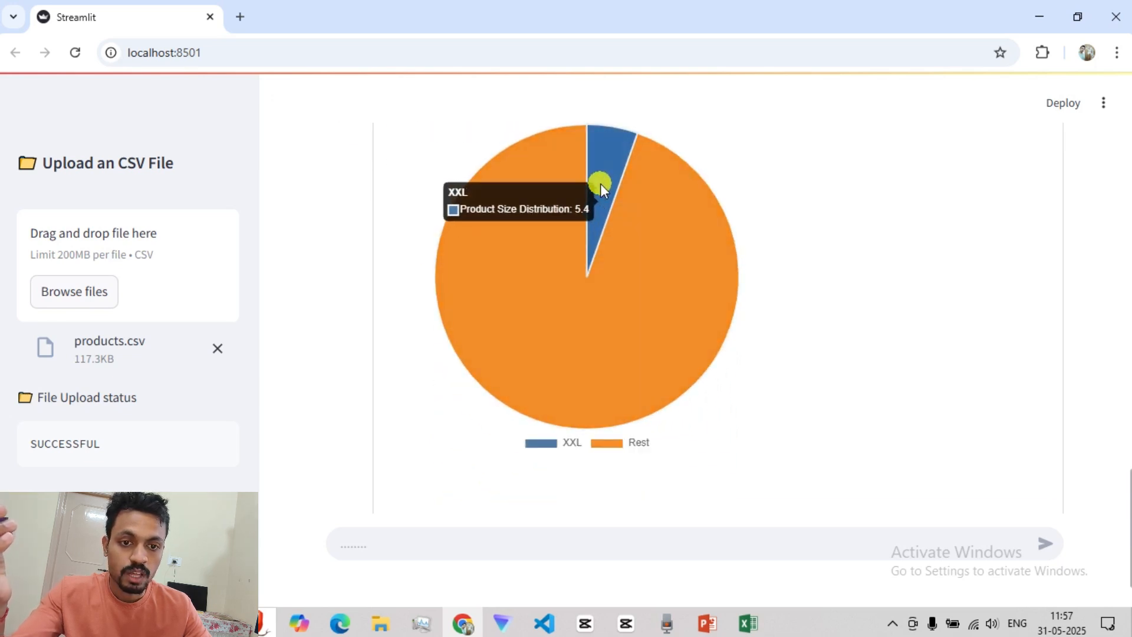
pyautogui.moveTo(519, 299)
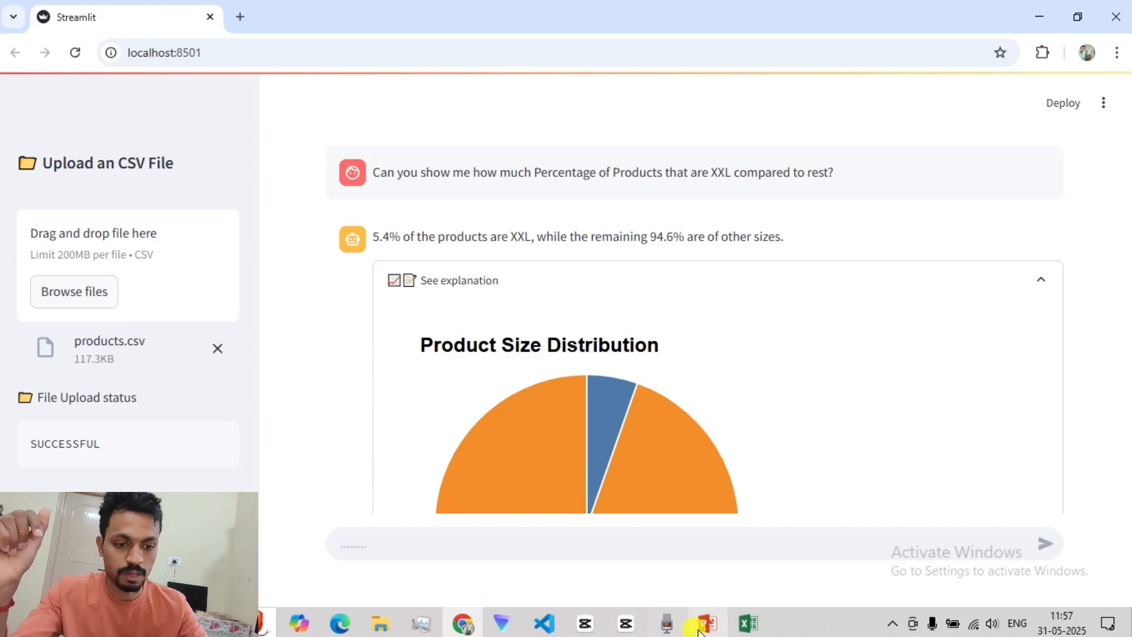
pyautogui.click(707, 623)
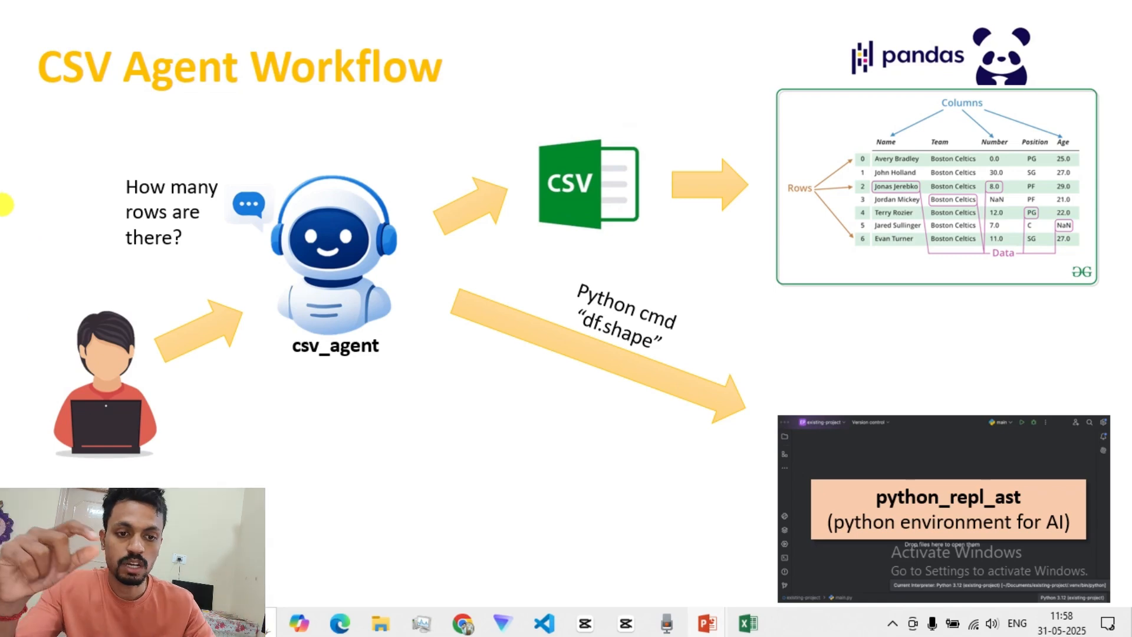
pyautogui.moveTo(894, 92)
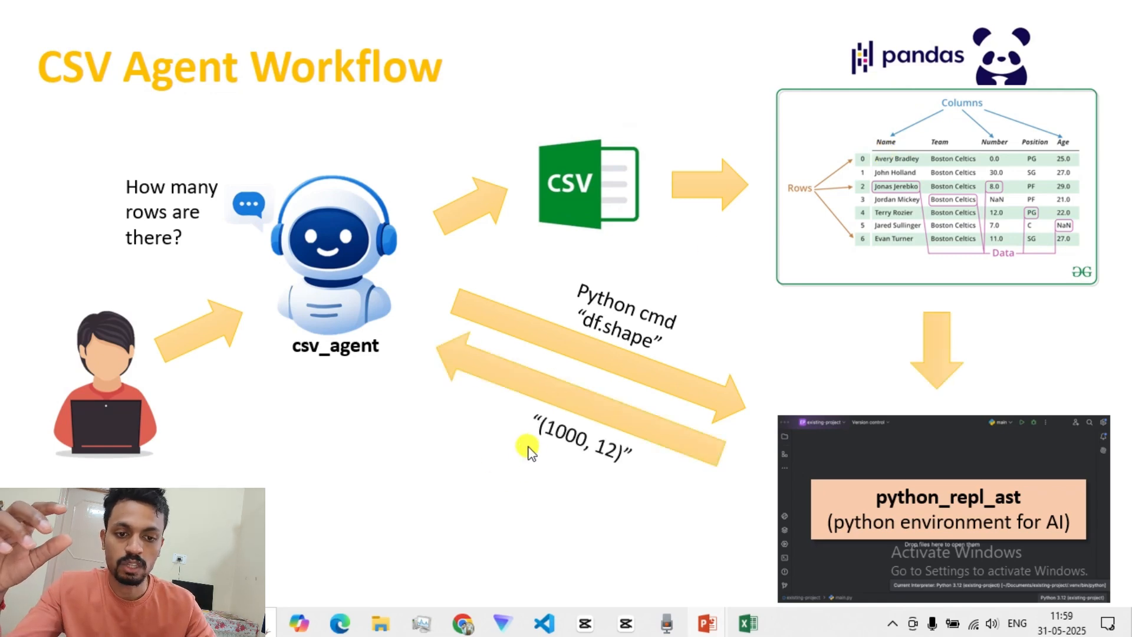
pyautogui.moveTo(424, 390)
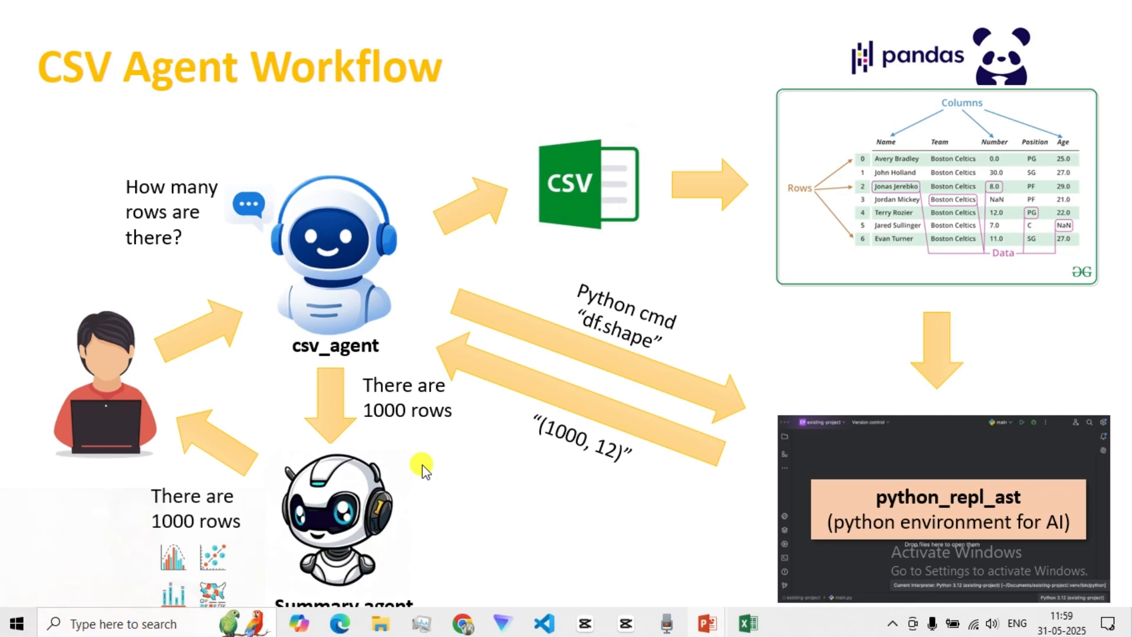
pyautogui.moveTo(420, 464)
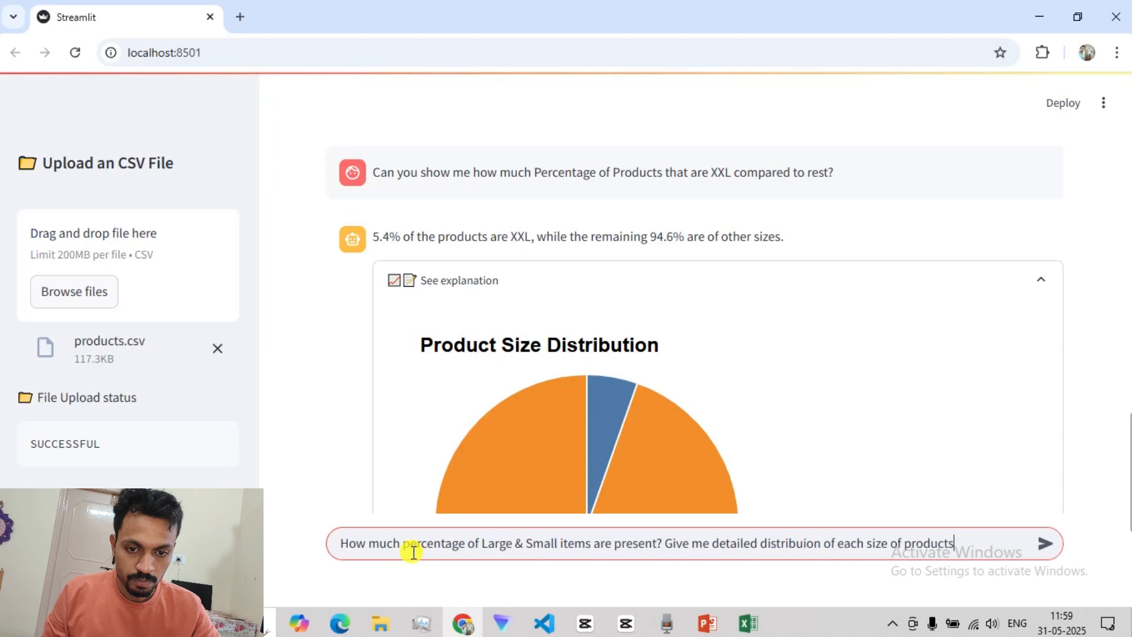
# Scroll the chat while the Large & Small percentage question is being processed
pyautogui.scroll(-3)
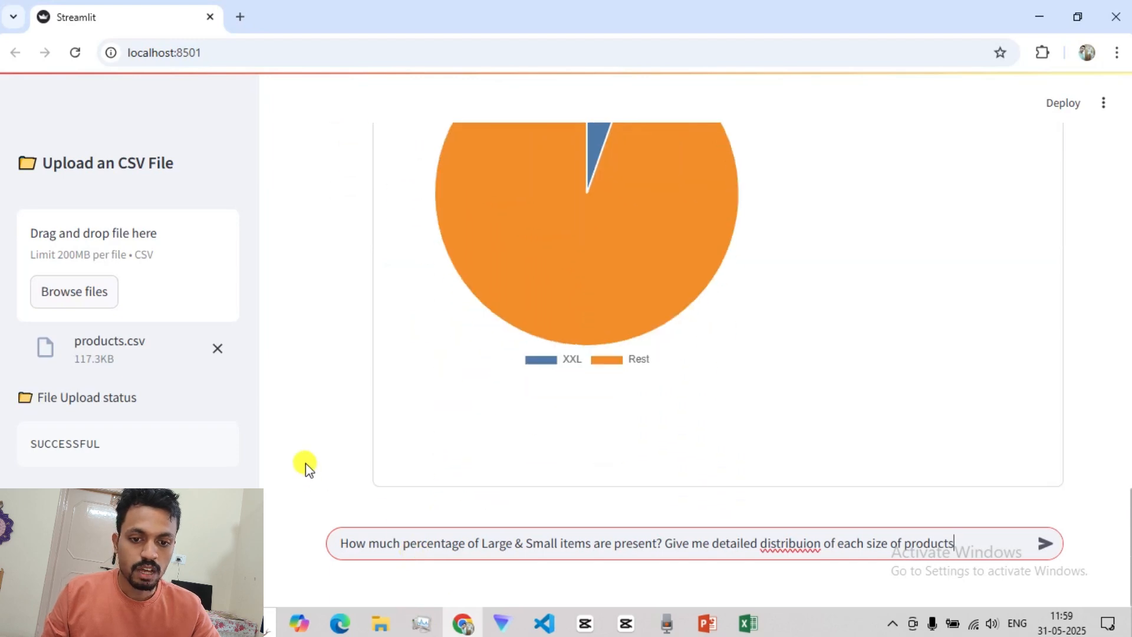
pyautogui.scroll(3)
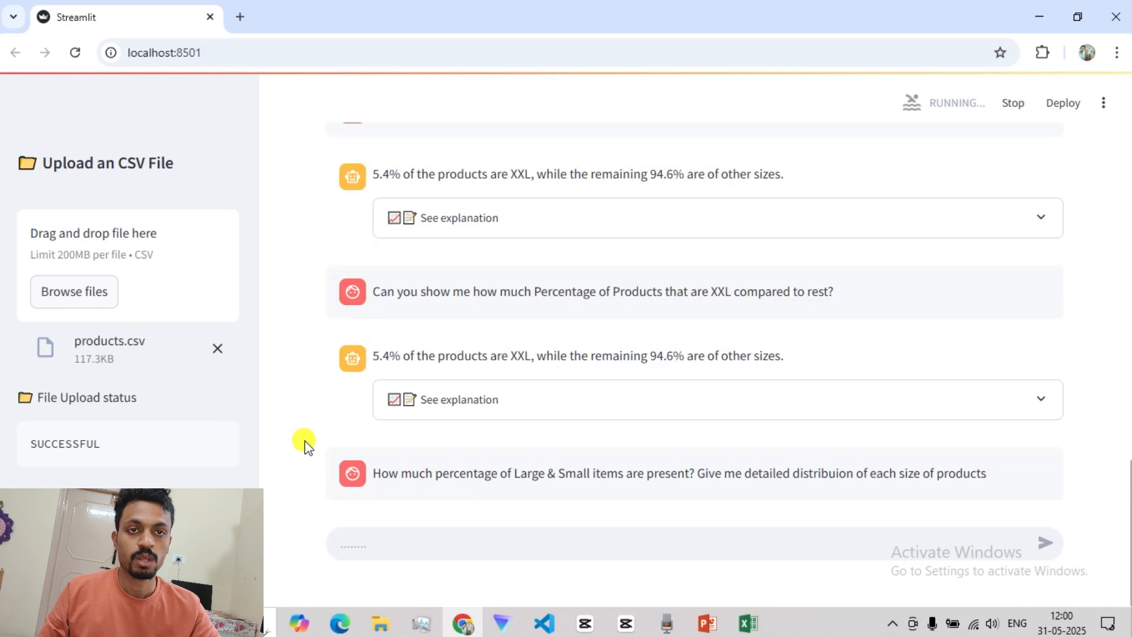
# Review the Size Distribution percentage table and pie chart, then check plot validation in VS Code
pyautogui.scroll(-3)
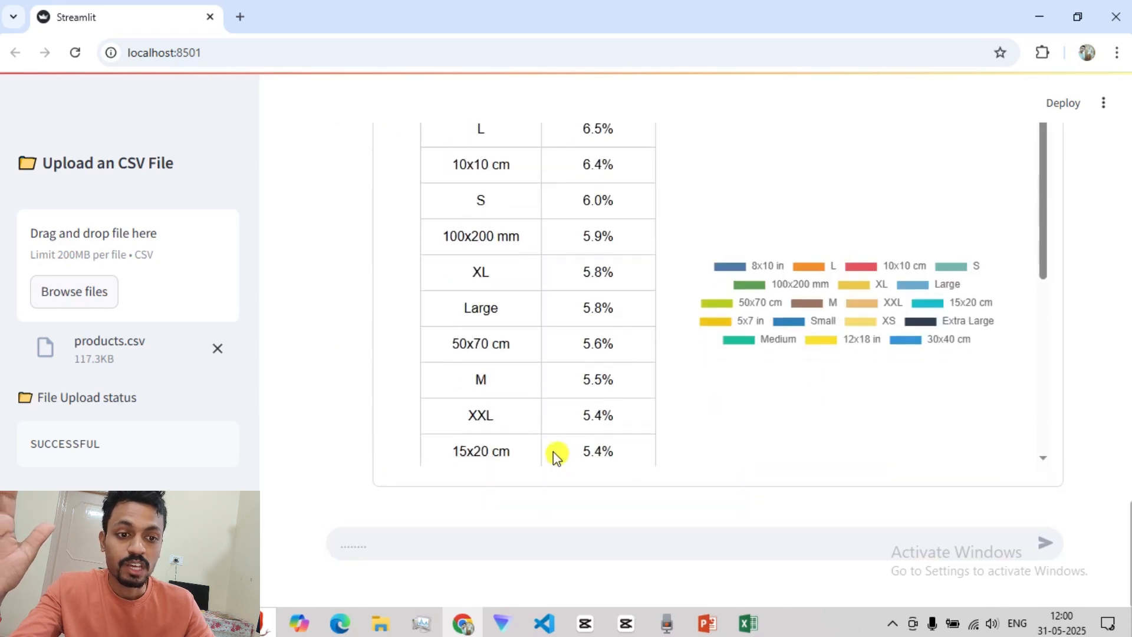
pyautogui.scroll(3)
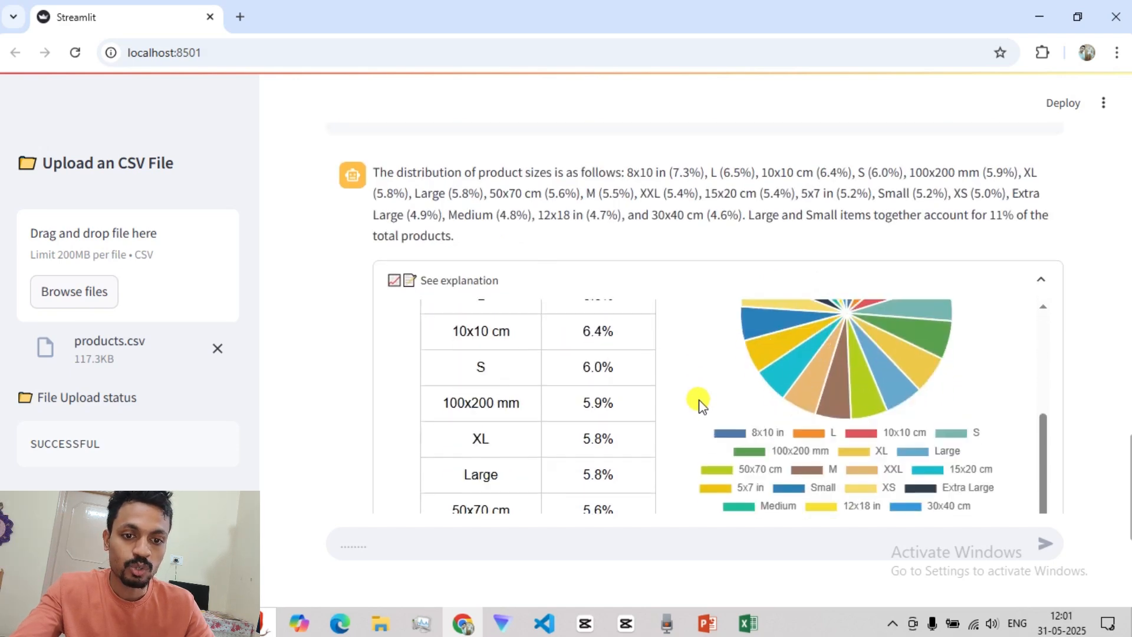
pyautogui.scroll(3)
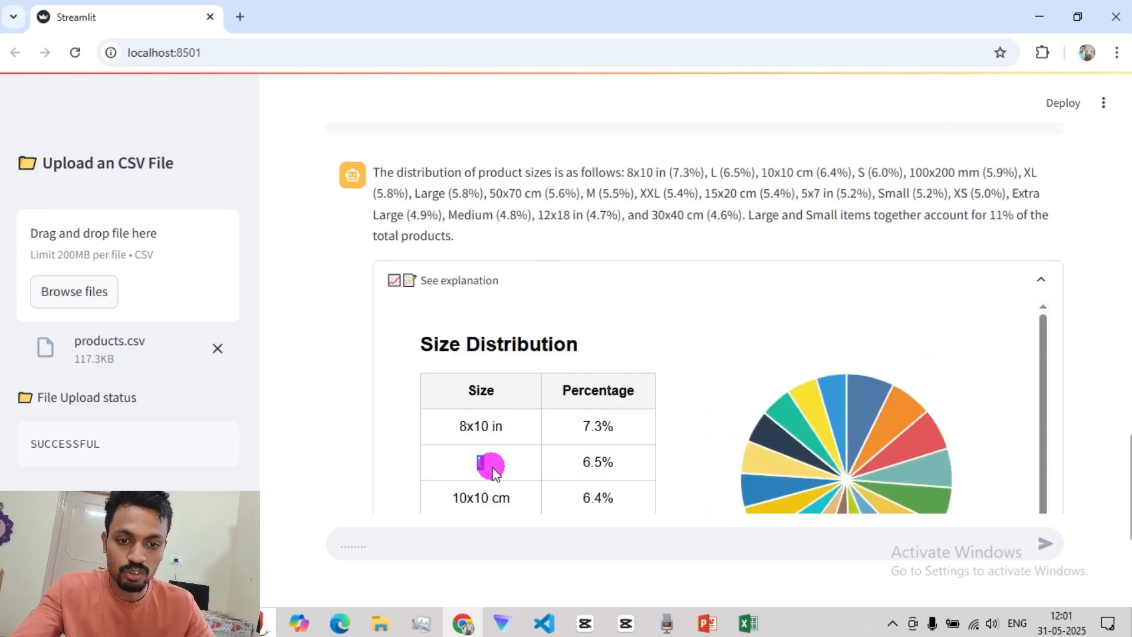
pyautogui.scroll(-3)
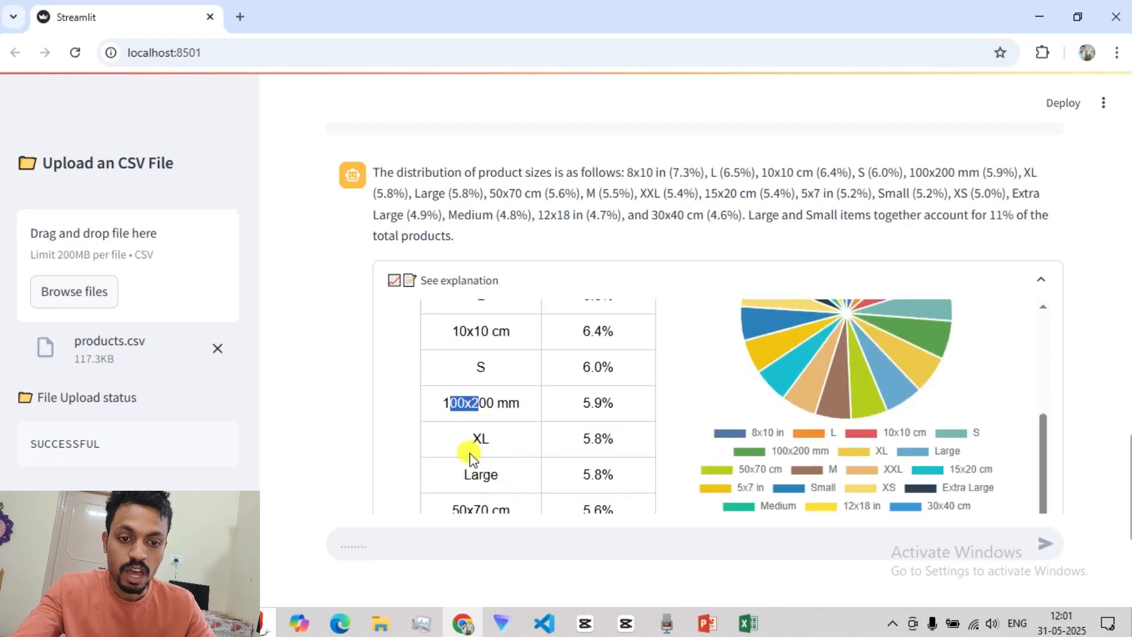
pyautogui.scroll(3)
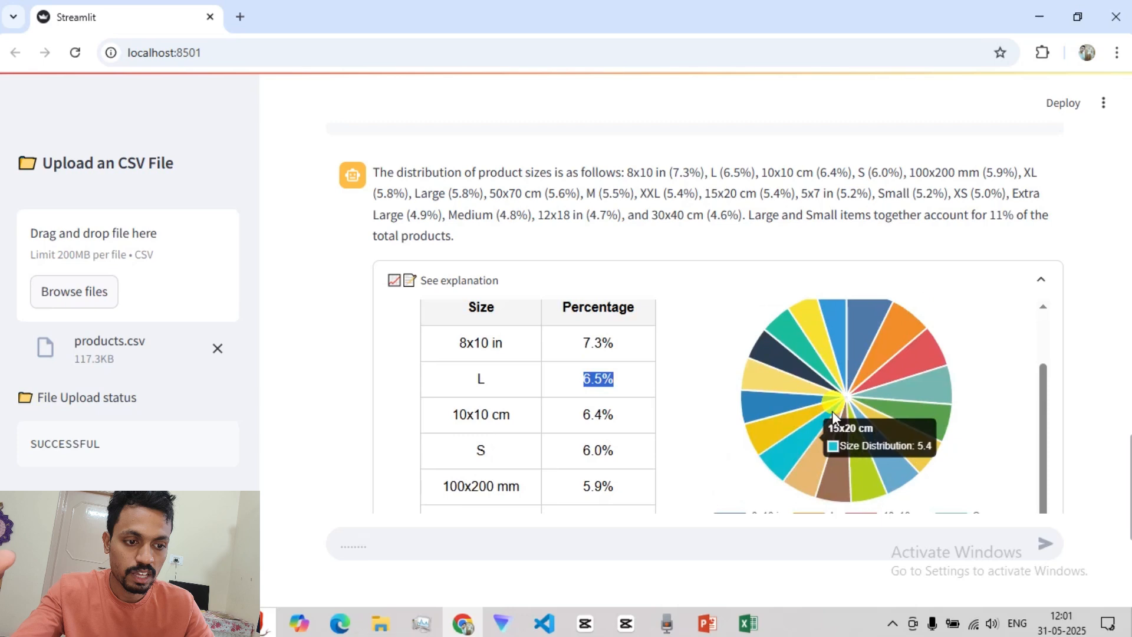
pyautogui.moveTo(822, 359)
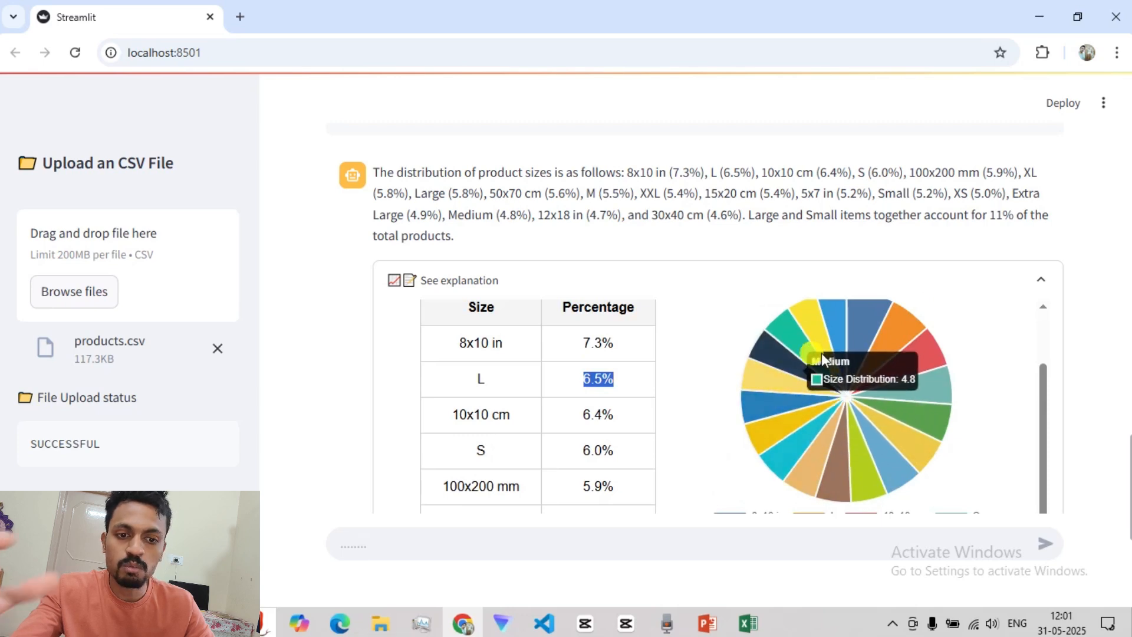
pyautogui.moveTo(884, 411)
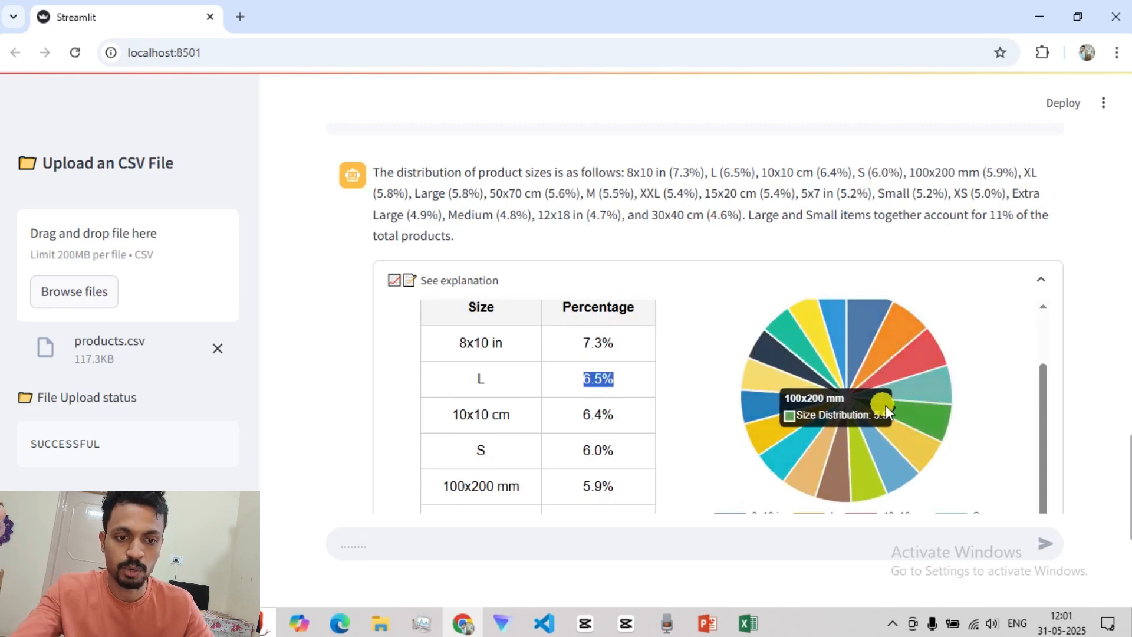
pyautogui.moveTo(891, 359)
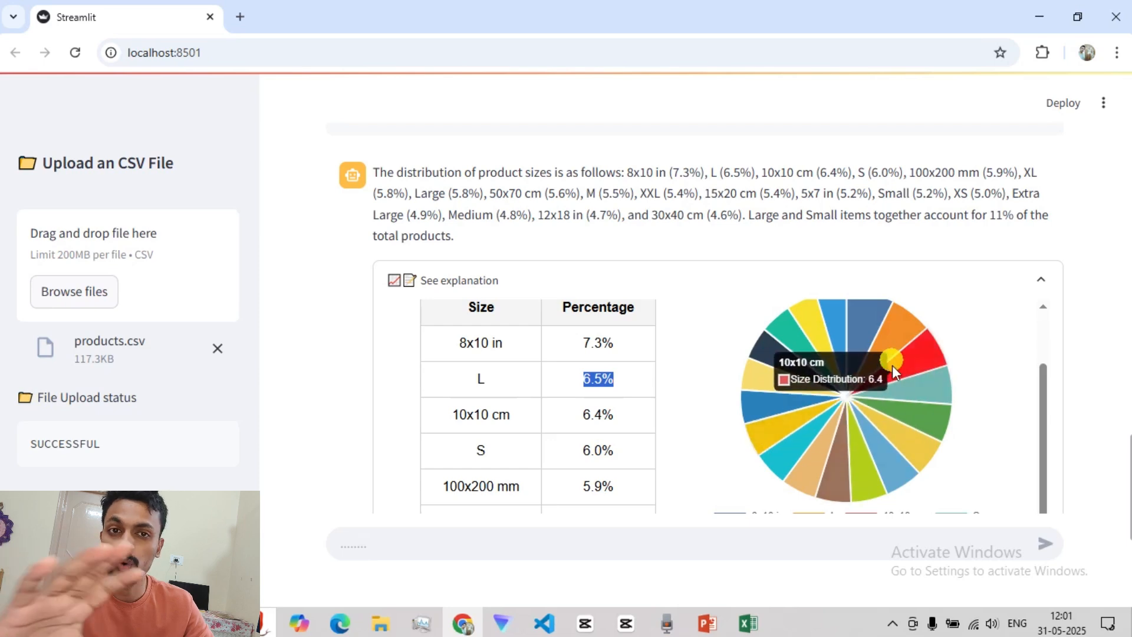
pyautogui.moveTo(887, 404)
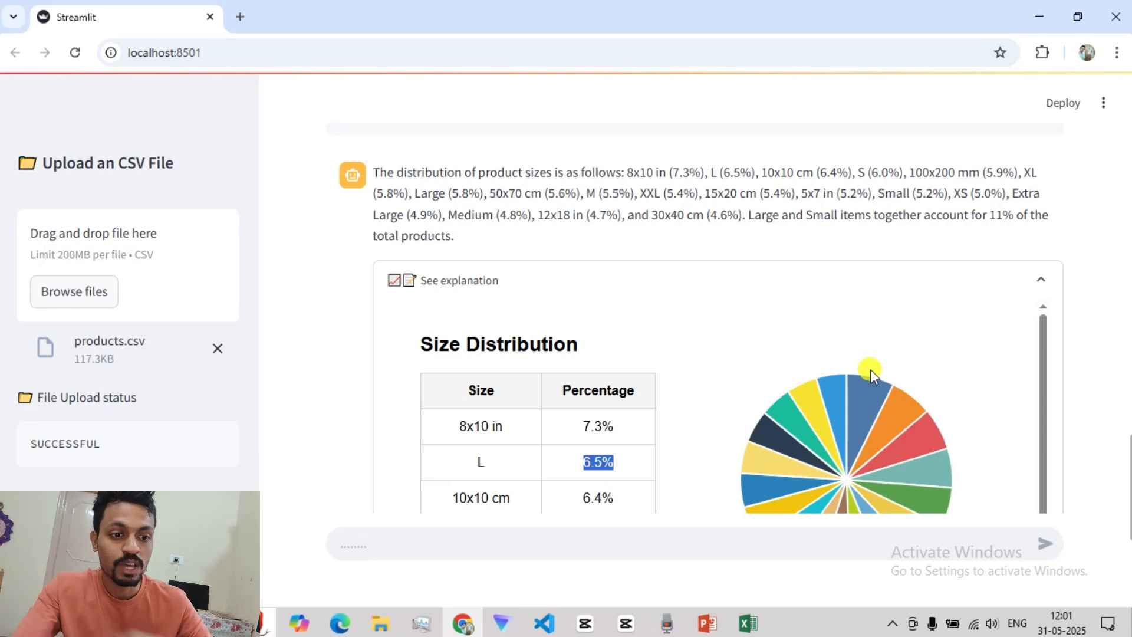
pyautogui.moveTo(870, 422)
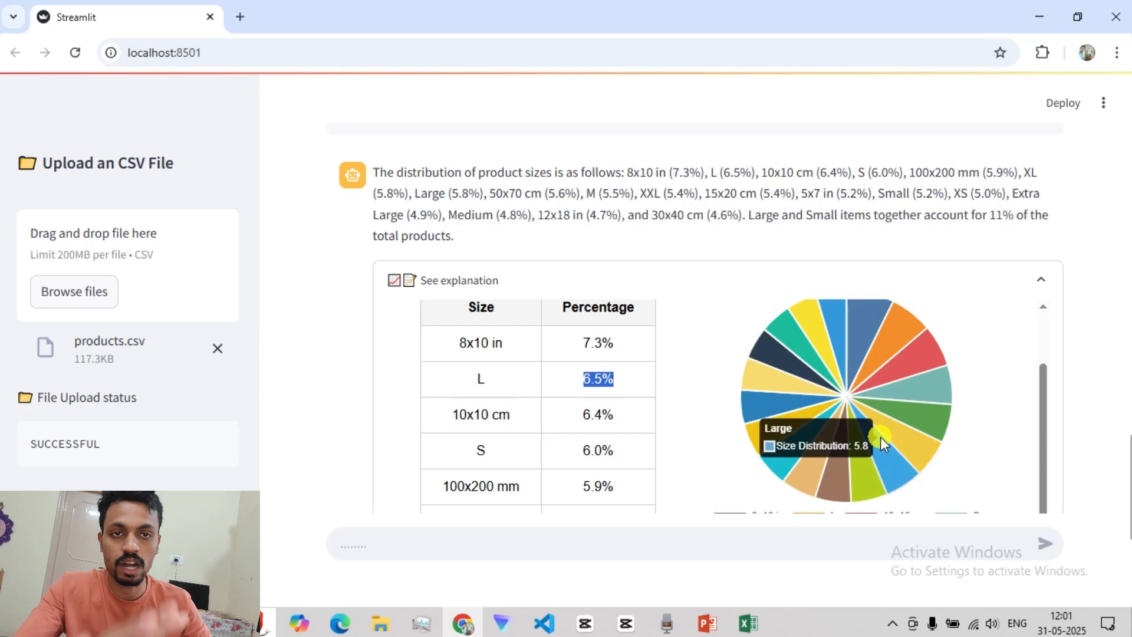
pyautogui.scroll(-3)
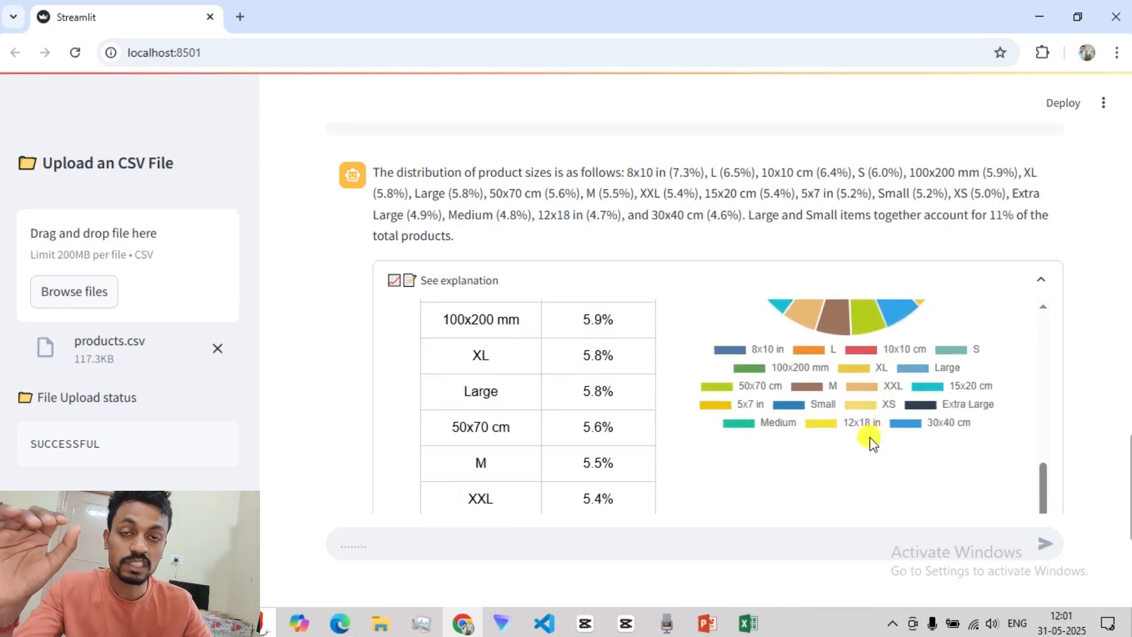
pyautogui.moveTo(859, 444)
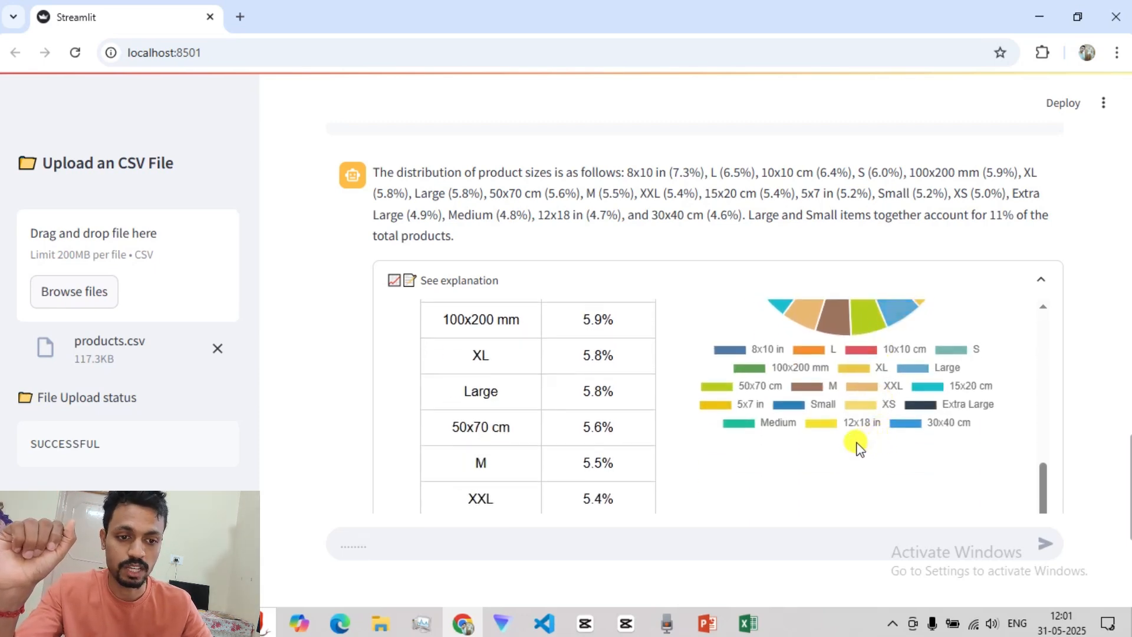
pyautogui.click(543, 622)
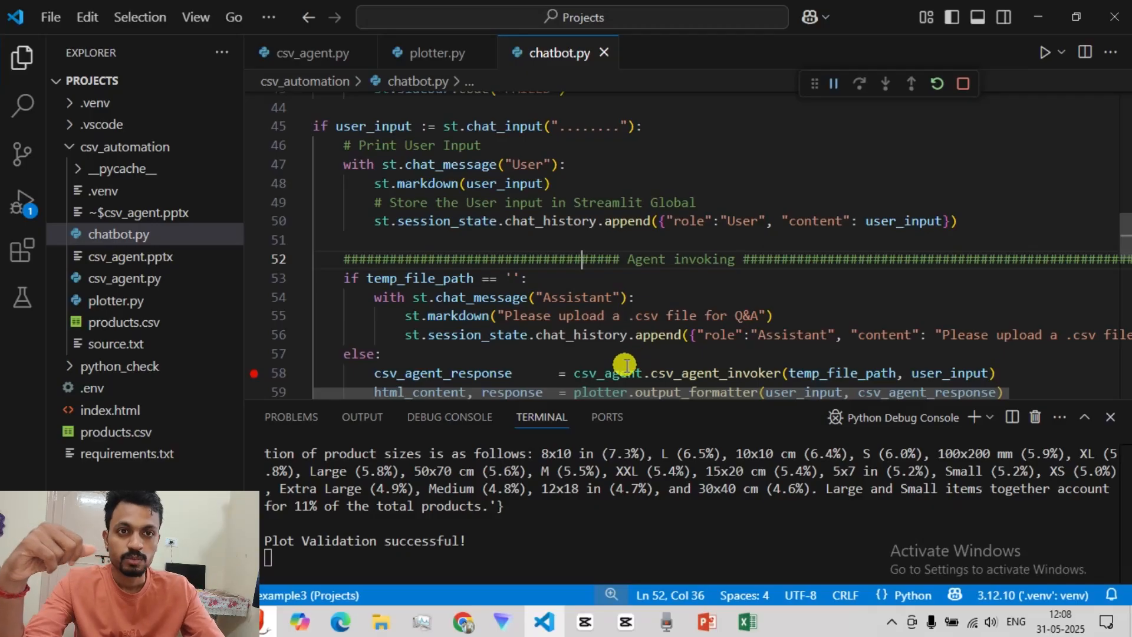
pyautogui.moveTo(621, 350)
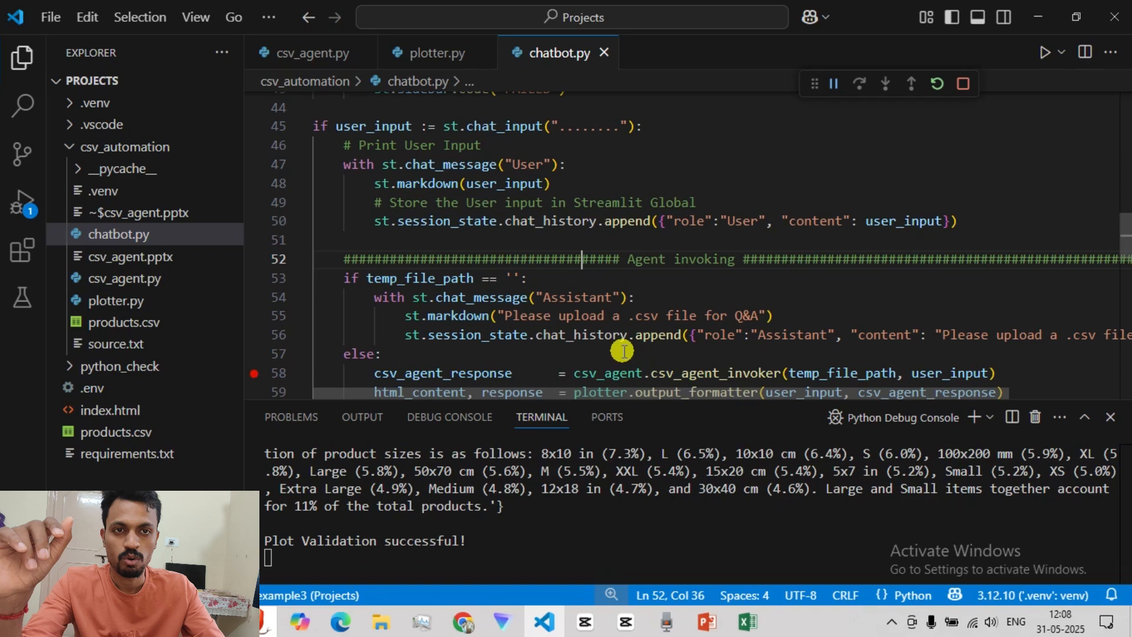
pyautogui.scroll(3)
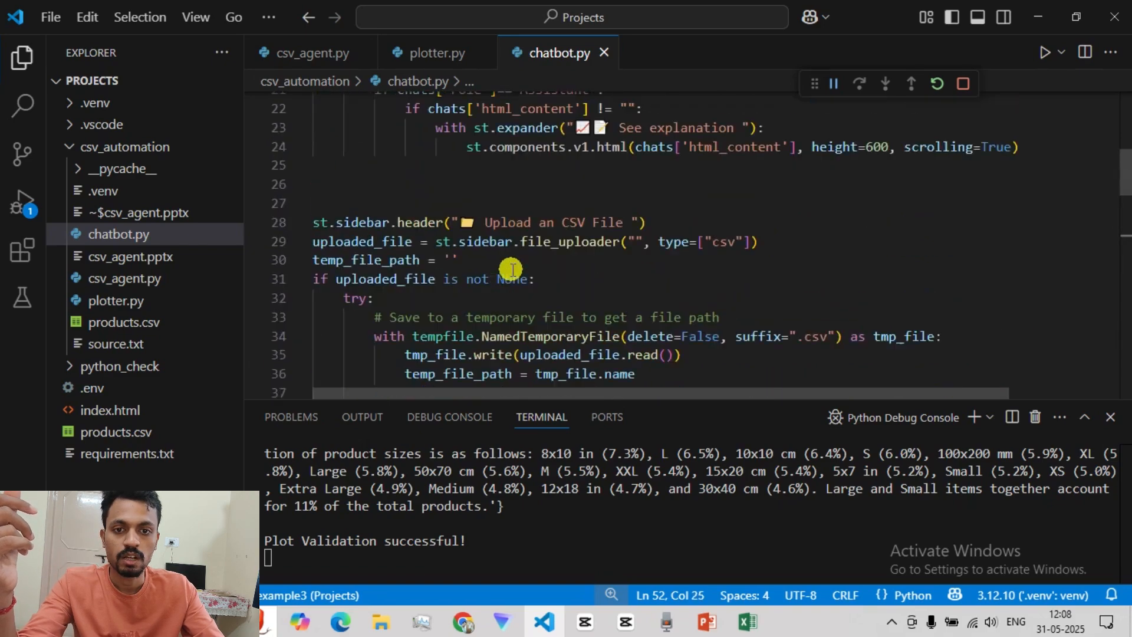
pyautogui.scroll(3)
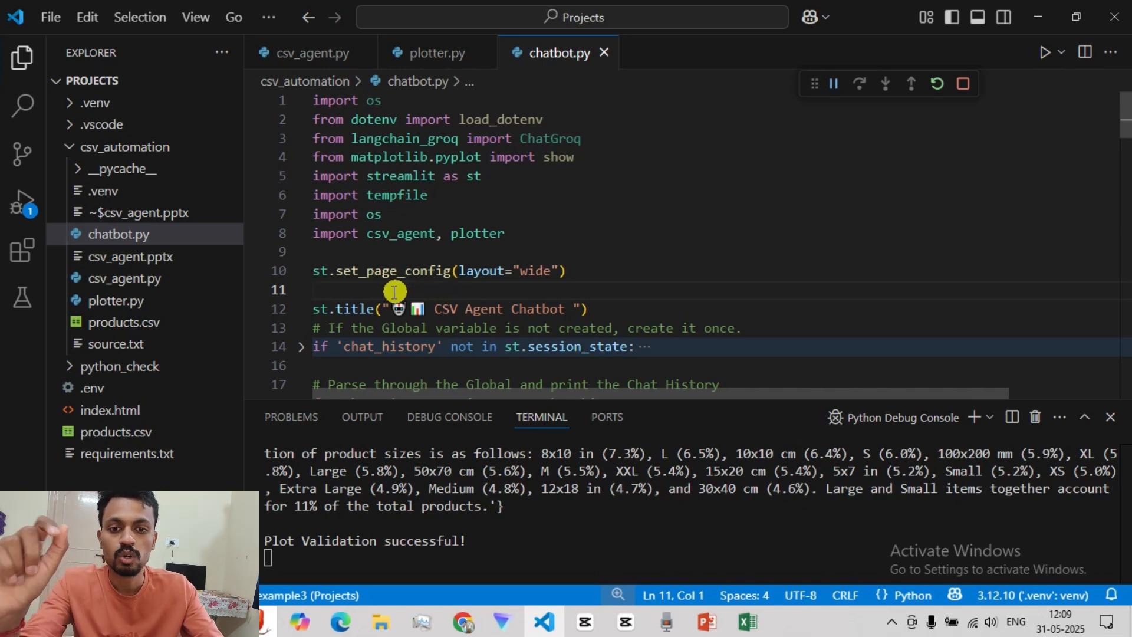
pyautogui.moveTo(174, 256)
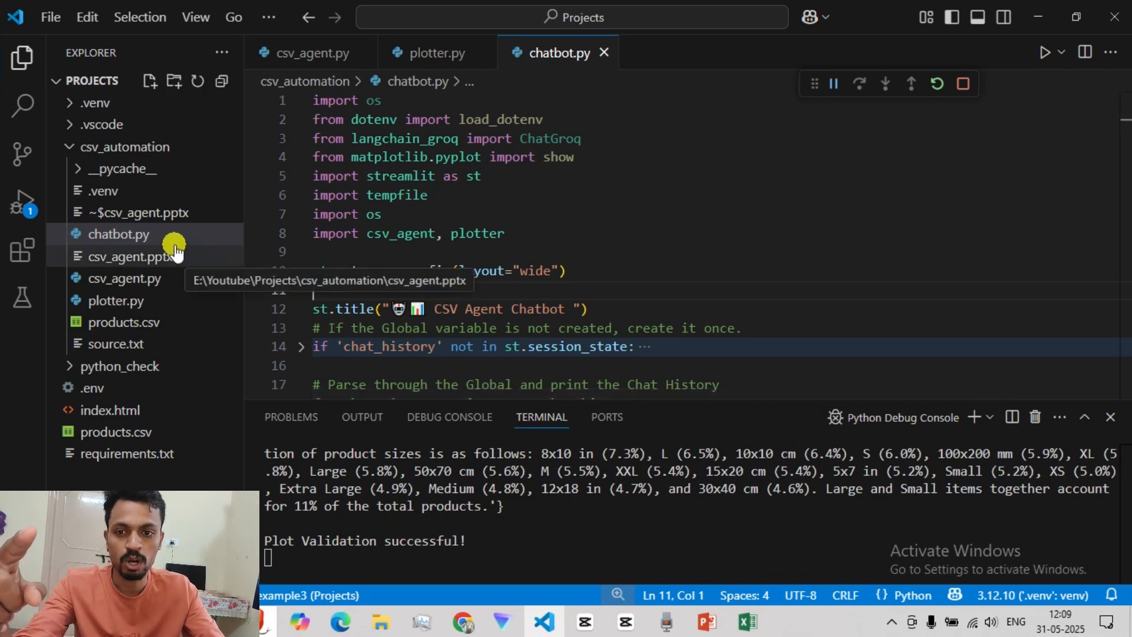
pyautogui.moveTo(173, 278)
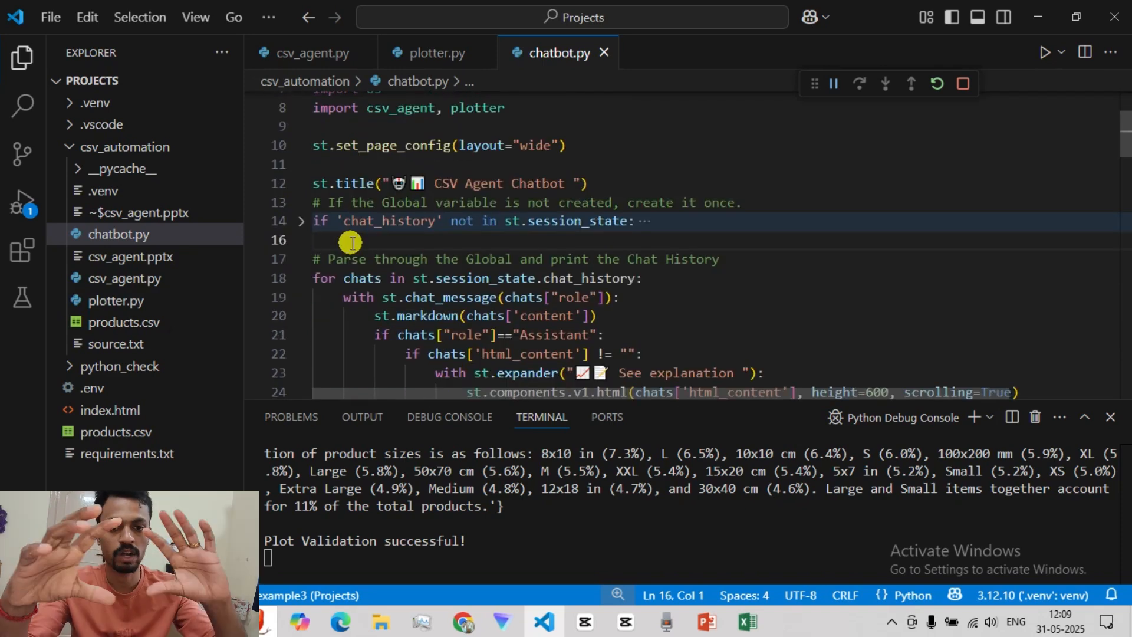
pyautogui.scroll(-3)
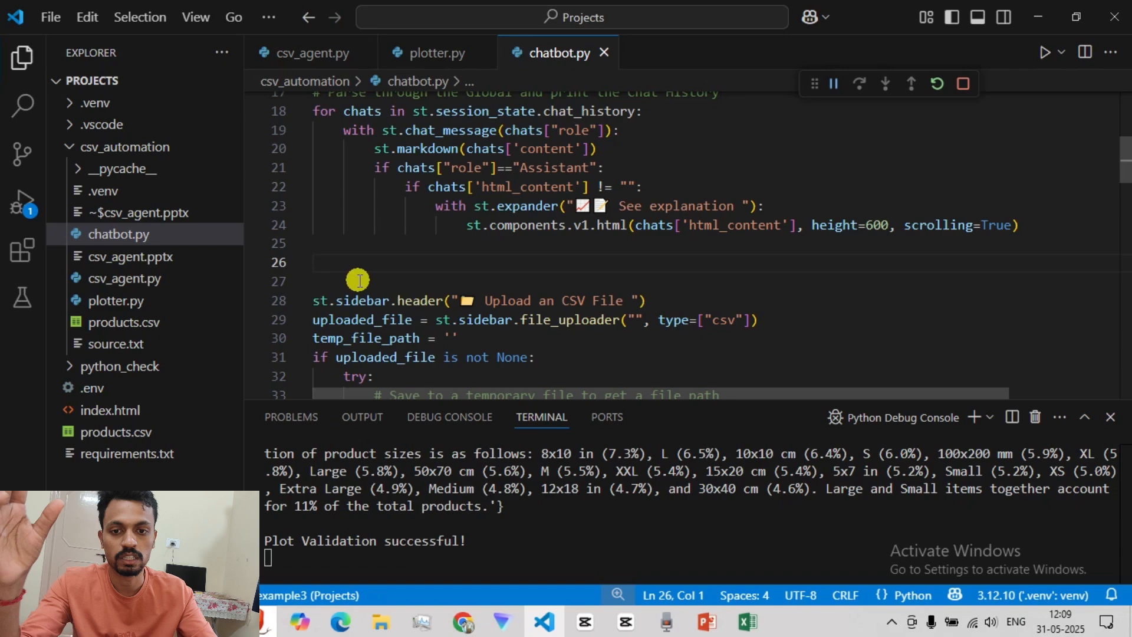
pyautogui.scroll(-3)
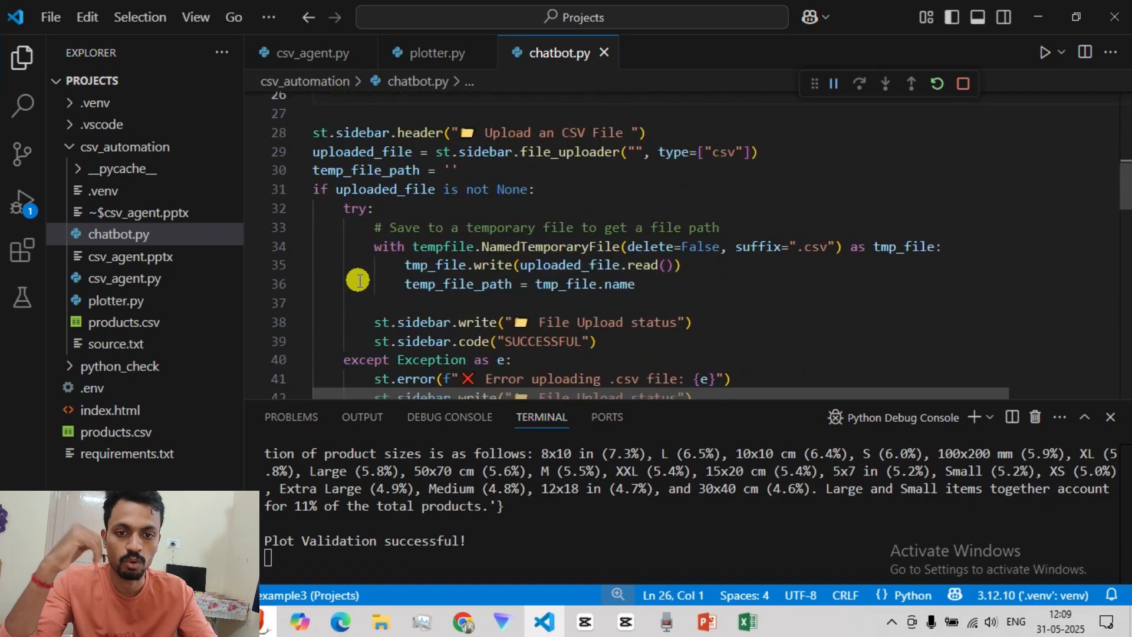
pyautogui.scroll(-3)
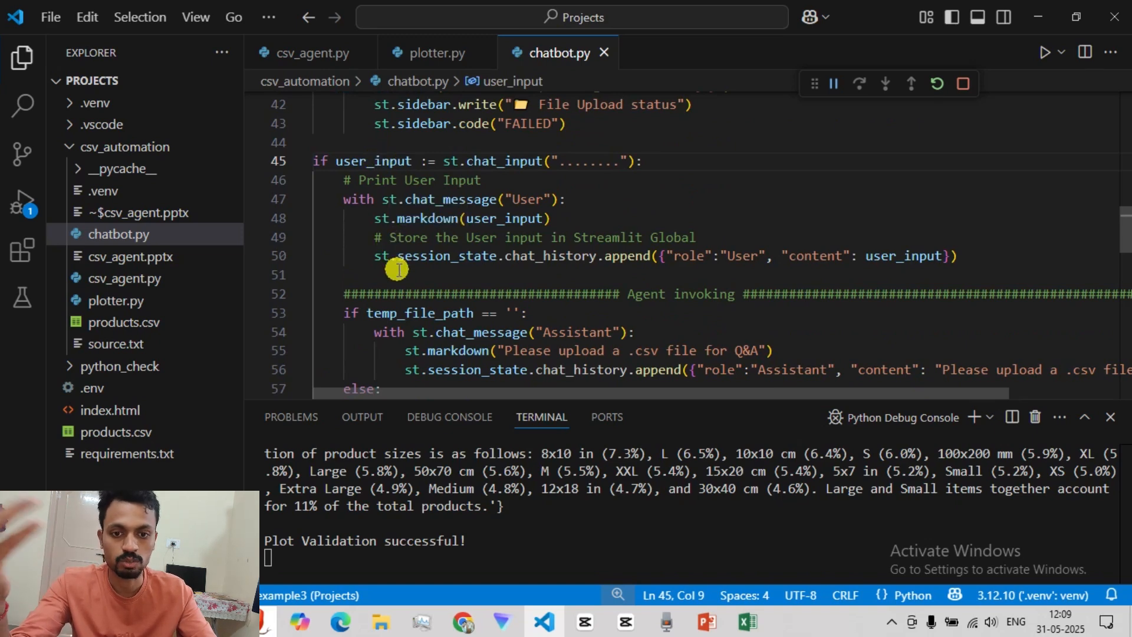
# Inspect the csv_agent_invoker and plotter.output_formatter calls in chatbot.py, then return to the chatbot
pyautogui.scroll(-3)
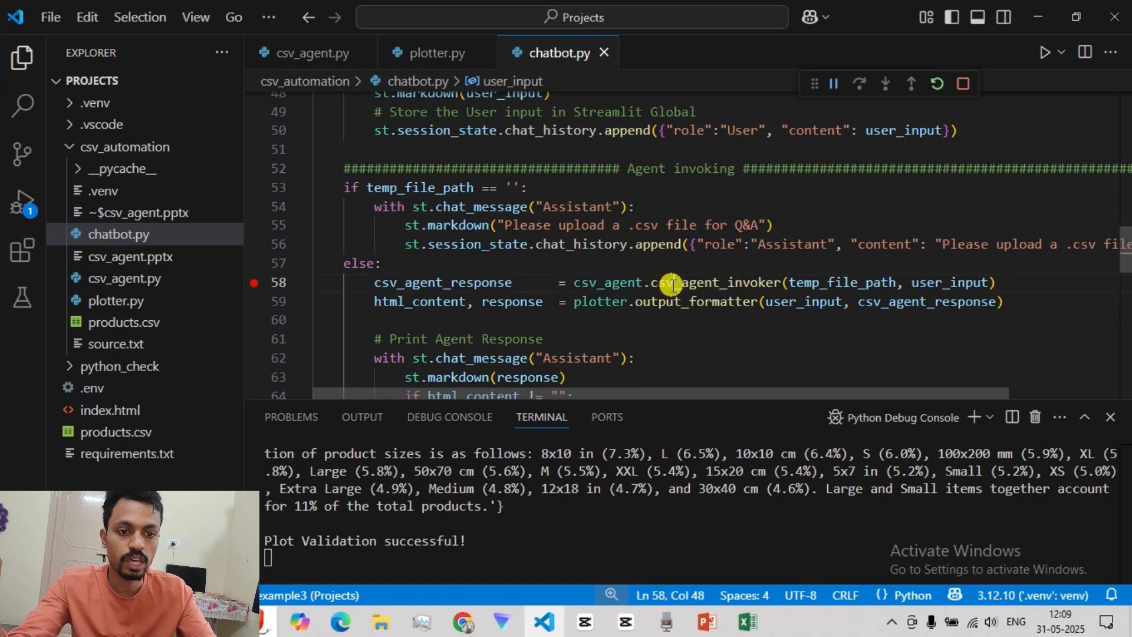
pyautogui.doubleClick(715, 282)
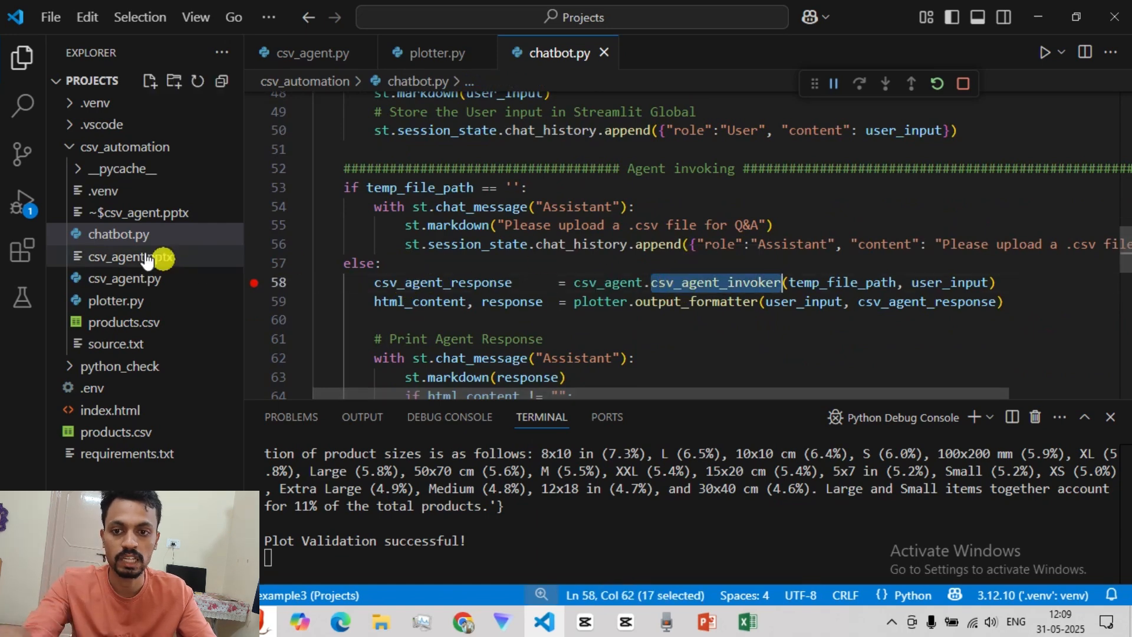
pyautogui.moveTo(721, 301)
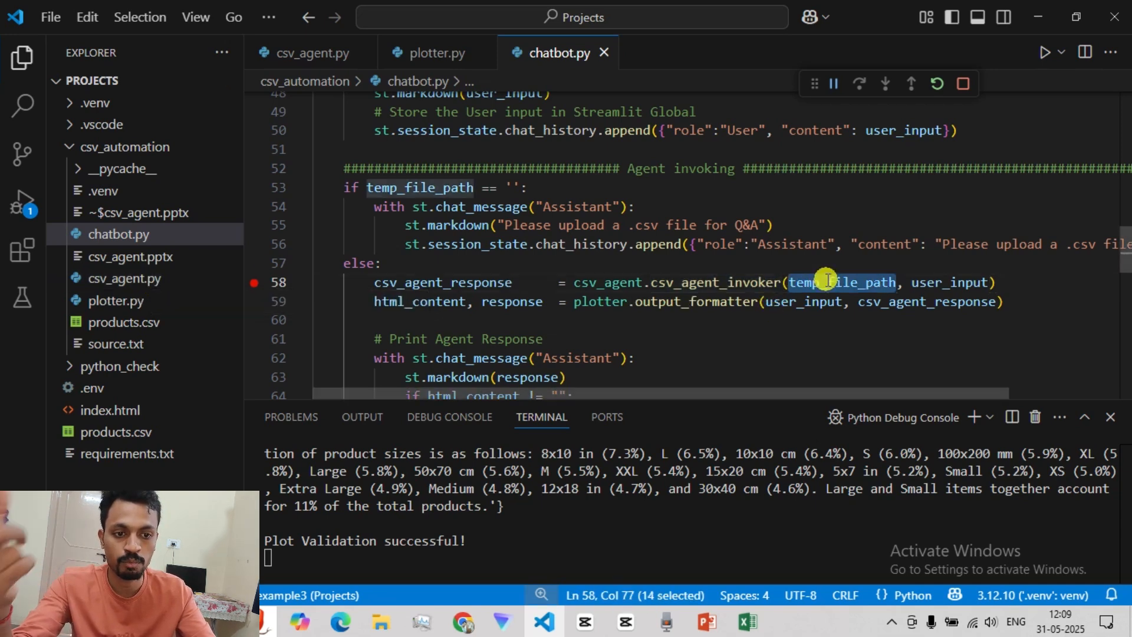
pyautogui.moveTo(831, 287)
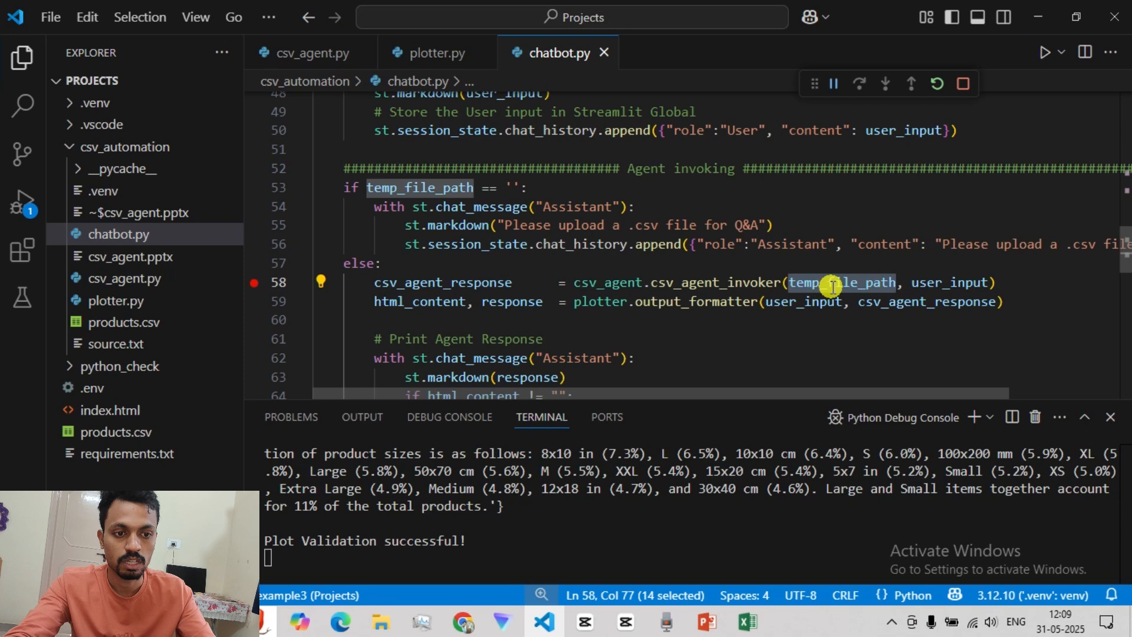
pyautogui.doubleClick(949, 282)
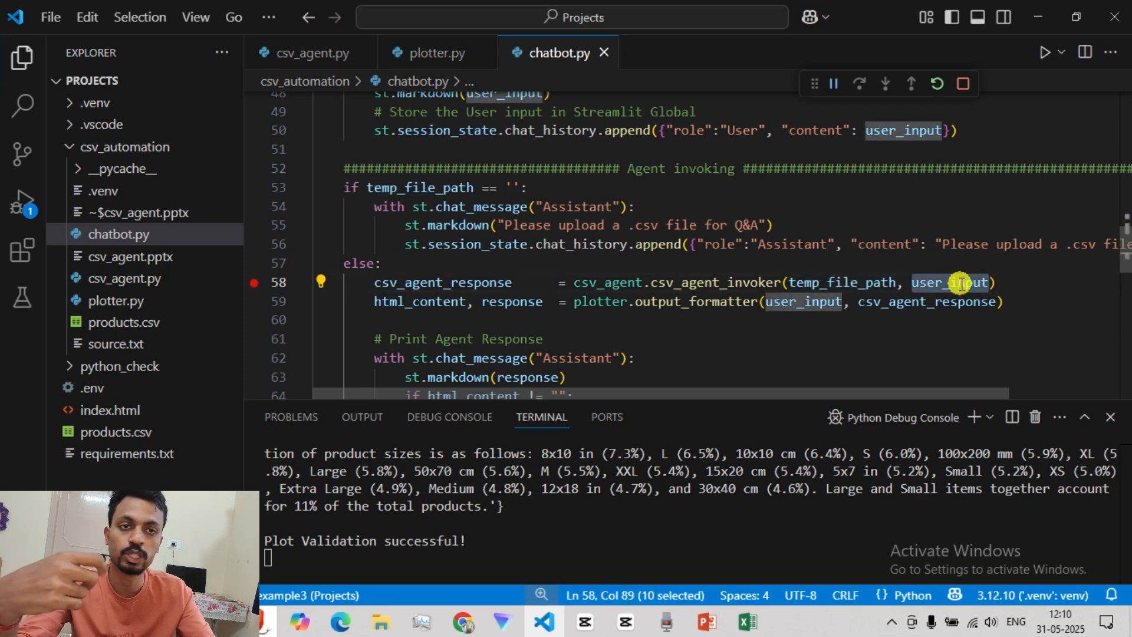
pyautogui.doubleClick(442, 282)
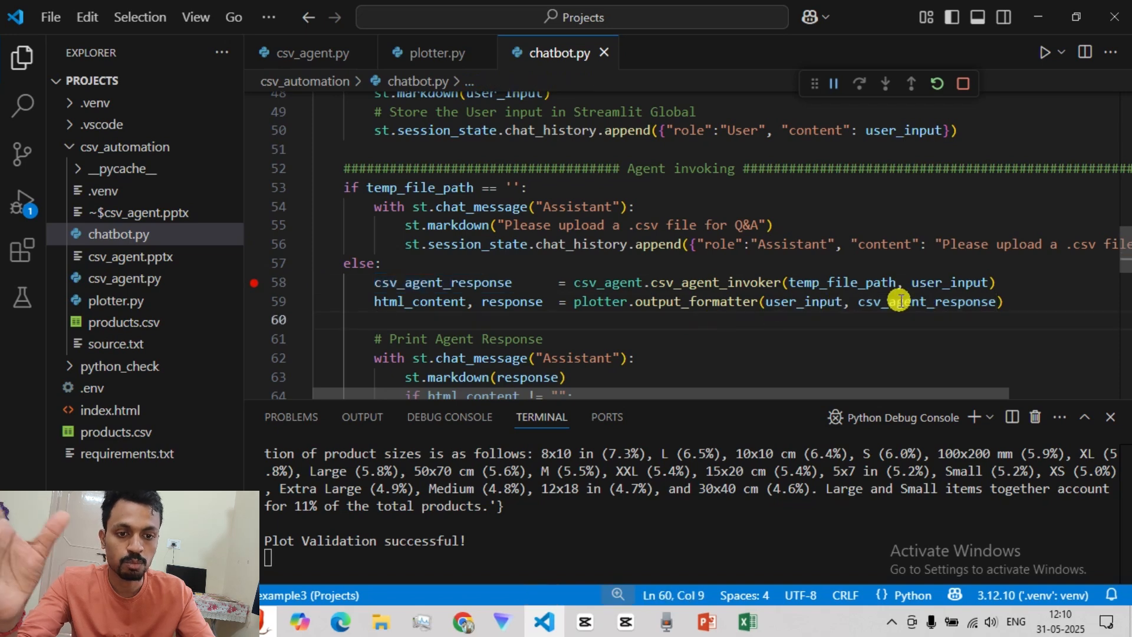
pyautogui.doubleClick(694, 302)
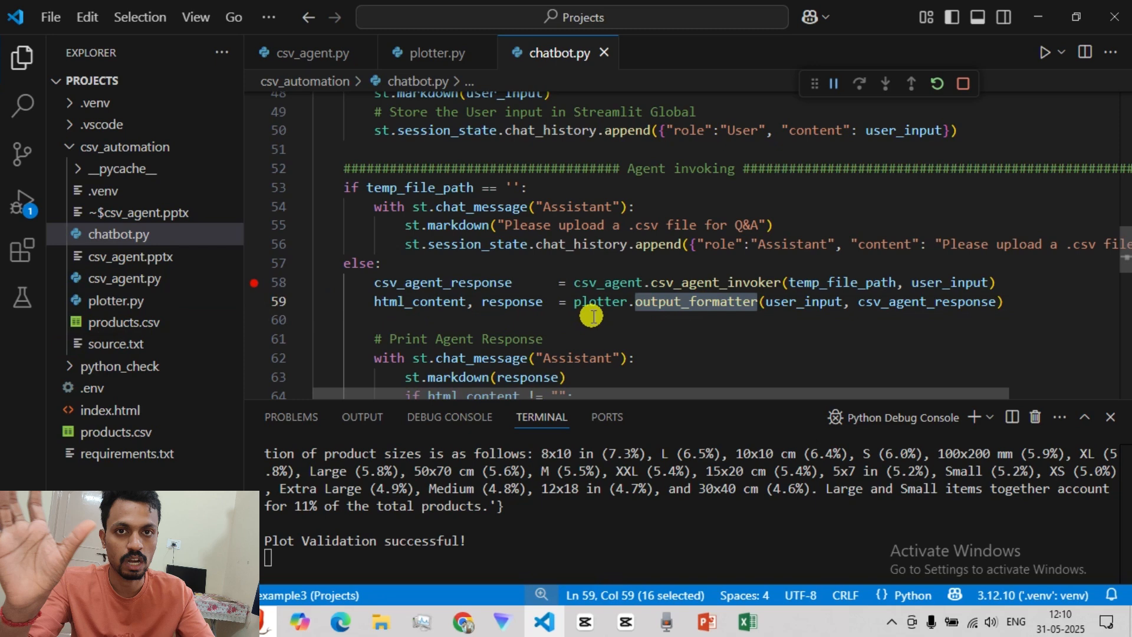
pyautogui.moveTo(853, 303)
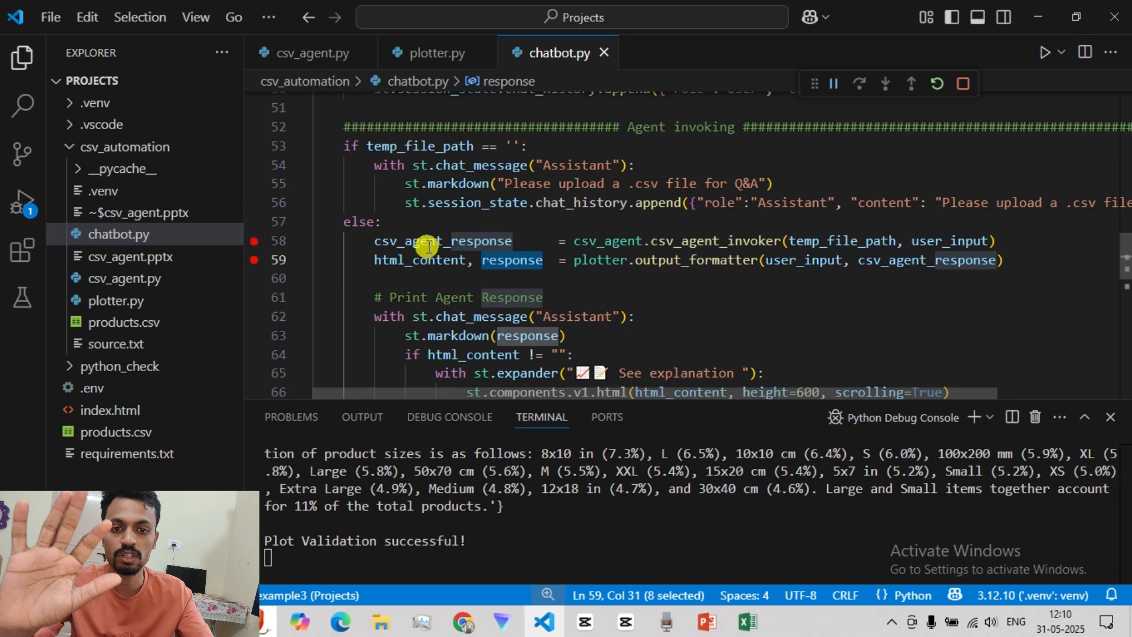
pyautogui.click(382, 222)
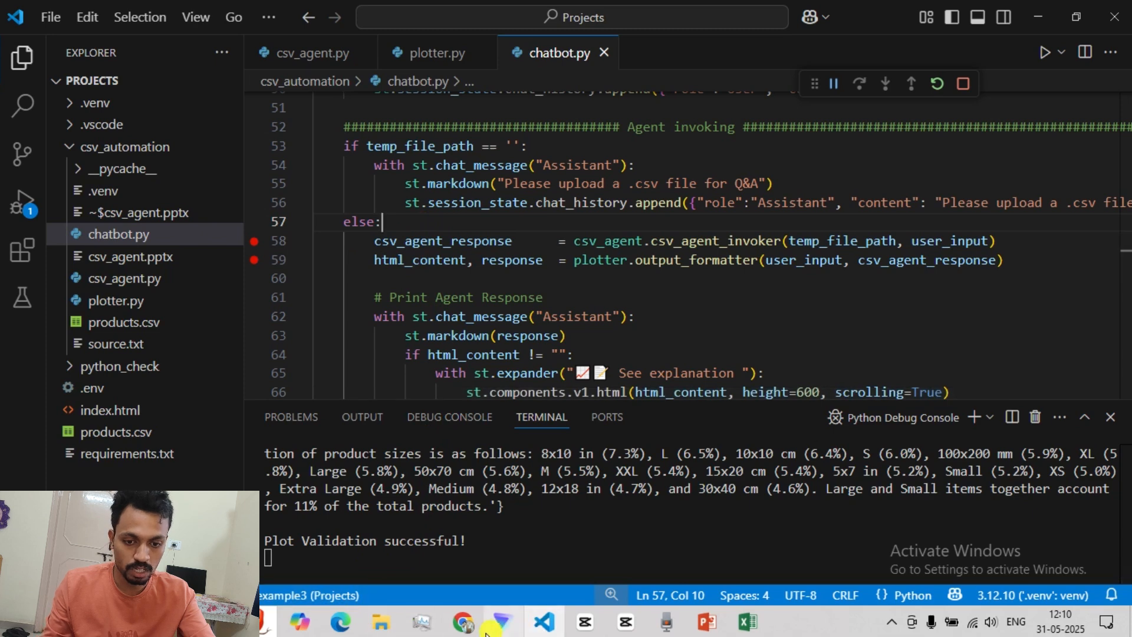
pyautogui.click(462, 621)
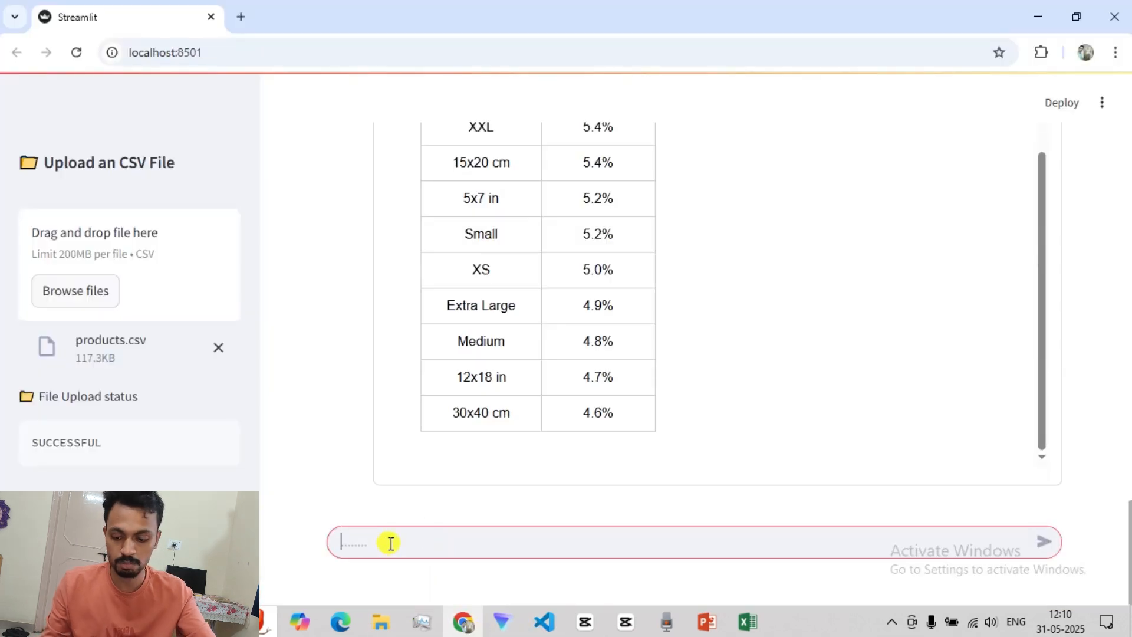
# Submit the chat question 'How many unique category of availability are there?'
pyautogui.write('How many unique ca')
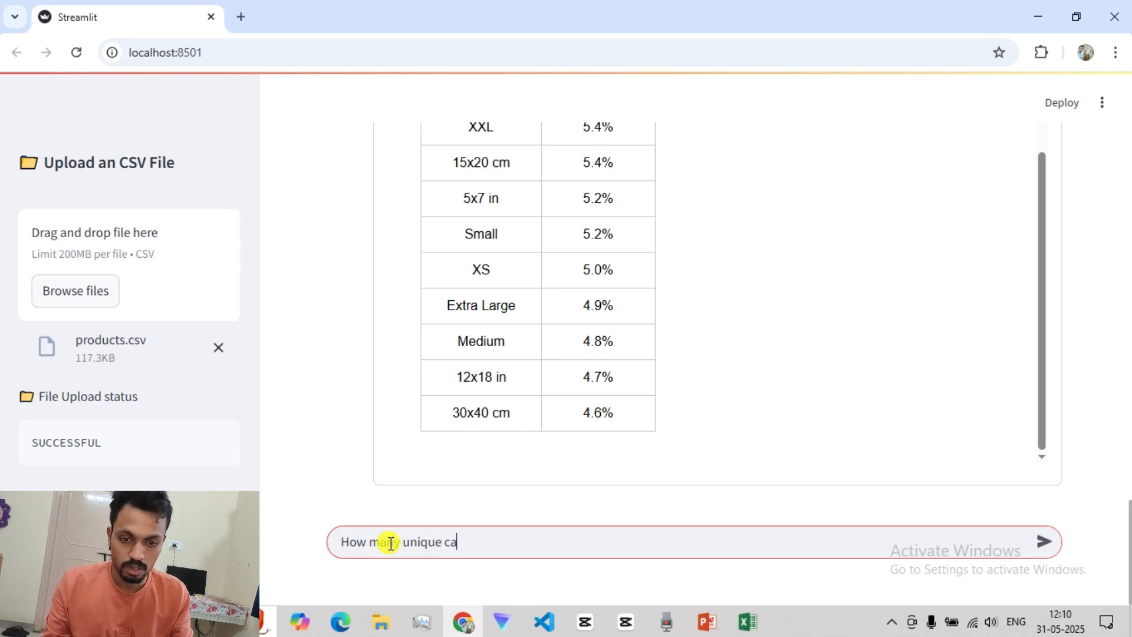
pyautogui.write('tegory of av')
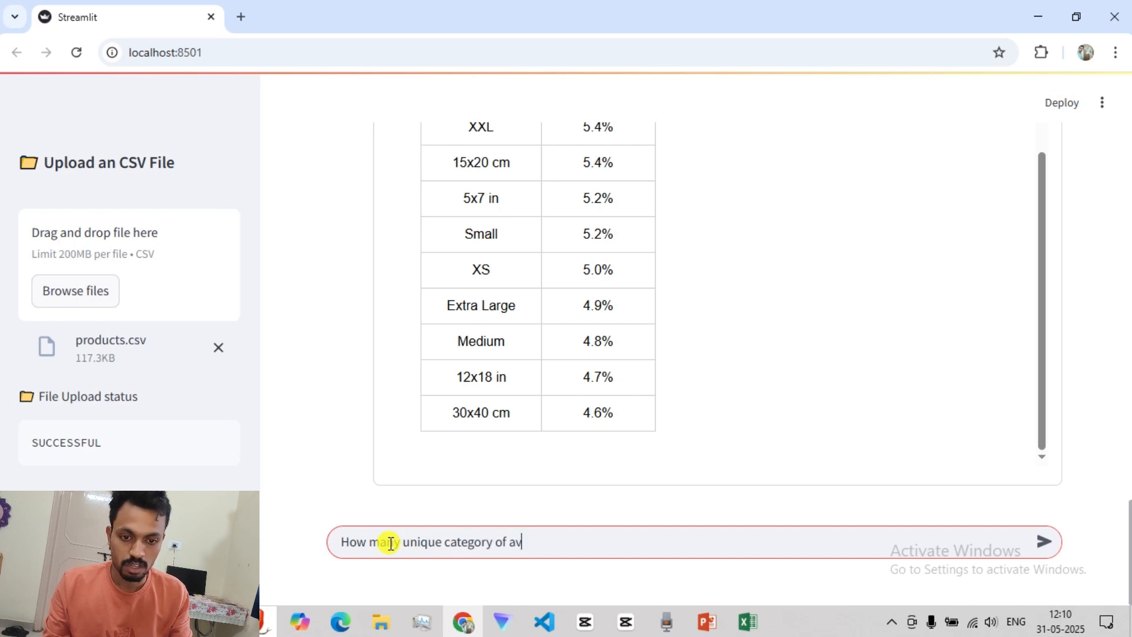
pyautogui.write('ailability')
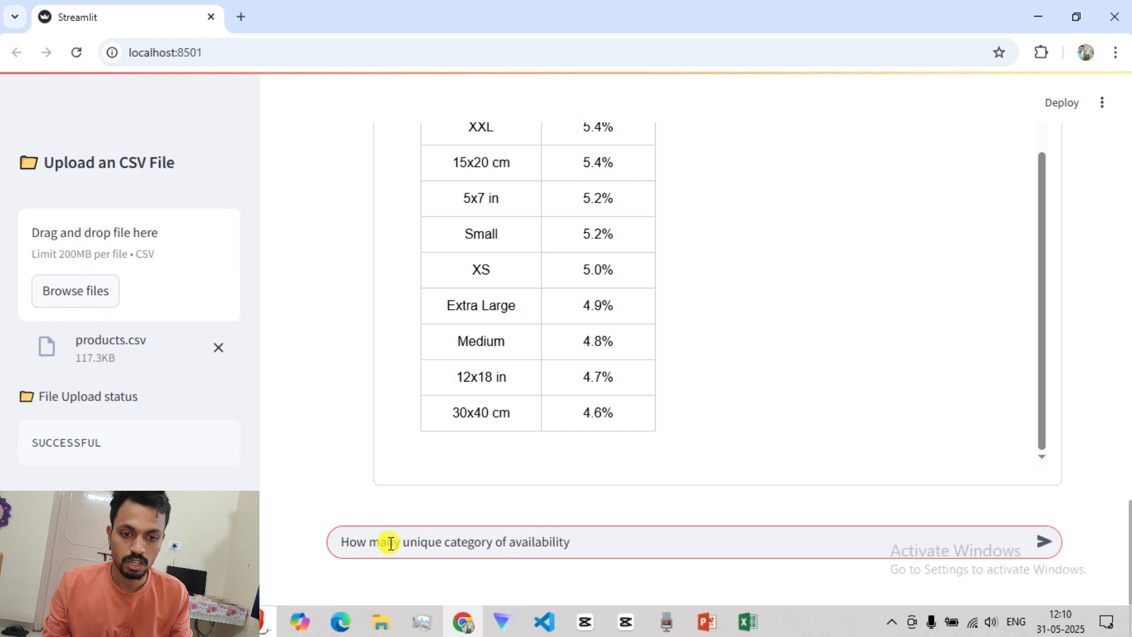
pyautogui.write('are thee?')
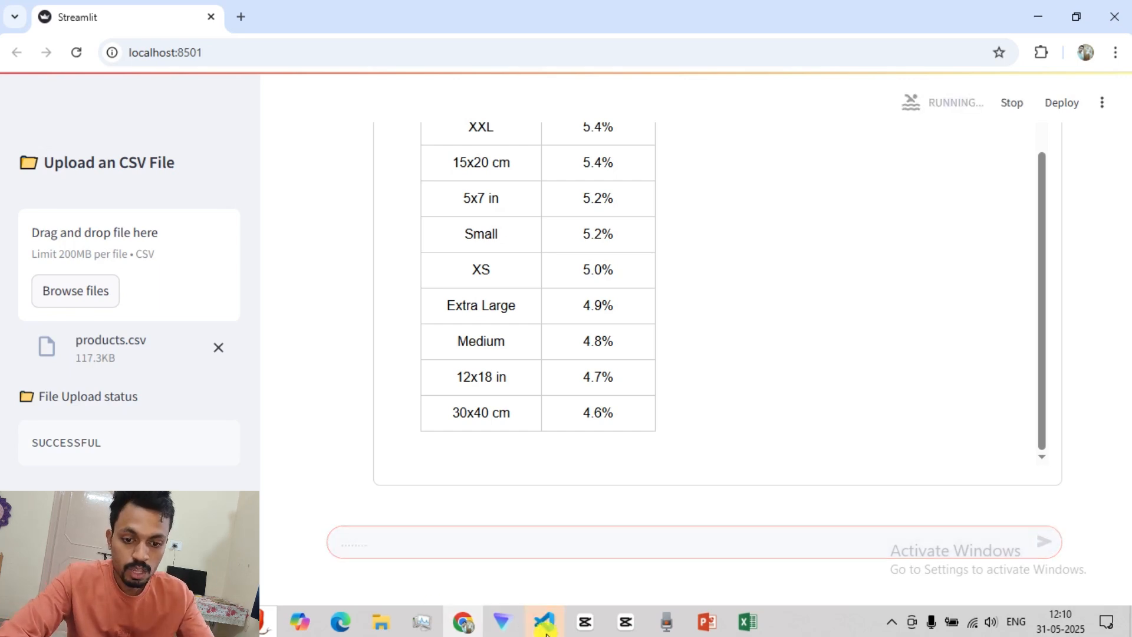
# Switch back to VS Code and step into csv_agent_invoker in csv_agent.py
pyautogui.click(544, 621)
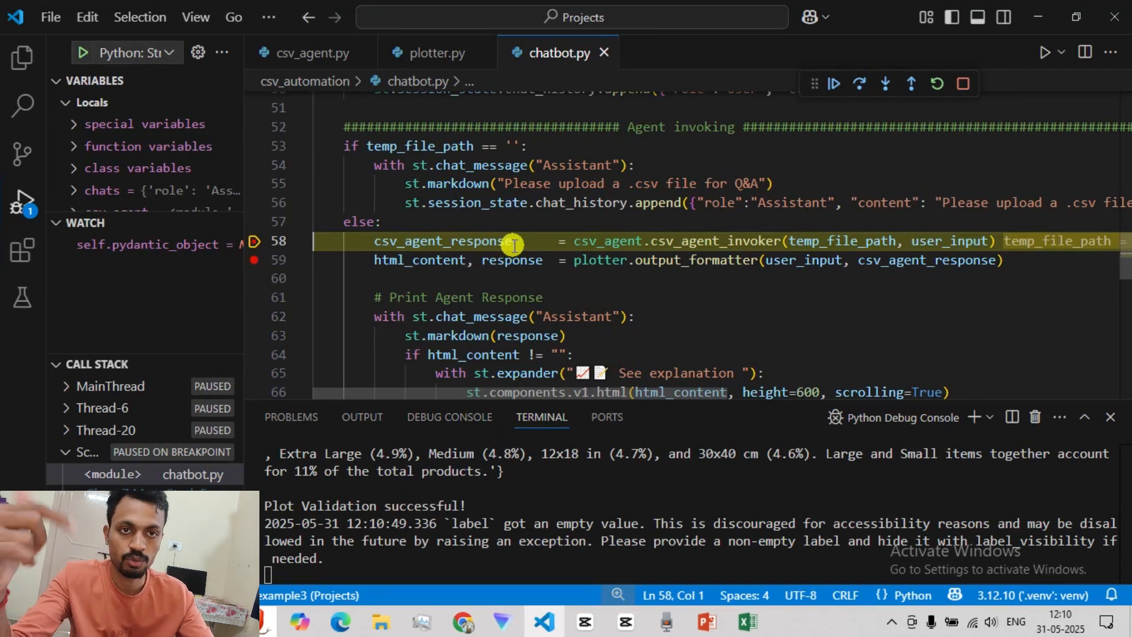
pyautogui.moveTo(935, 240)
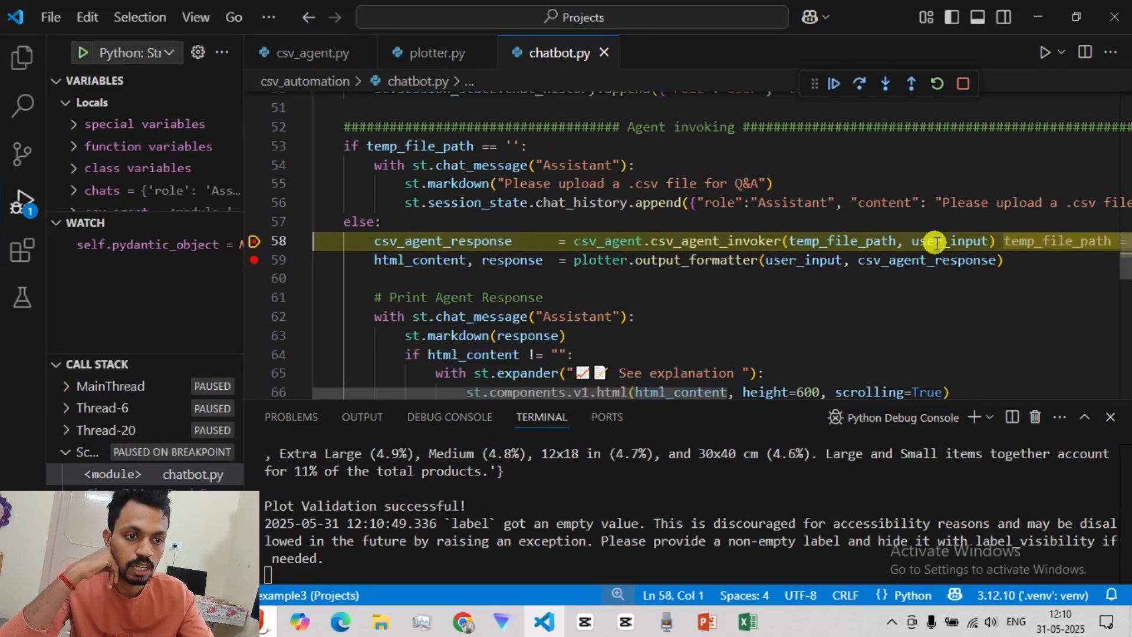
pyautogui.moveTo(830, 233)
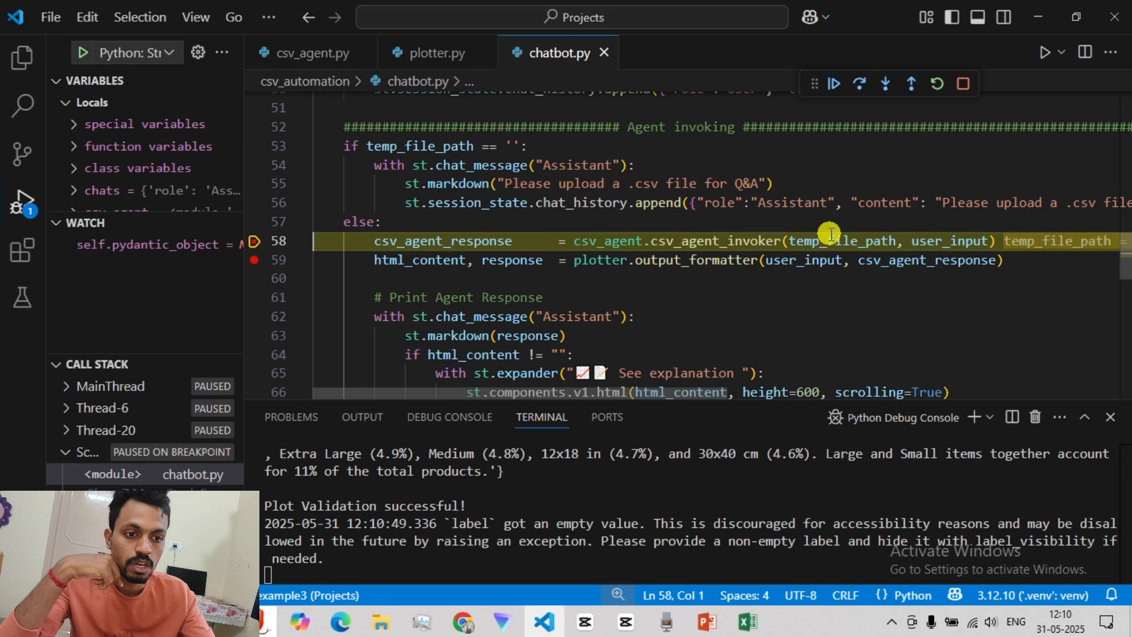
pyautogui.moveTo(829, 234)
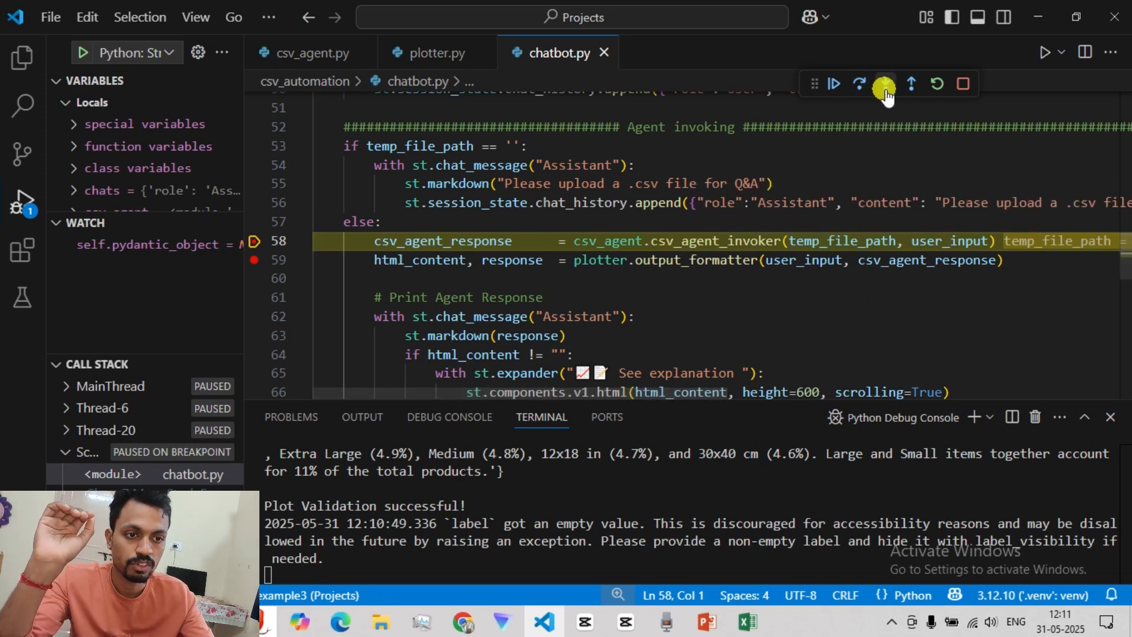
pyautogui.click(883, 84)
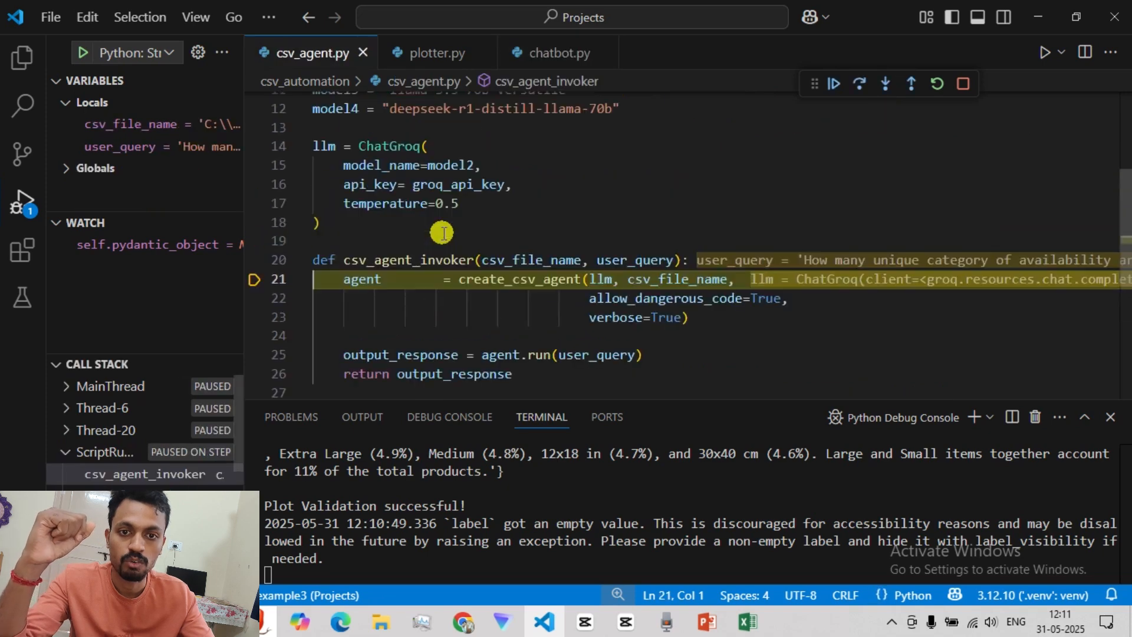
# Break on the agent.run line, continue to it, then resume so the AgentExecutor chain starts
pyautogui.scroll(3)
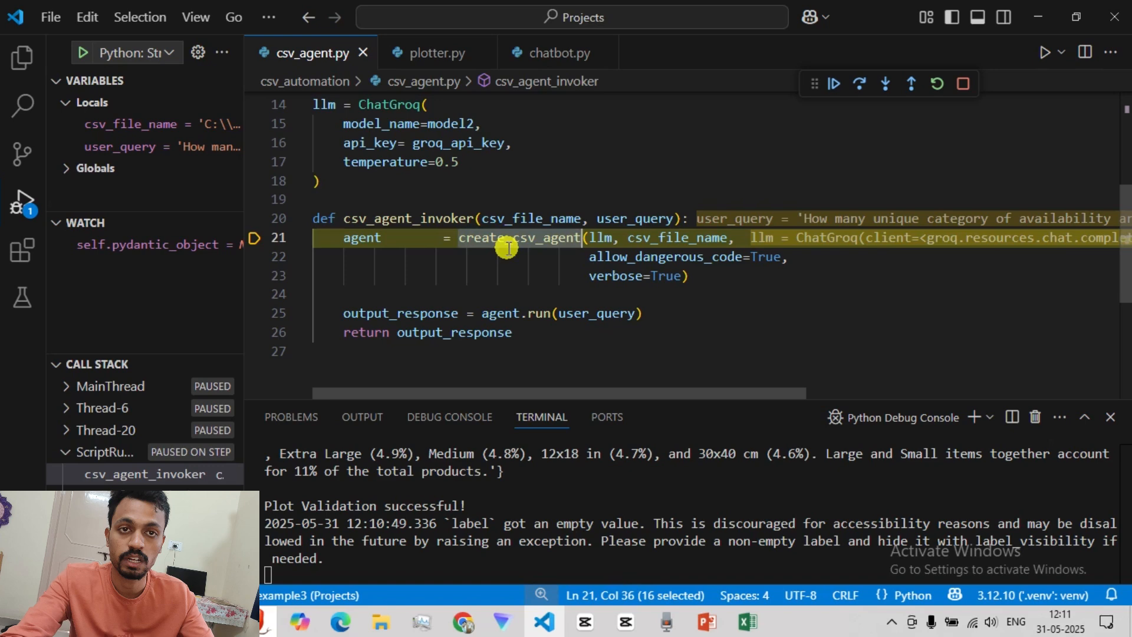
pyautogui.scroll(3)
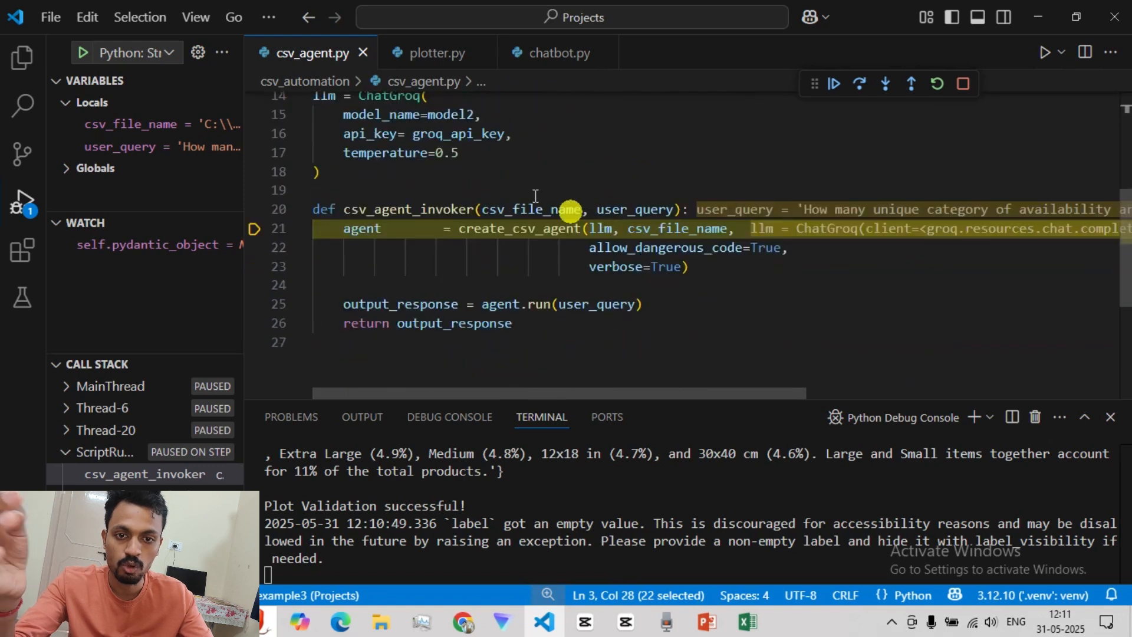
pyautogui.click(600, 228)
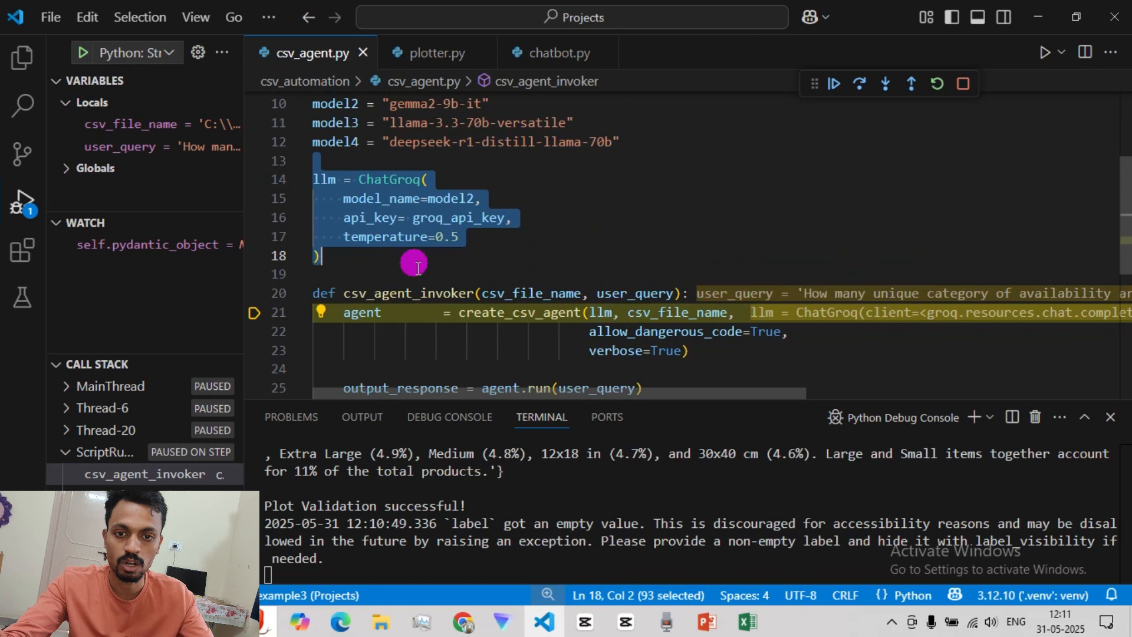
pyautogui.click(445, 217)
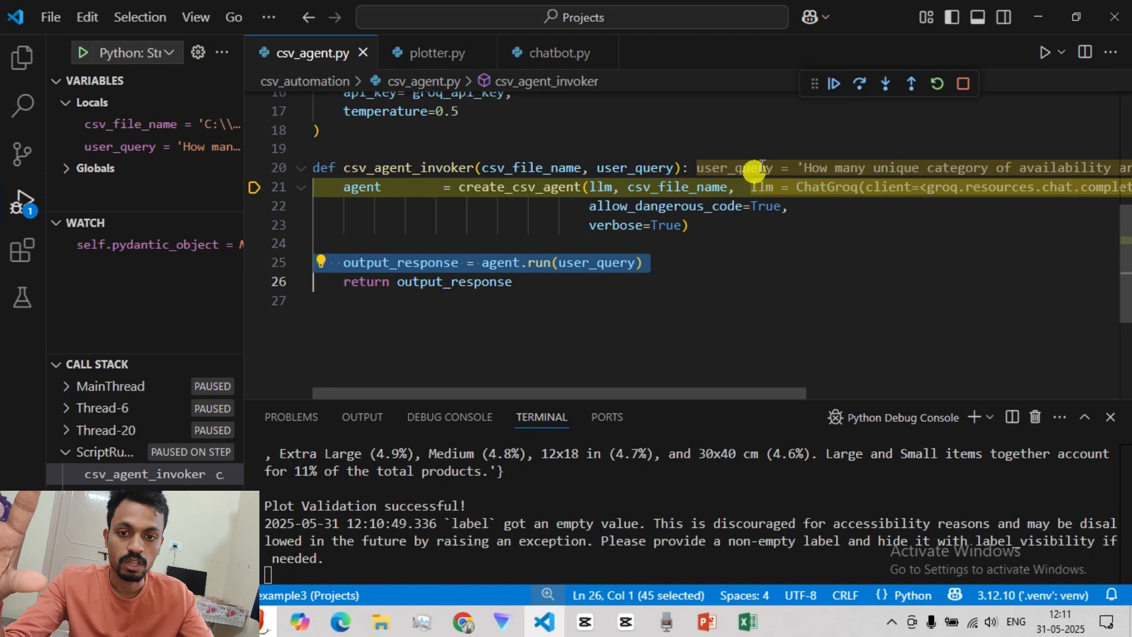
pyautogui.click(833, 84)
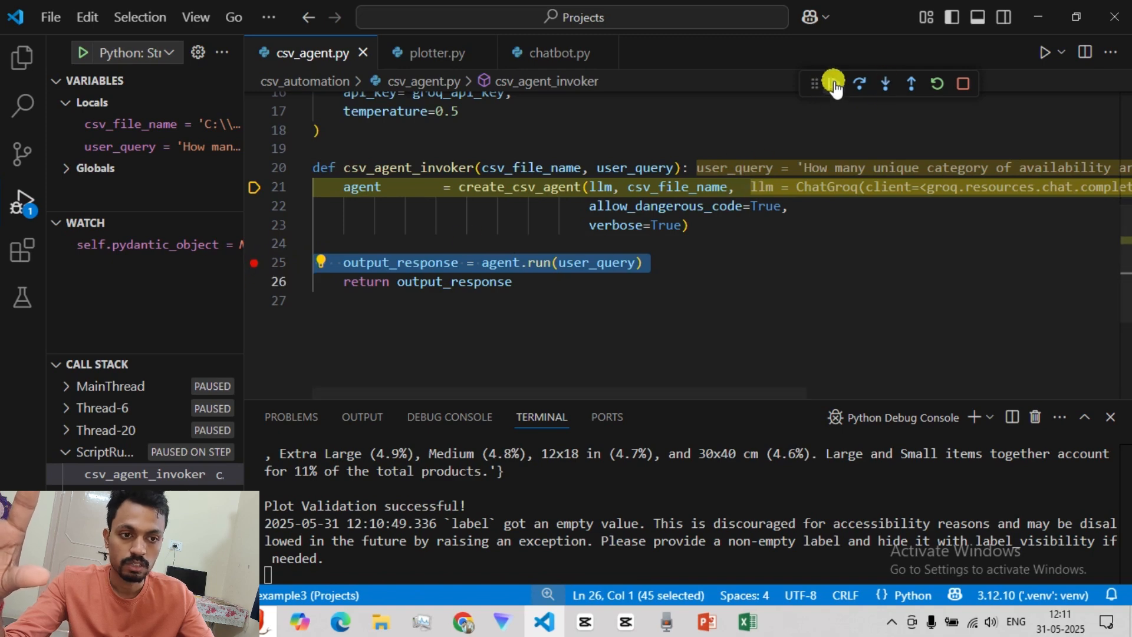
pyautogui.click(860, 83)
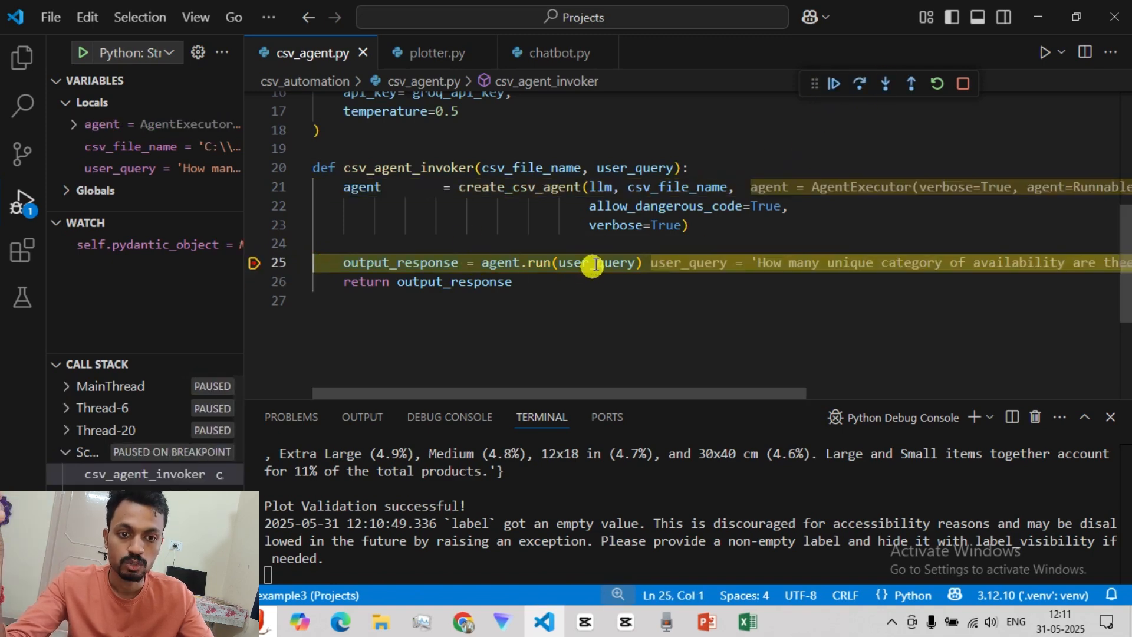
pyautogui.moveTo(577, 263)
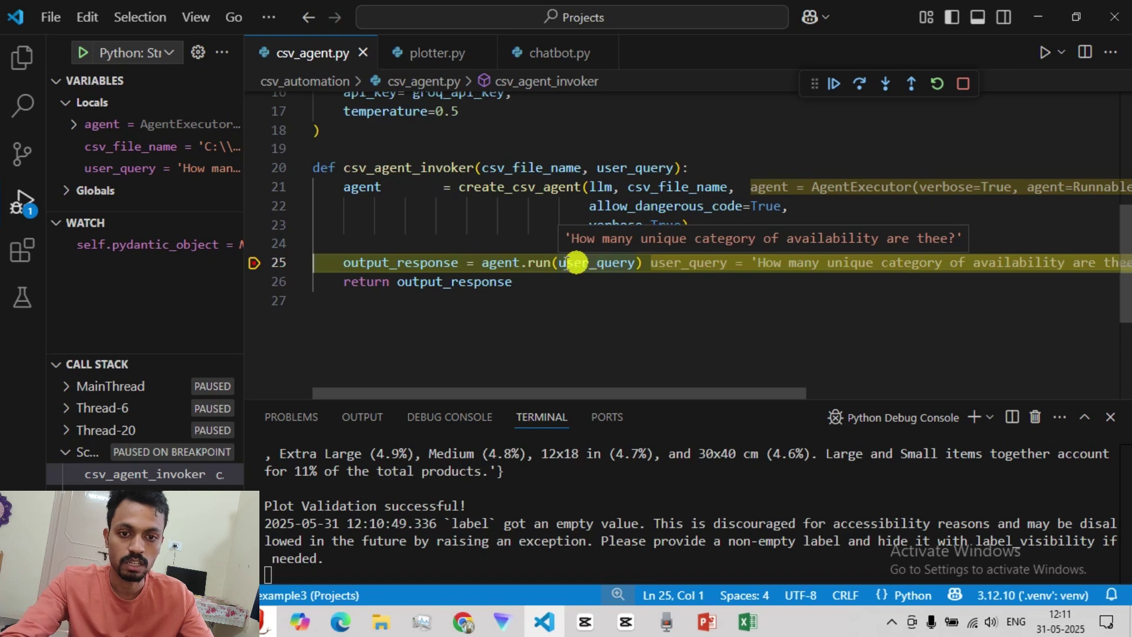
pyautogui.moveTo(506, 272)
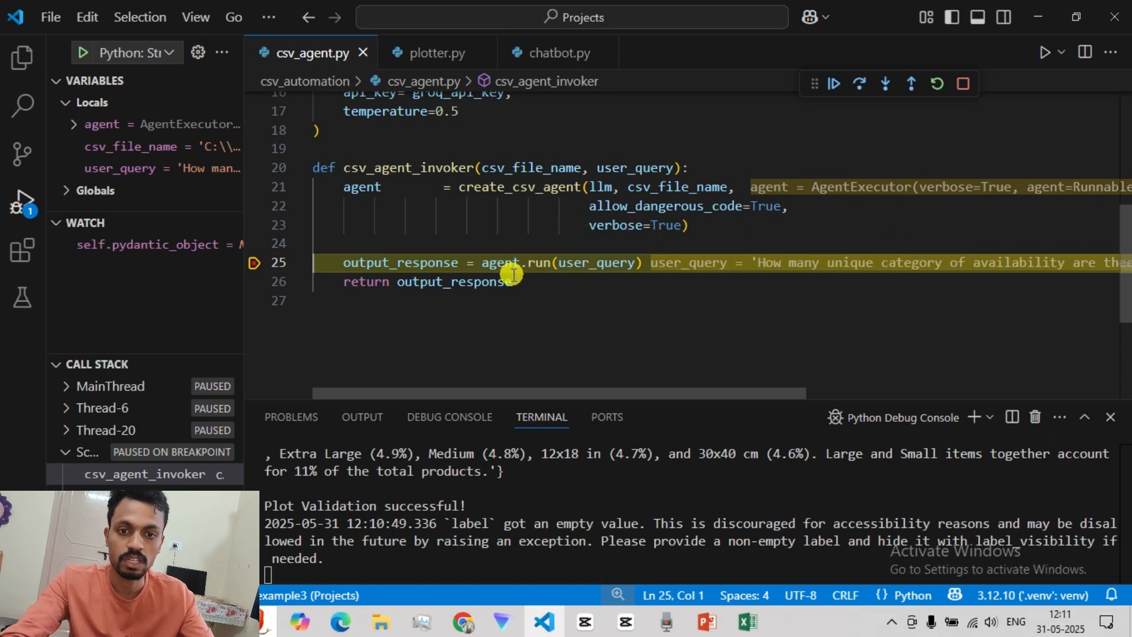
pyautogui.click(834, 84)
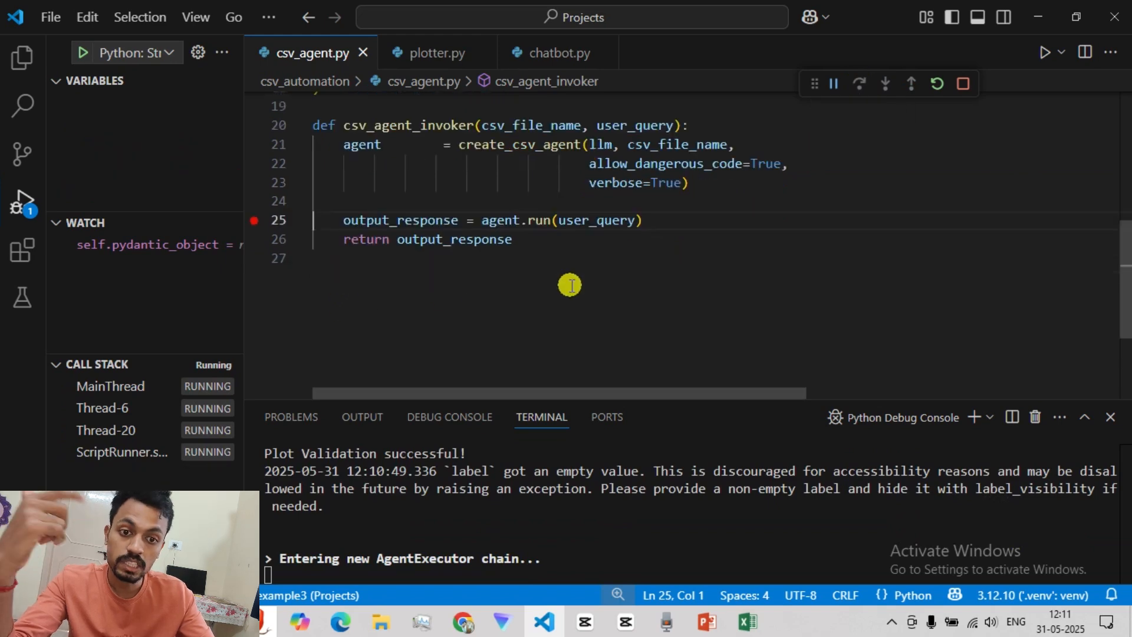
# Let the agent finish answering 6 unique categories, then switch to the products spreadsheet in Excel
pyautogui.click(859, 84)
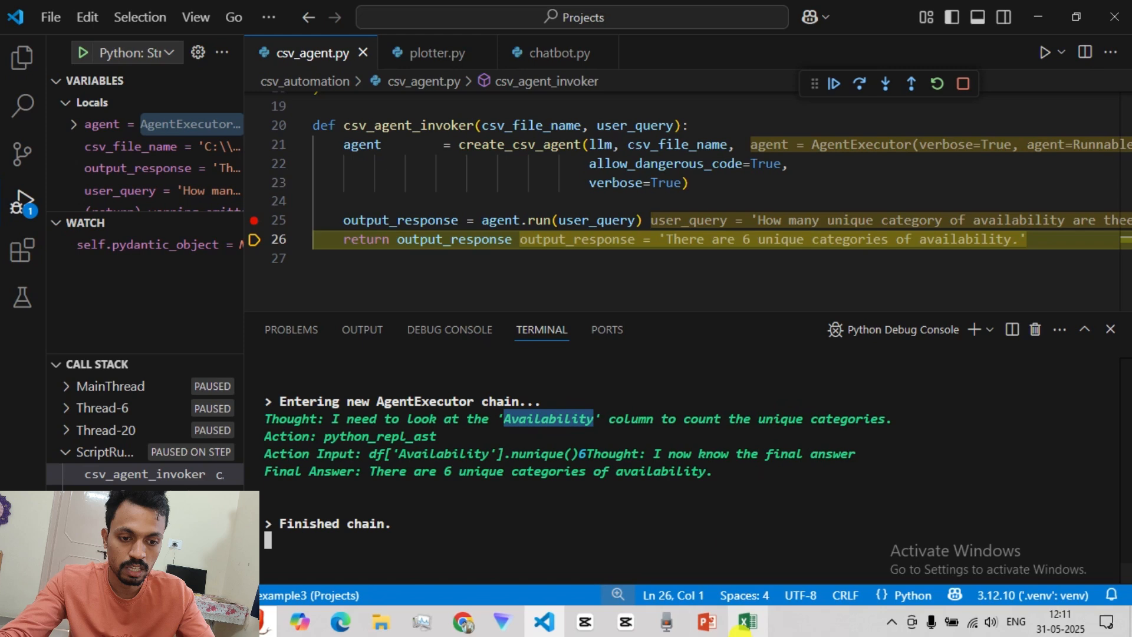
pyautogui.click(747, 621)
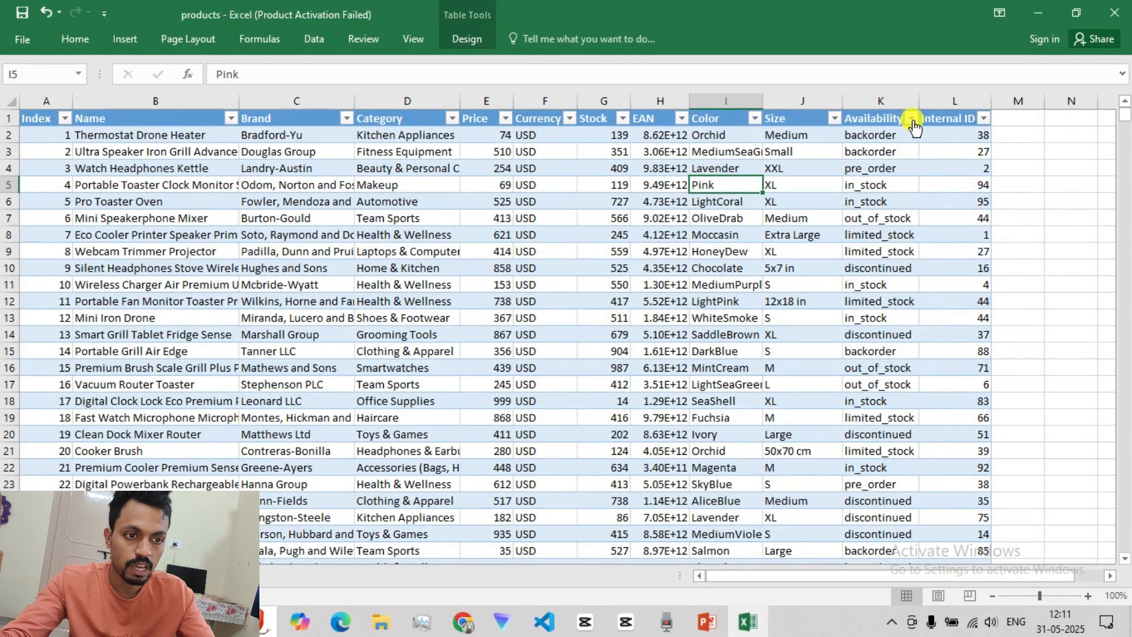
# Check the Availability column's filter values show six categories, then return to VS Code
pyautogui.click(912, 118)
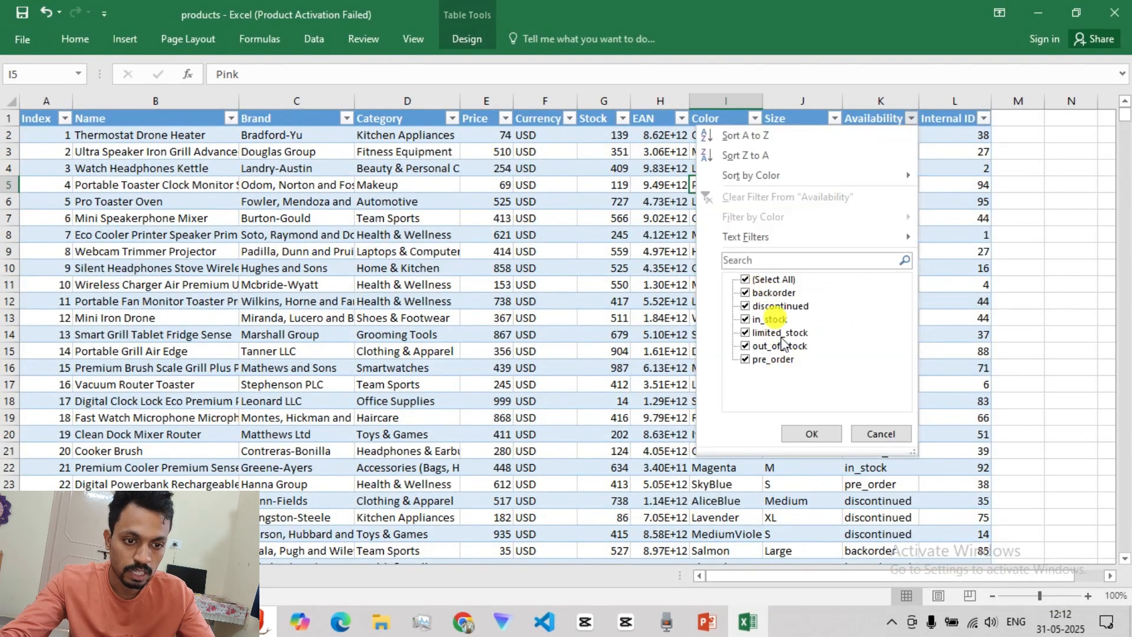
pyautogui.click(542, 621)
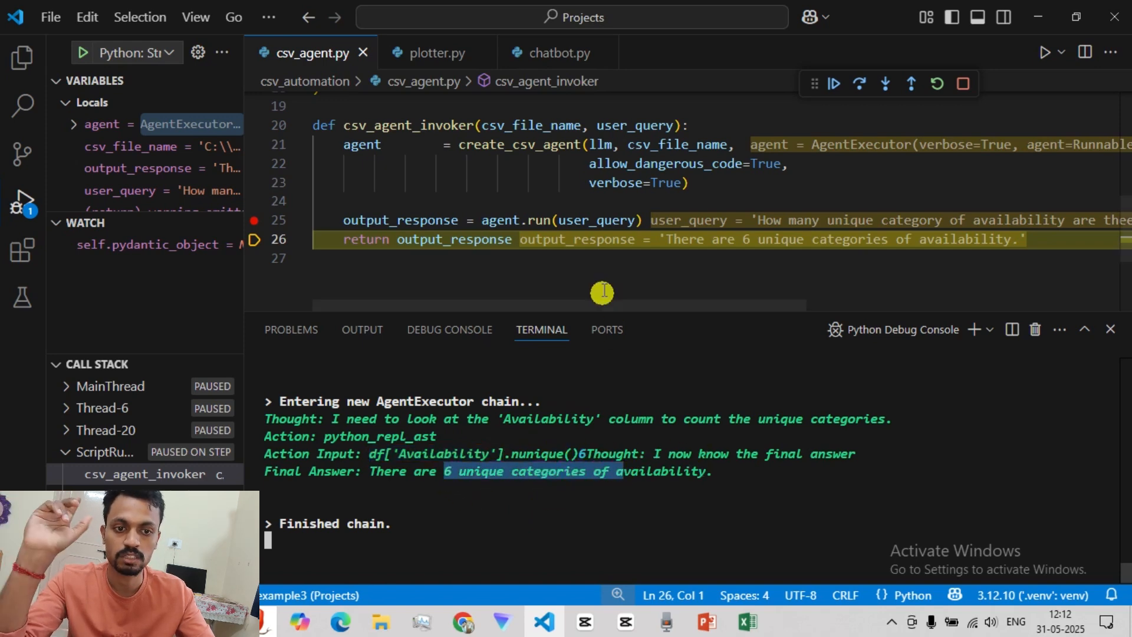
# Step out of csv_agent_invoker into chatbot.py and into plotter.py's output_formatter
pyautogui.click(859, 83)
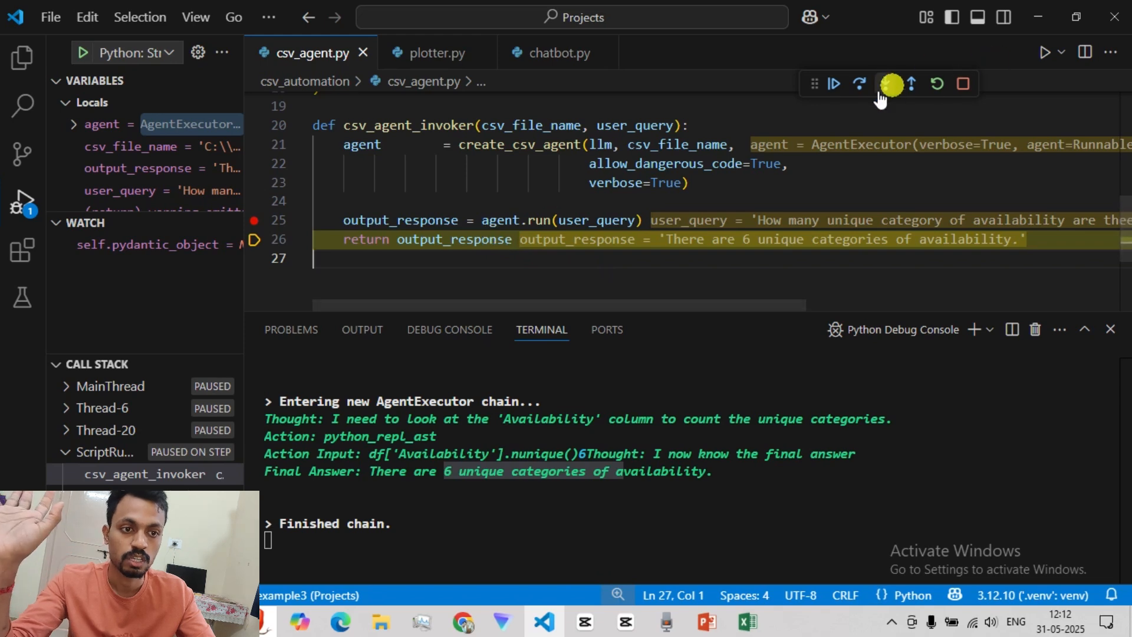
pyautogui.click(884, 84)
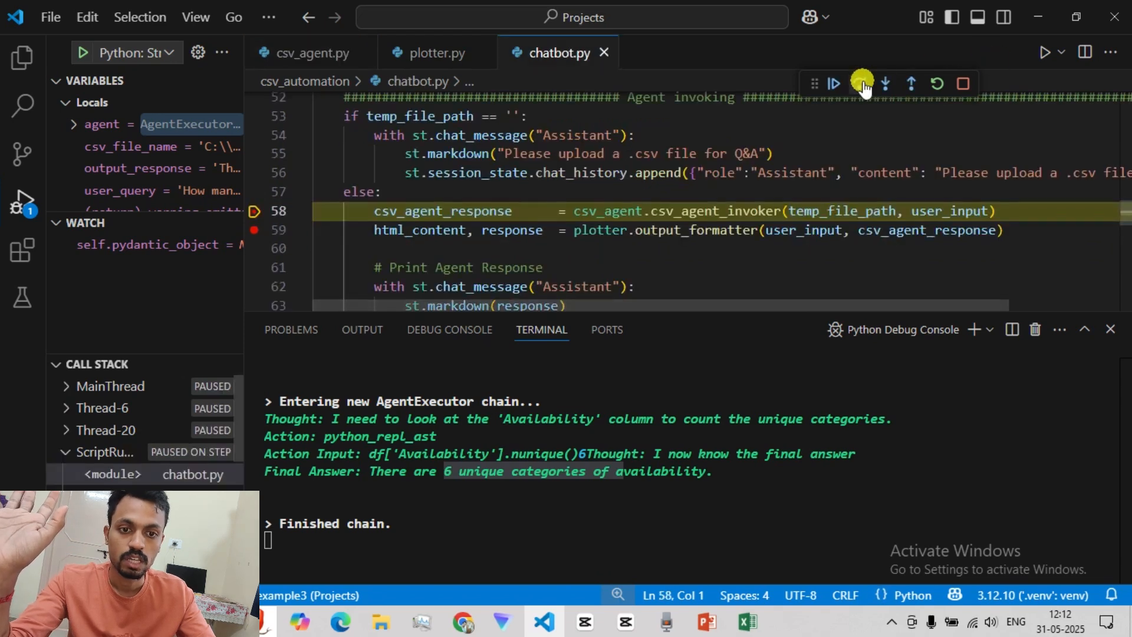
pyautogui.click(859, 84)
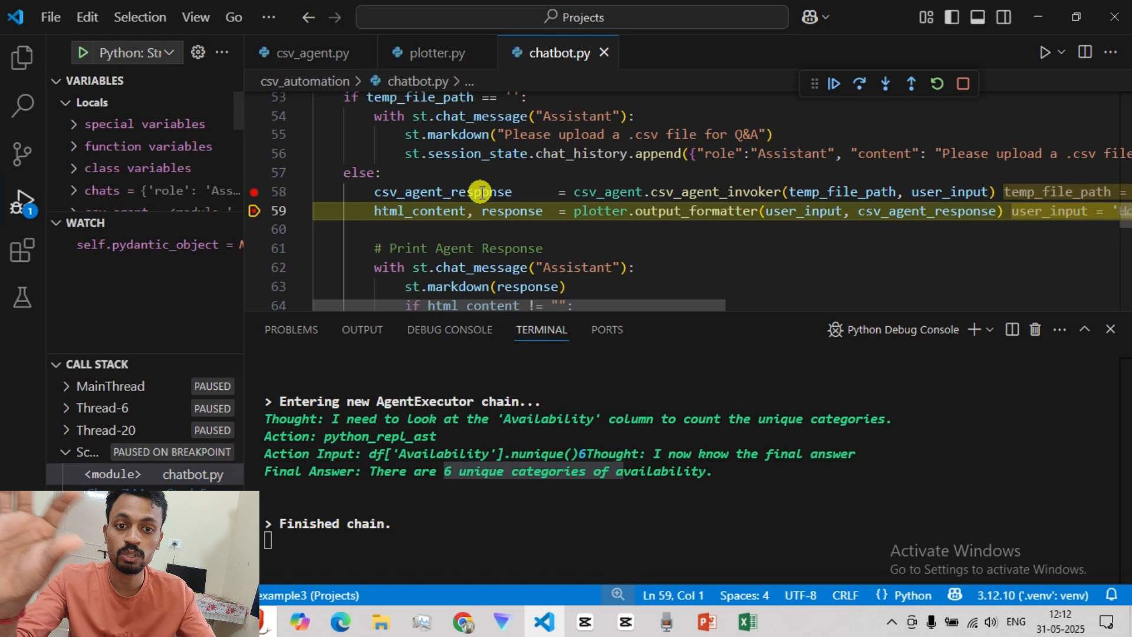
pyautogui.moveTo(934, 205)
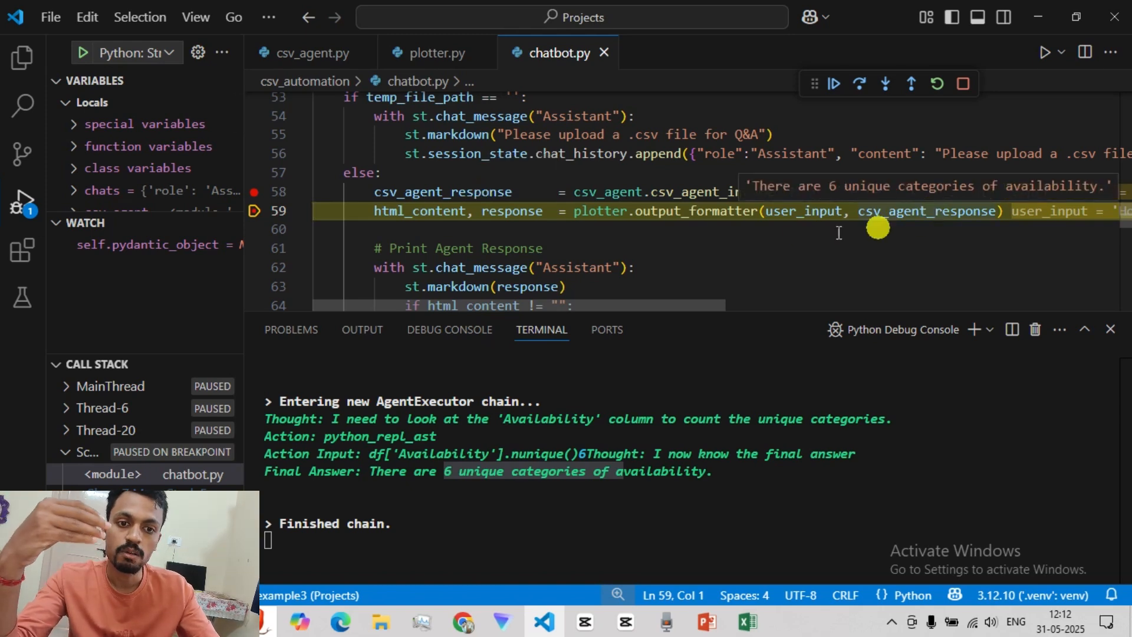
pyautogui.moveTo(772, 248)
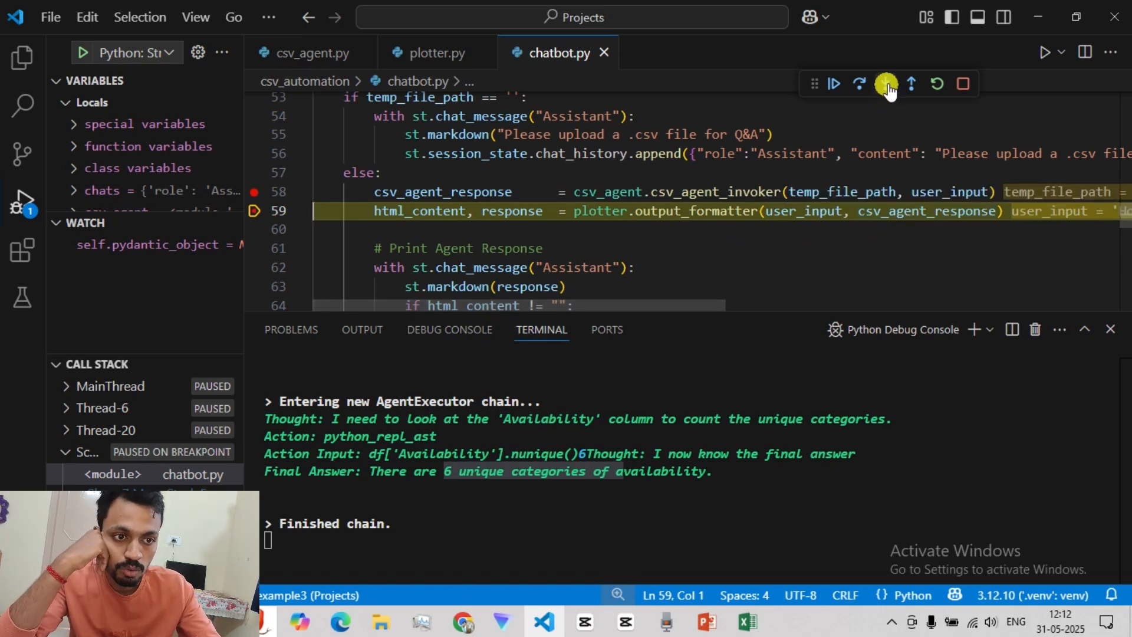
pyautogui.click(883, 83)
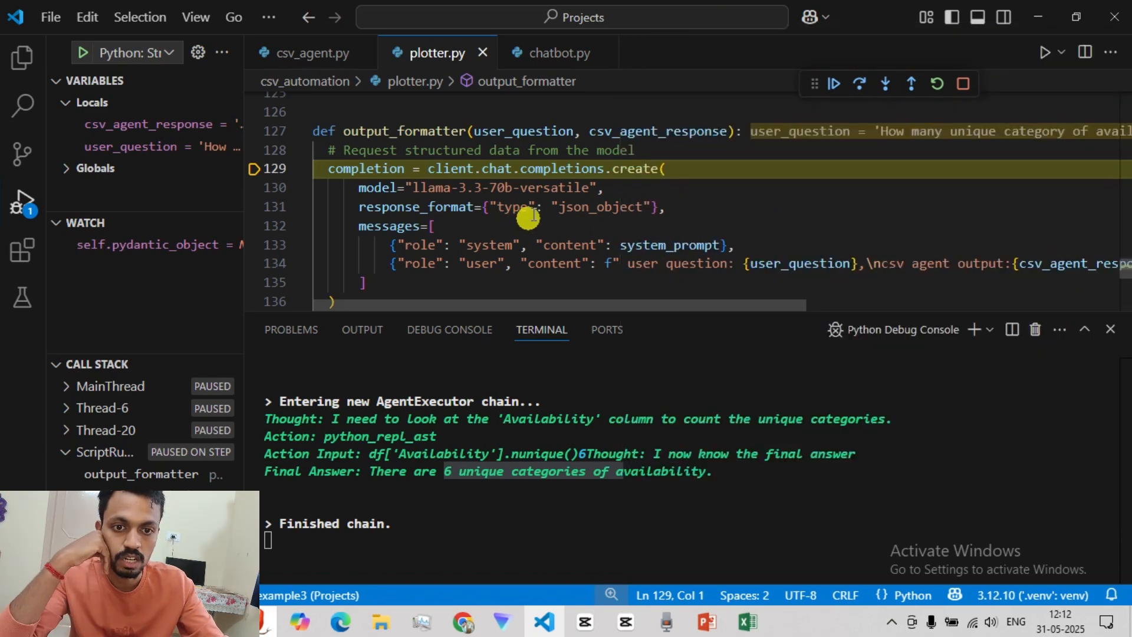
pyautogui.moveTo(452, 188)
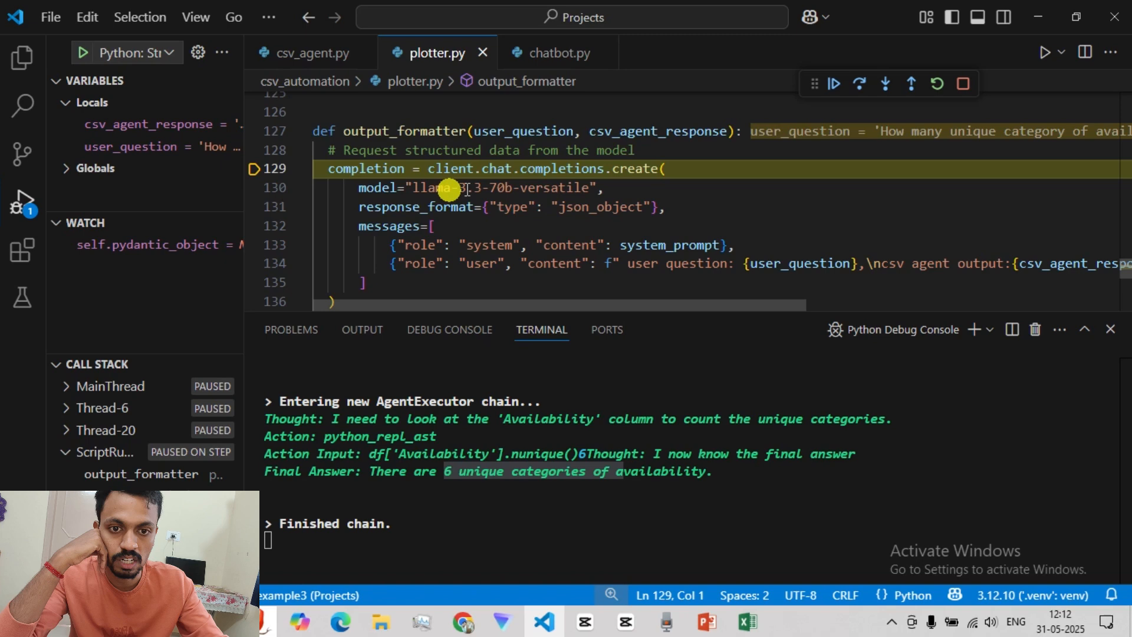
pyautogui.moveTo(857, 83)
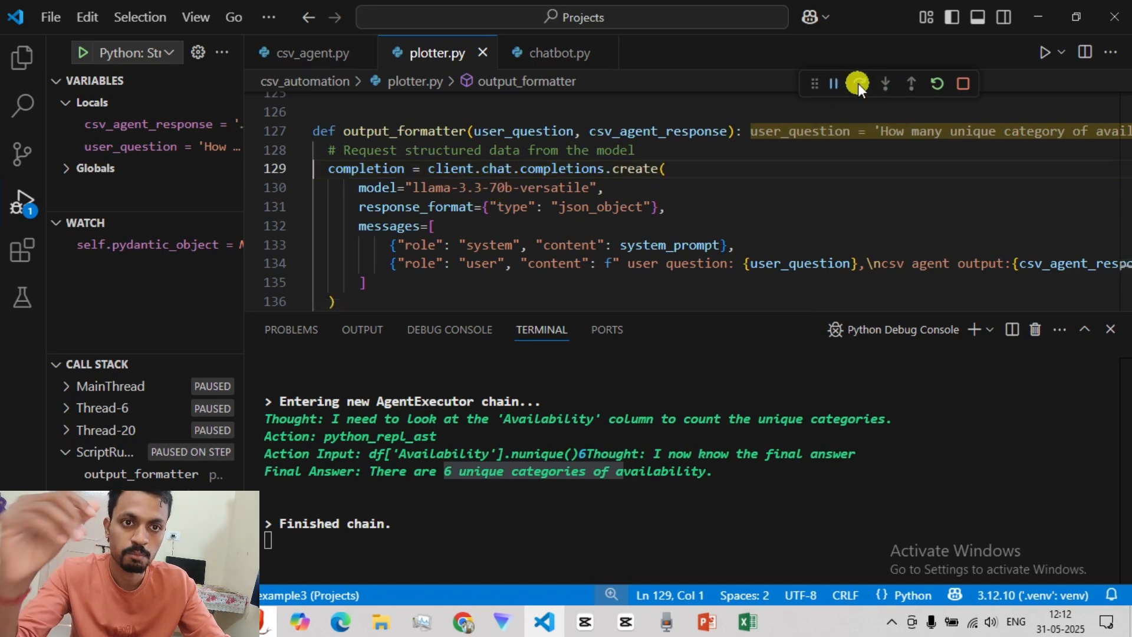
# Run the model call, break at the validation print, inspect json_data's 6-category summary, and resume
pyautogui.click(831, 84)
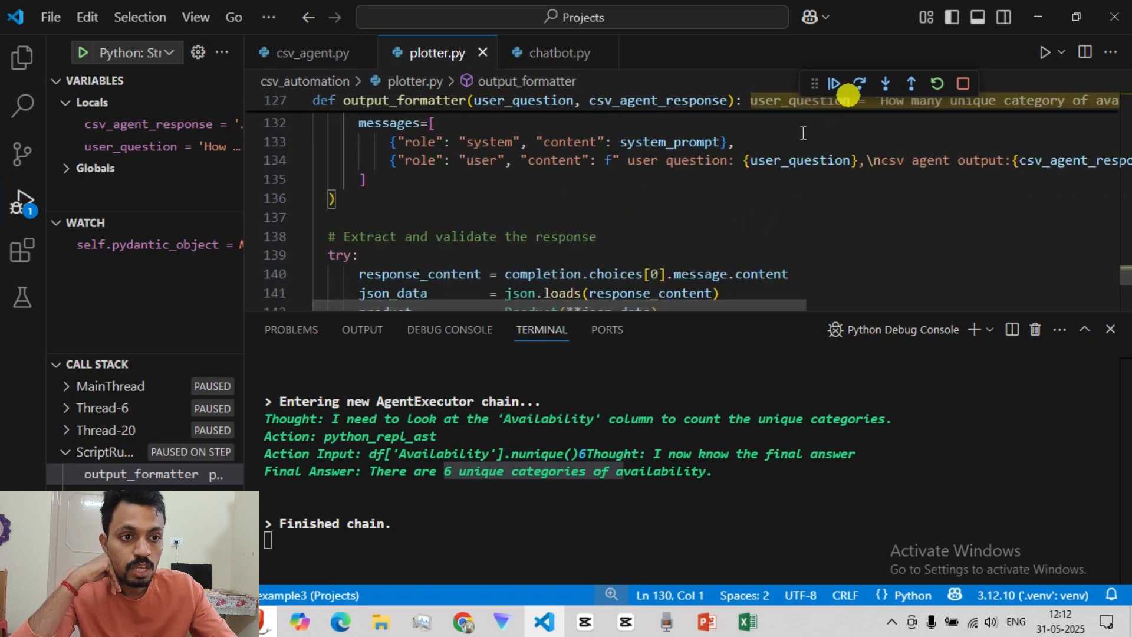
pyautogui.scroll(-3)
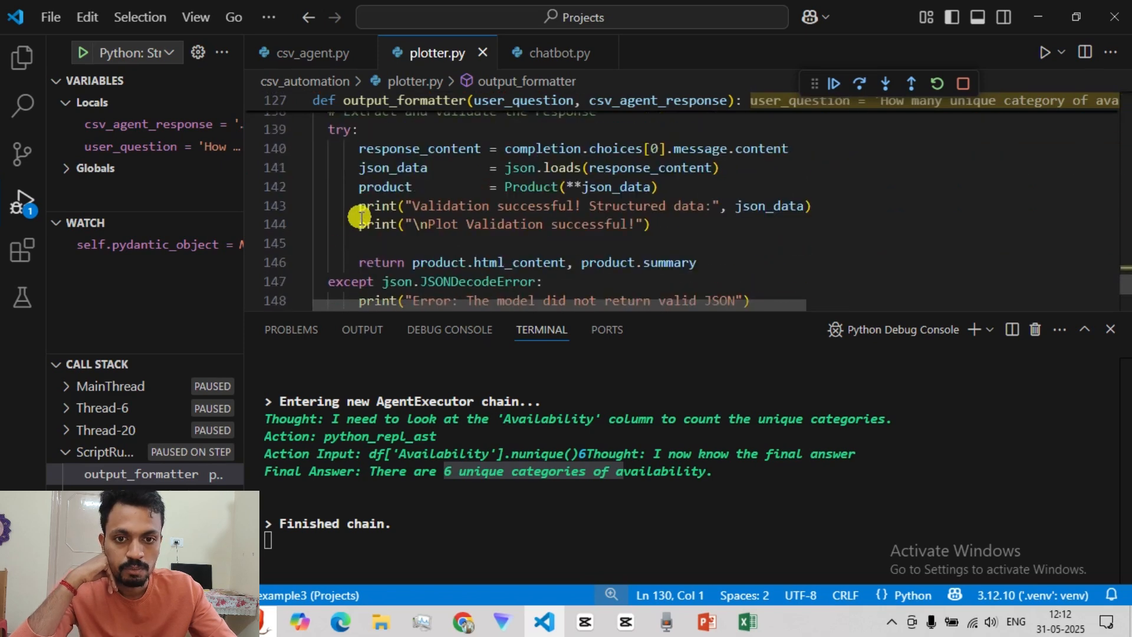
pyautogui.click(255, 206)
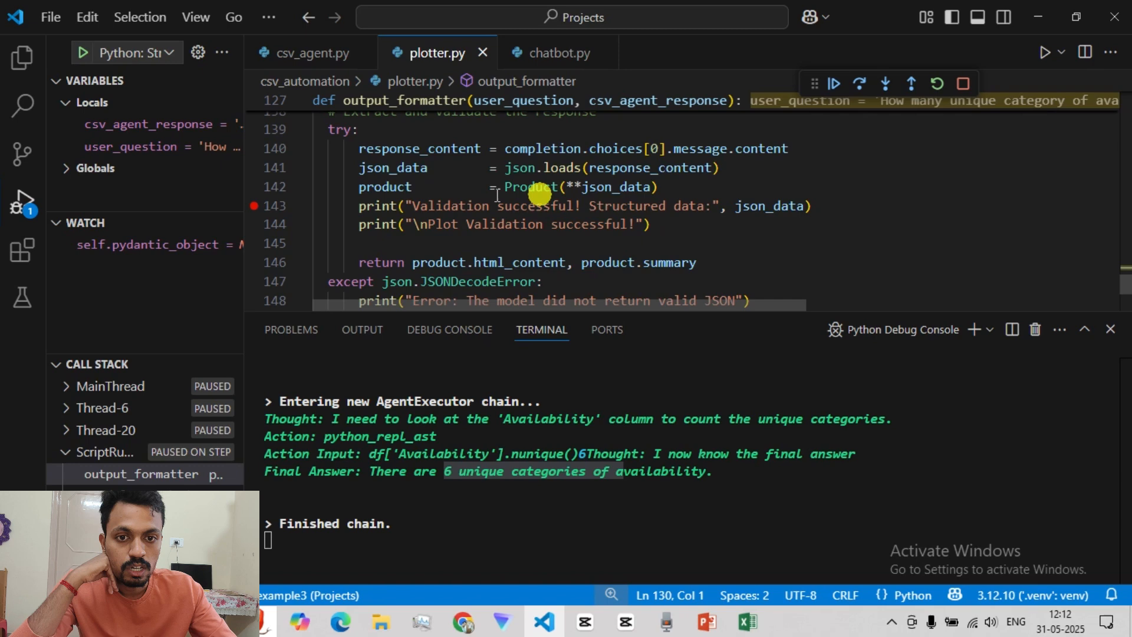
pyautogui.click(831, 84)
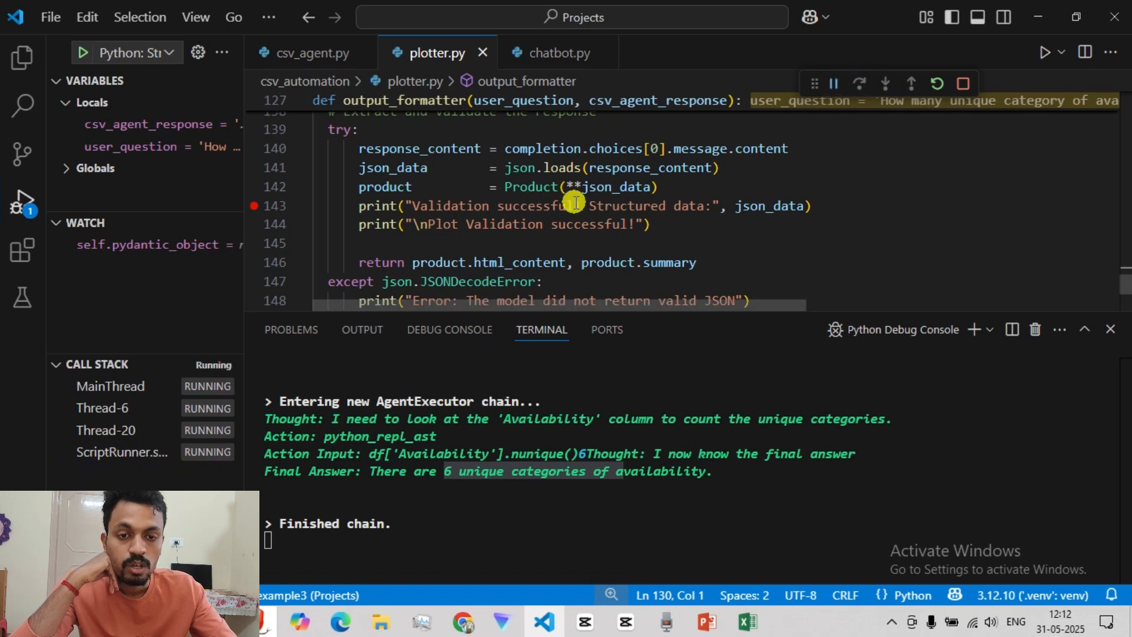
pyautogui.click(859, 83)
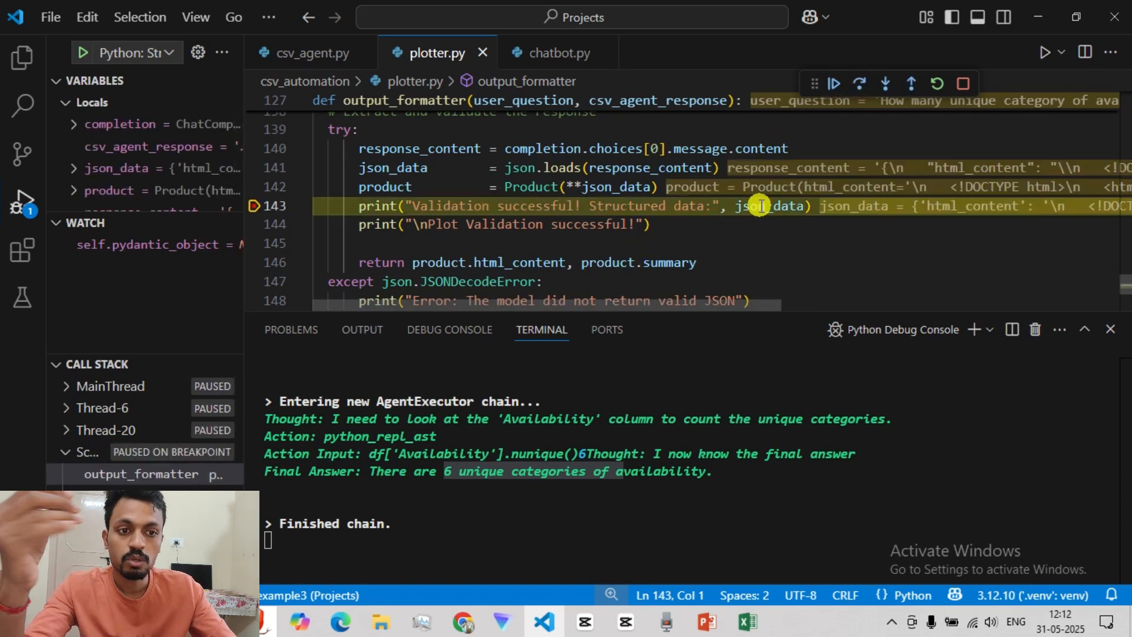
pyautogui.moveTo(758, 205)
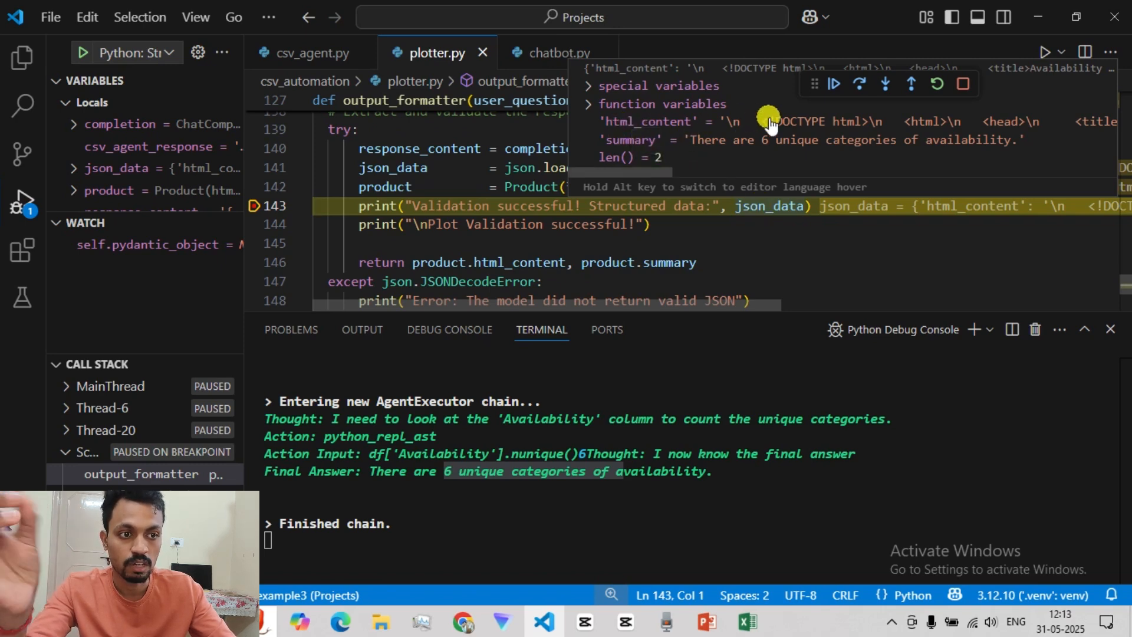
pyautogui.moveTo(1047, 116)
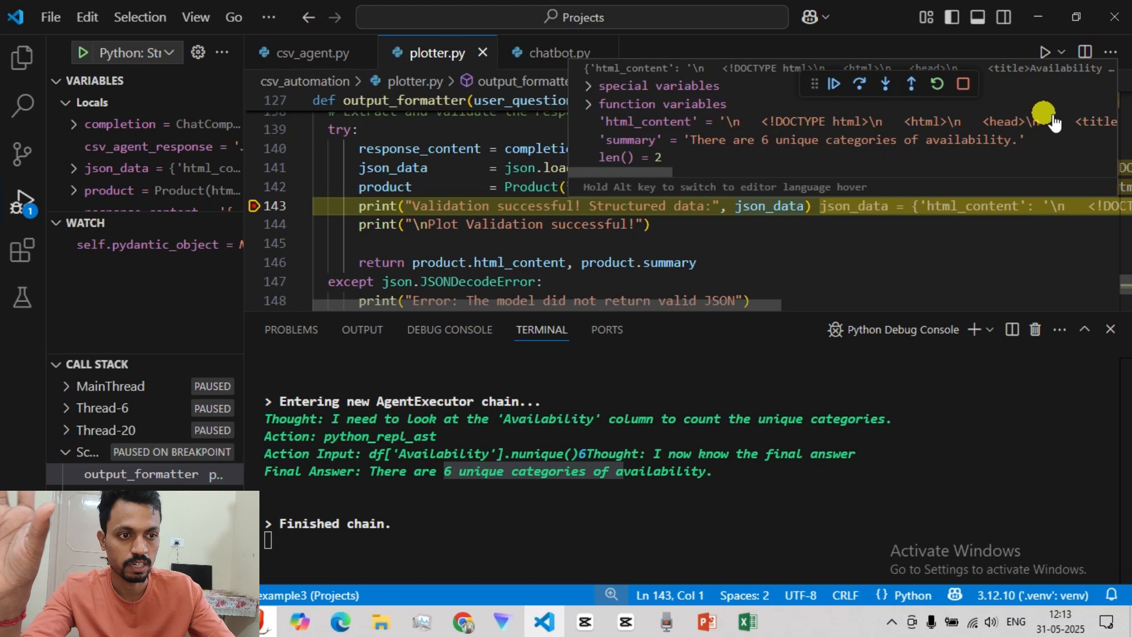
pyautogui.moveTo(747, 144)
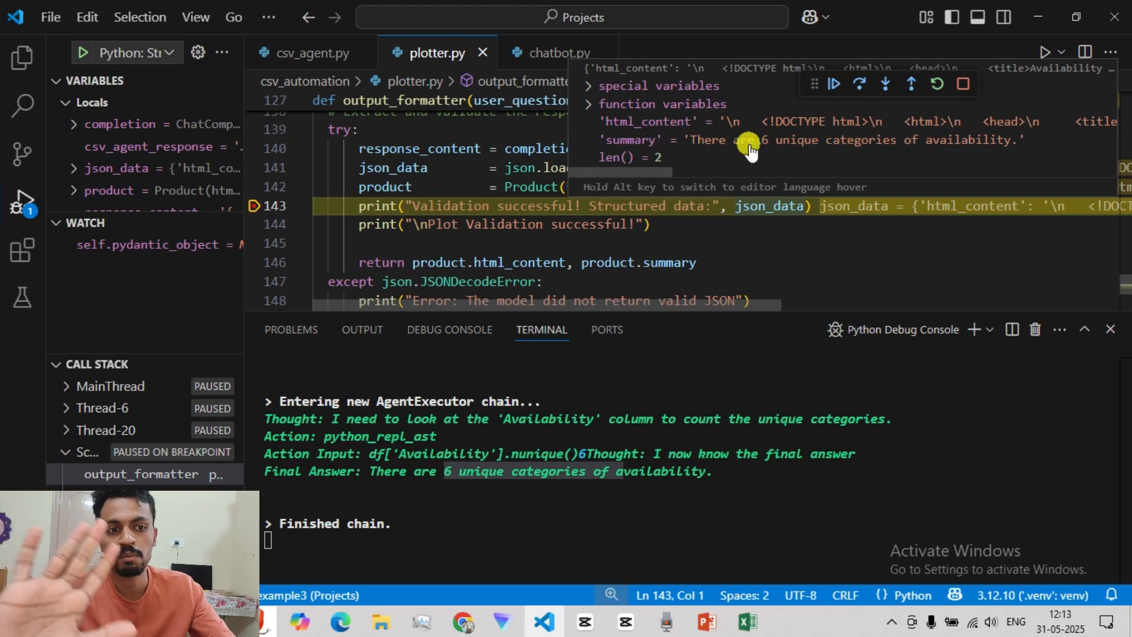
pyautogui.moveTo(833, 86)
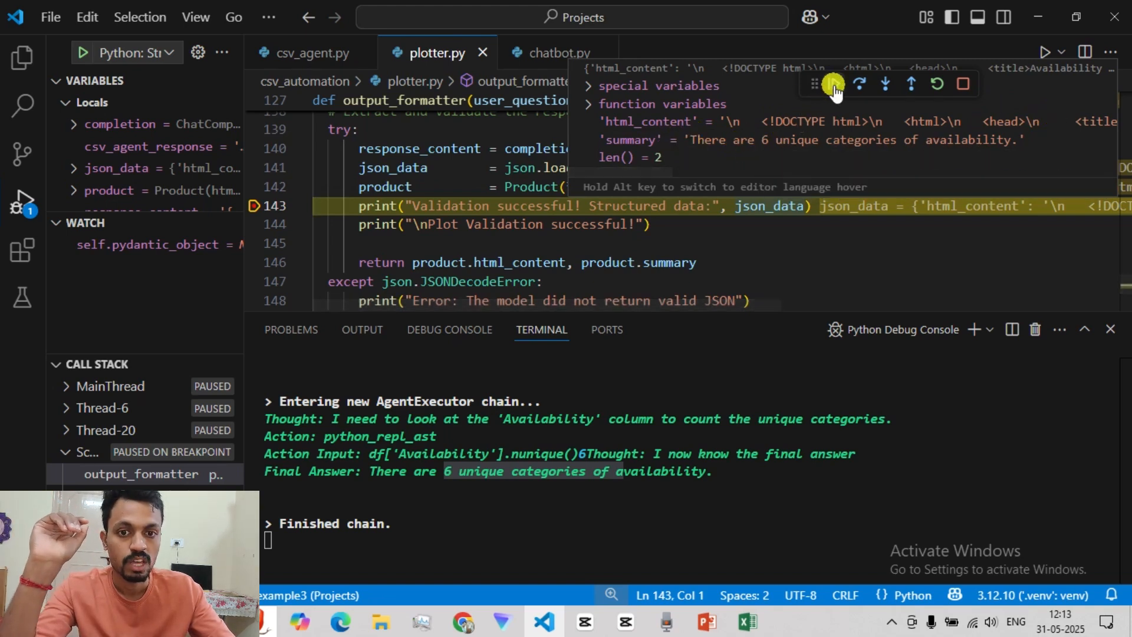
pyautogui.click(310, 53)
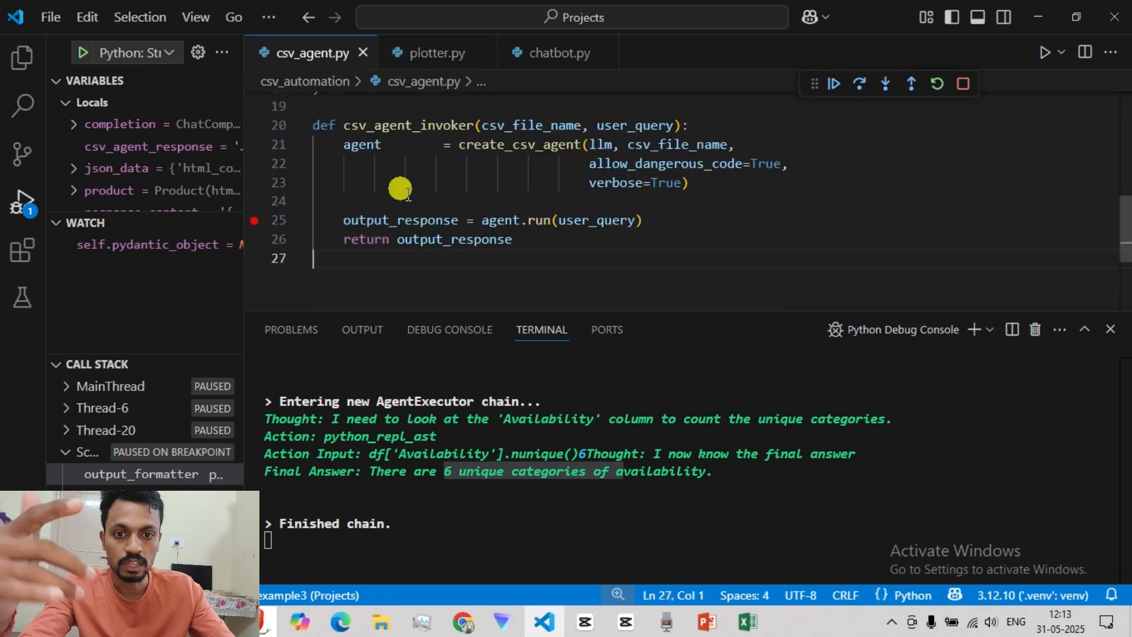
# Continue to chatbot.py's chat message line, inspect html_content, and resume the run
pyautogui.click(559, 53)
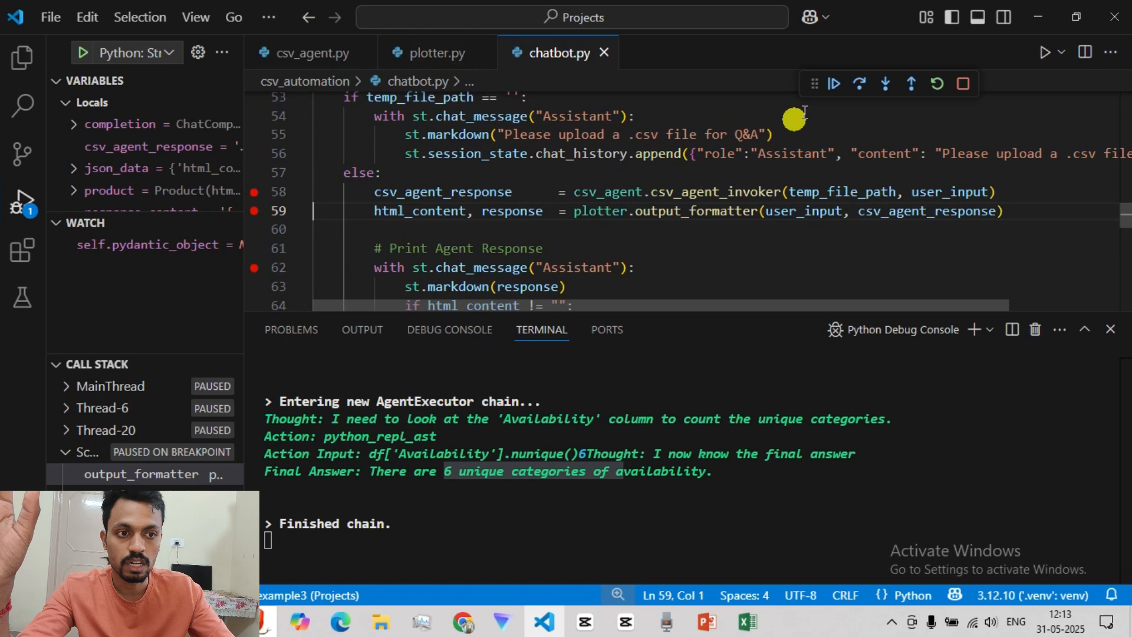
pyautogui.click(833, 83)
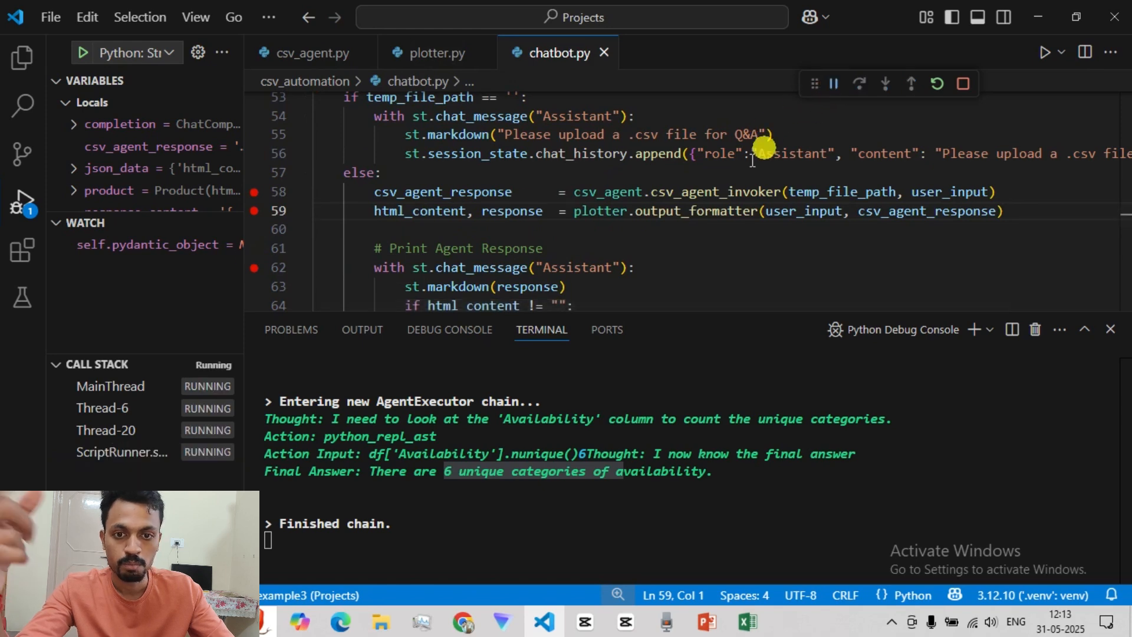
pyautogui.click(858, 84)
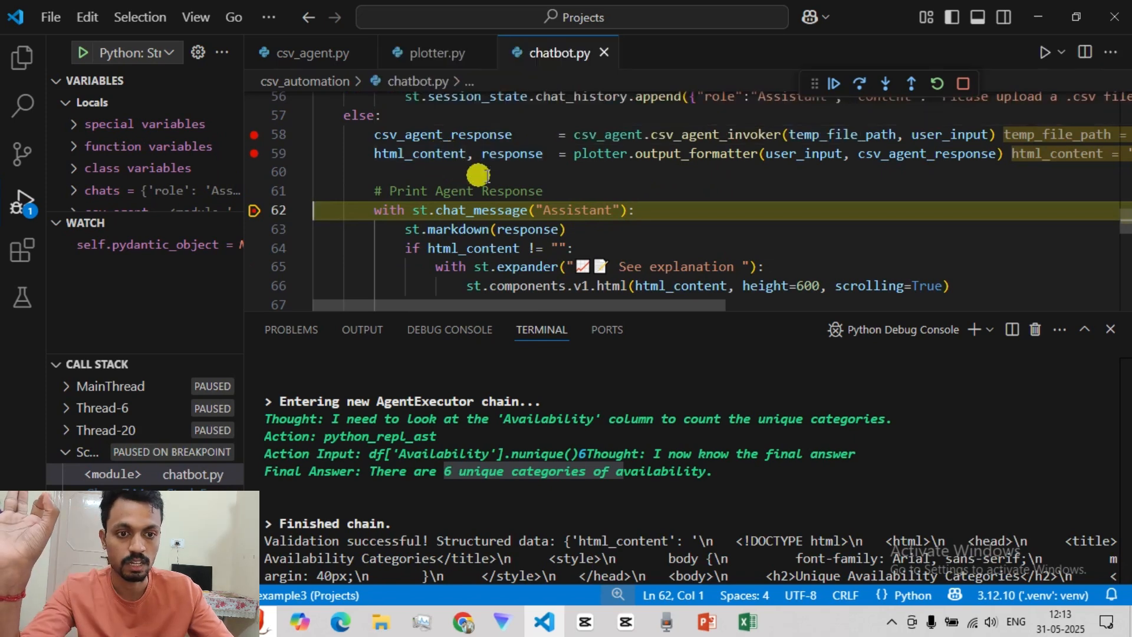
pyautogui.doubleClick(681, 202)
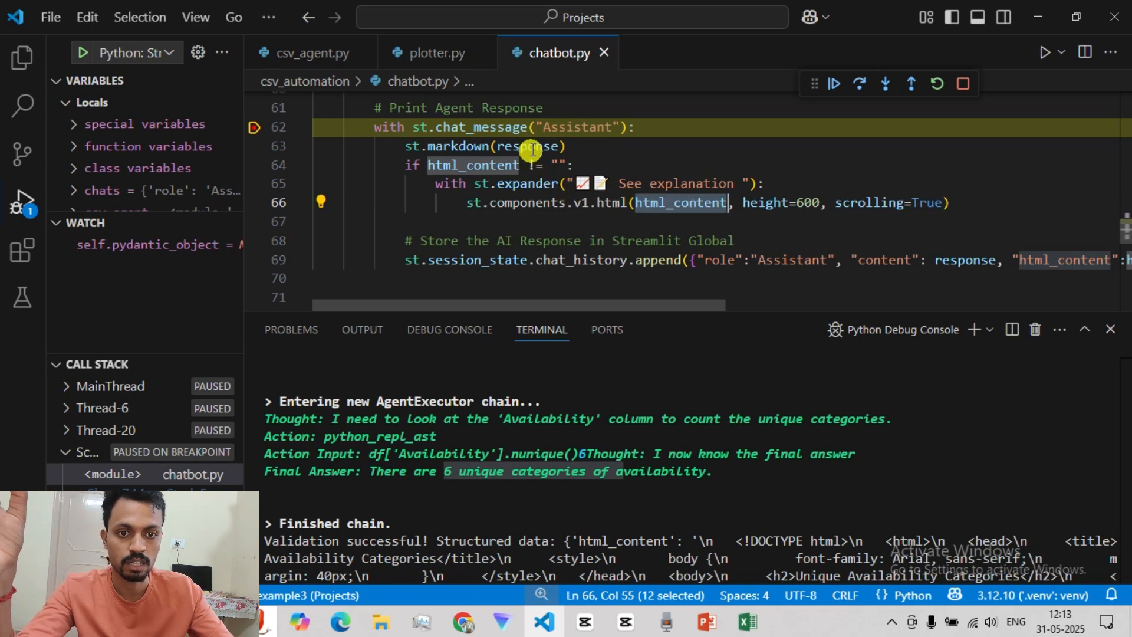
pyautogui.click(834, 84)
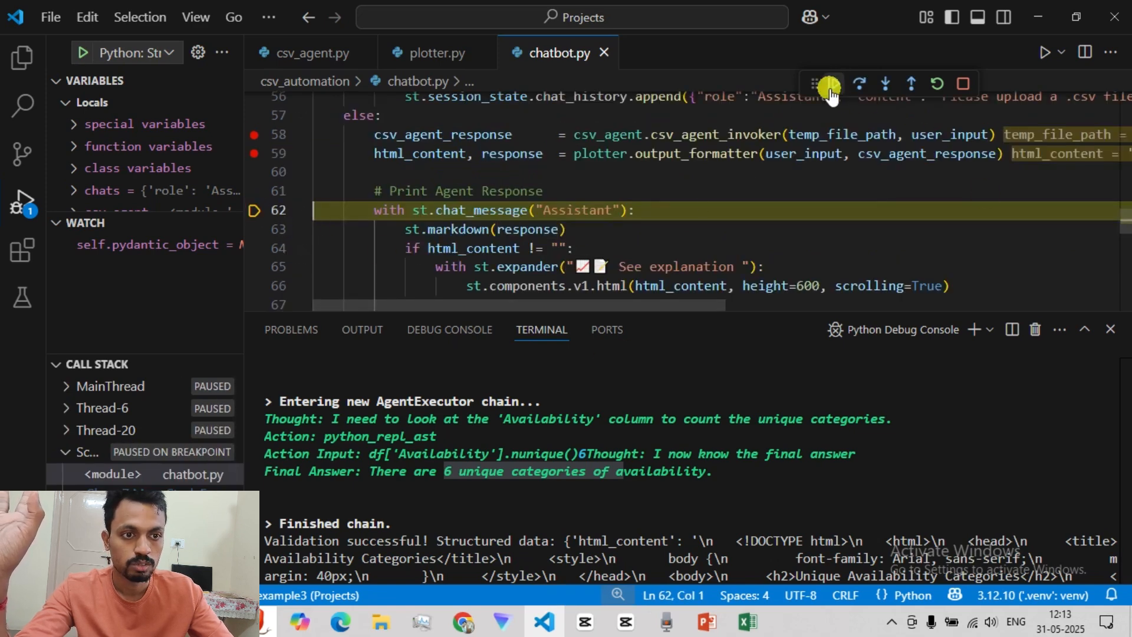
pyautogui.click(831, 84)
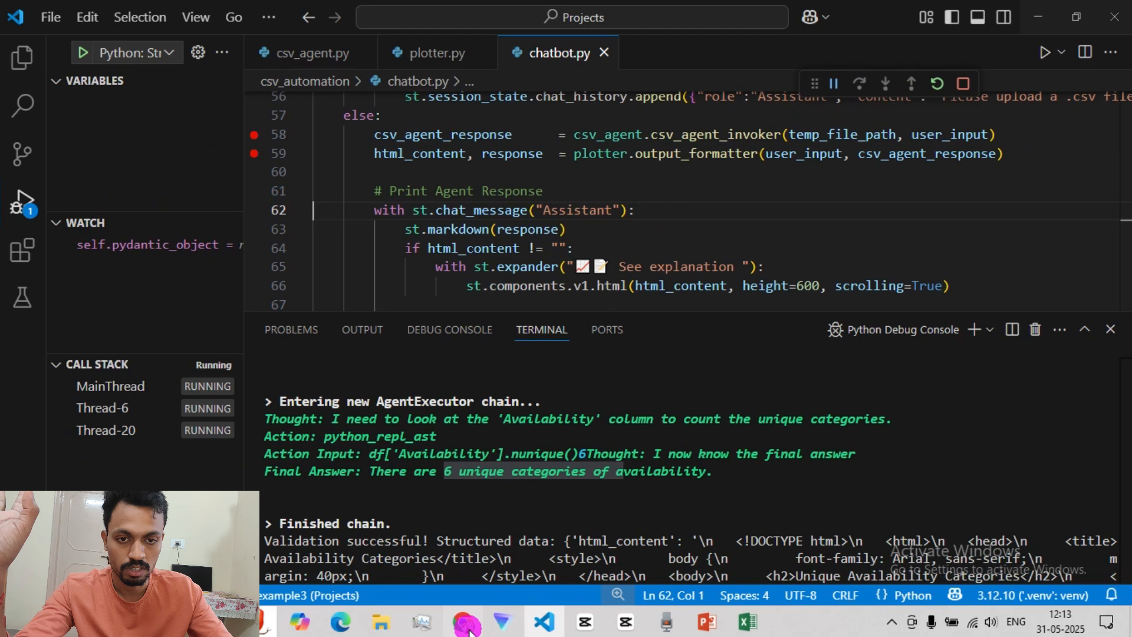
# Switch to the browser and scroll the chat to the availability answer and its percentages table
pyautogui.click(462, 621)
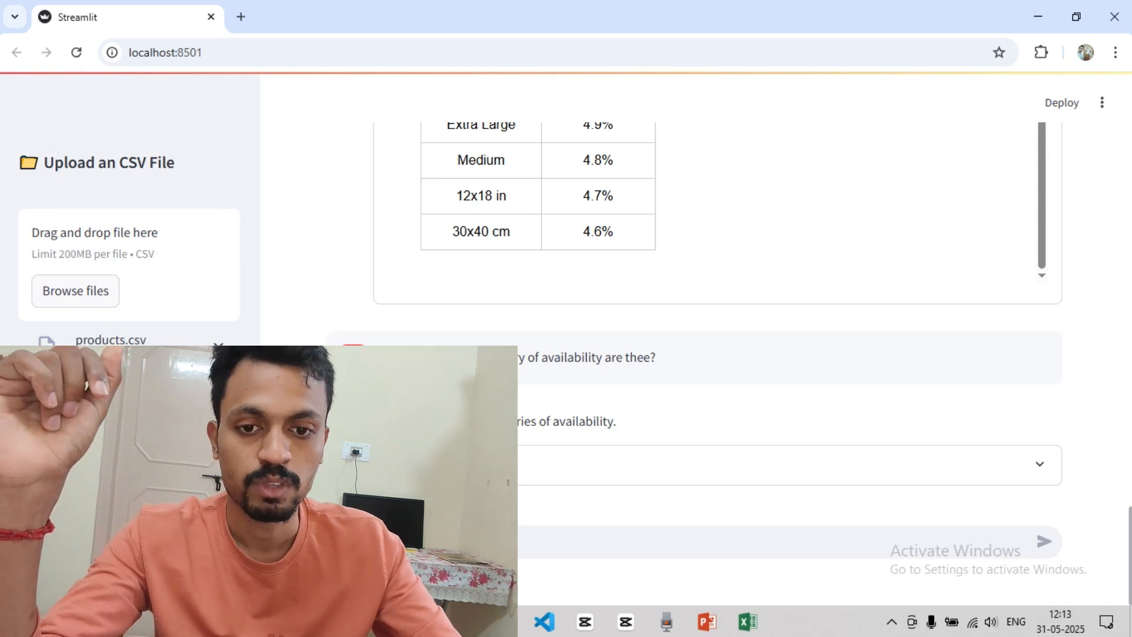
pyautogui.scroll(3)
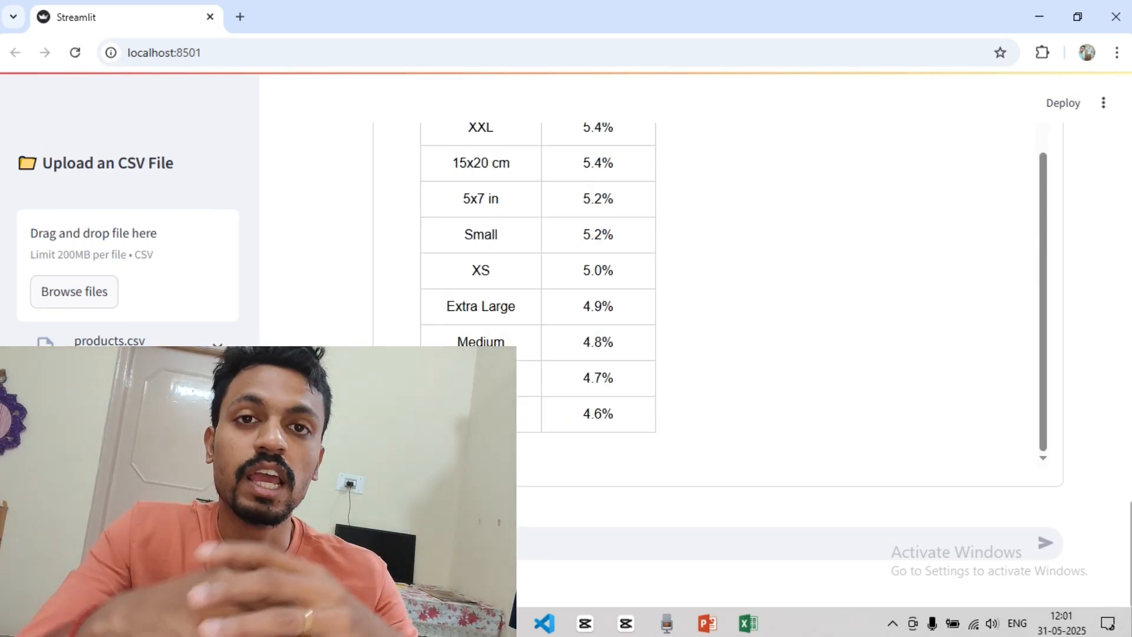